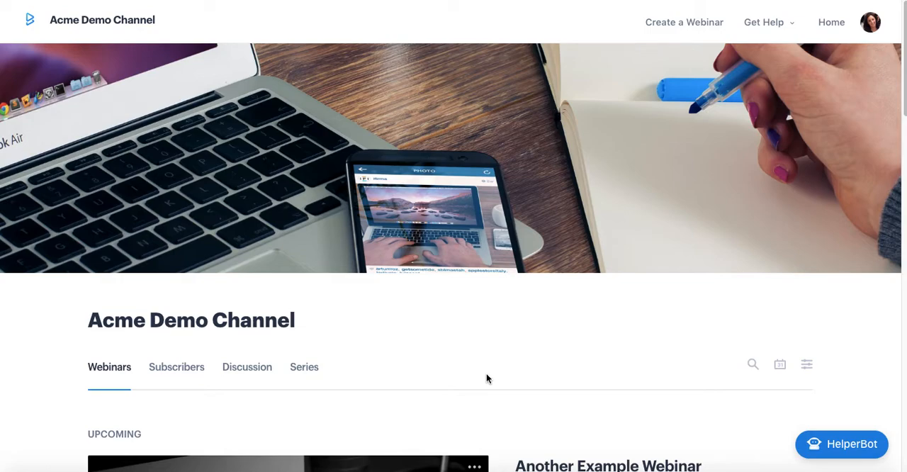
mouse_move(487, 377)
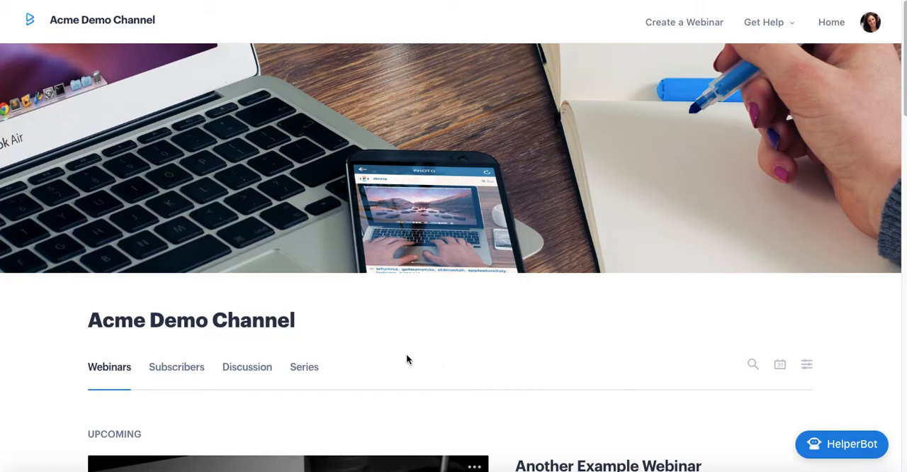
Step: Scroll through the channel page and briefly check the channel's options list
scroll("down", 3)
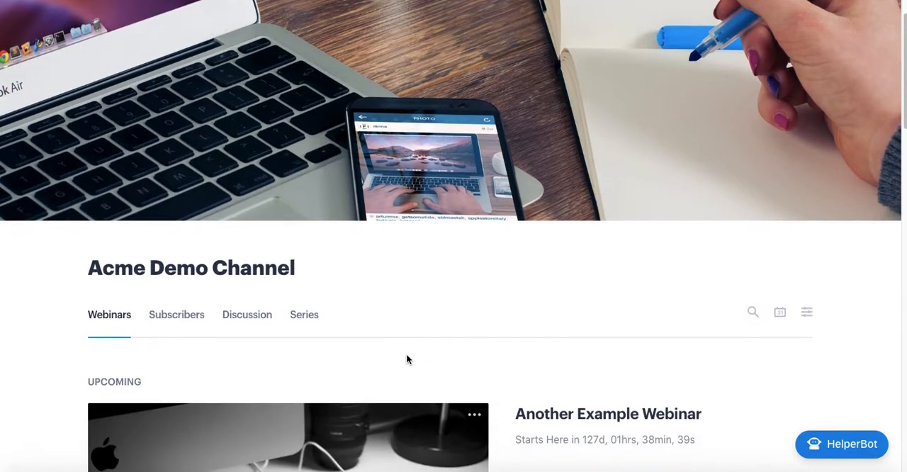
scroll("down", 3)
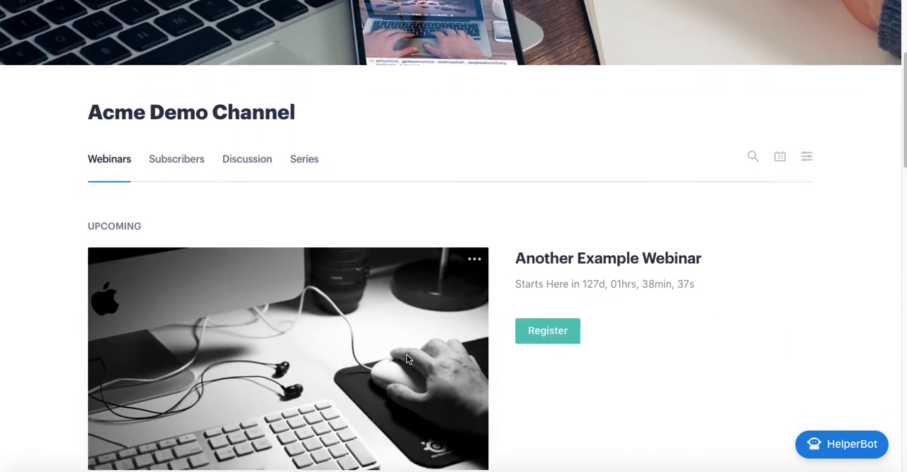
scroll("down", 3)
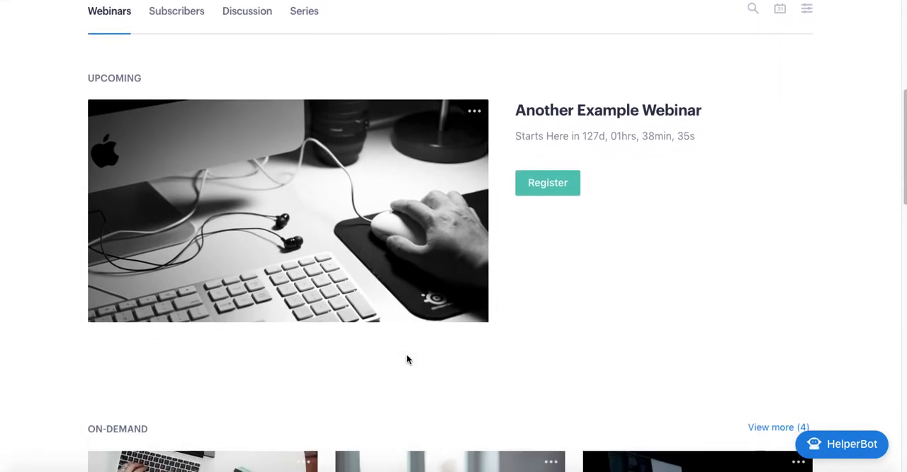
scroll("down", 3)
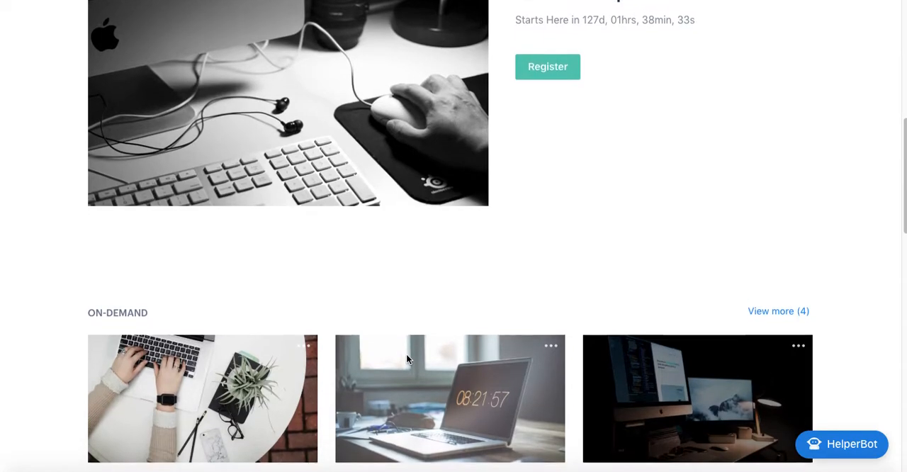
scroll("down", 3)
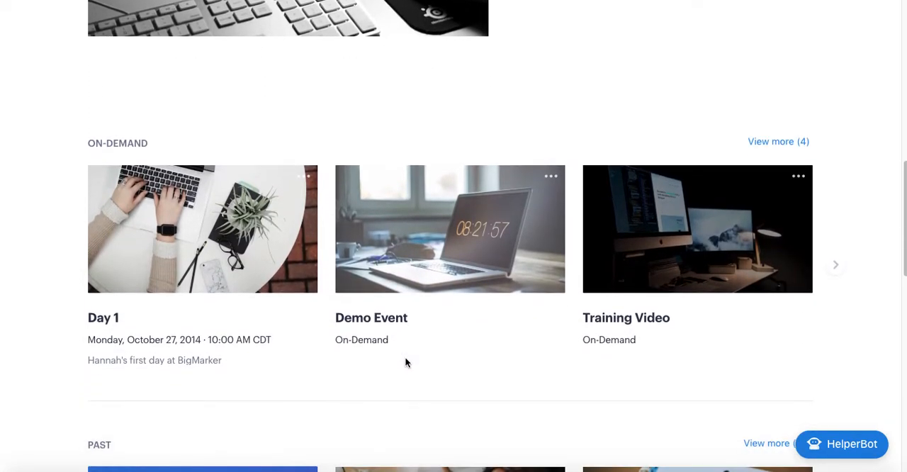
scroll("down", 3)
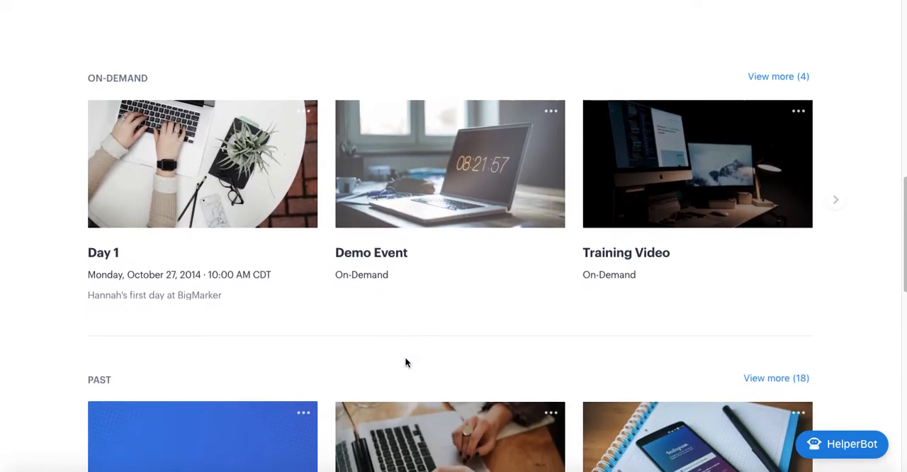
scroll("down", 3)
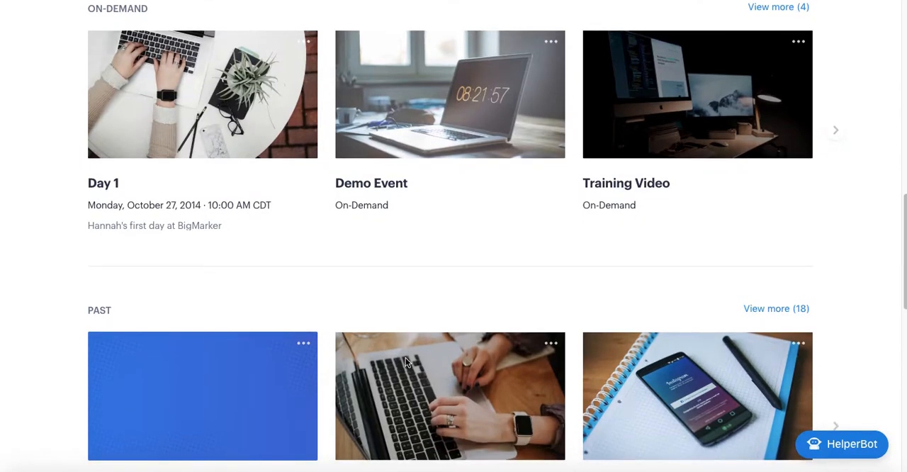
scroll("down", 3)
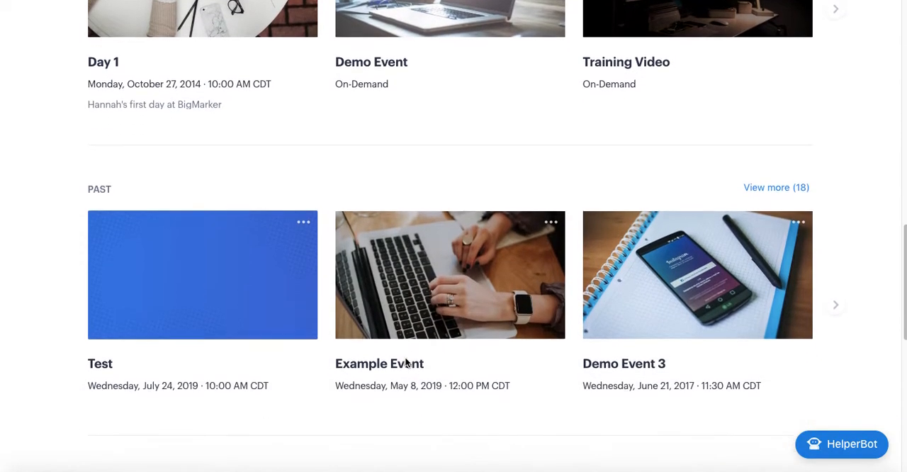
scroll("down", 3)
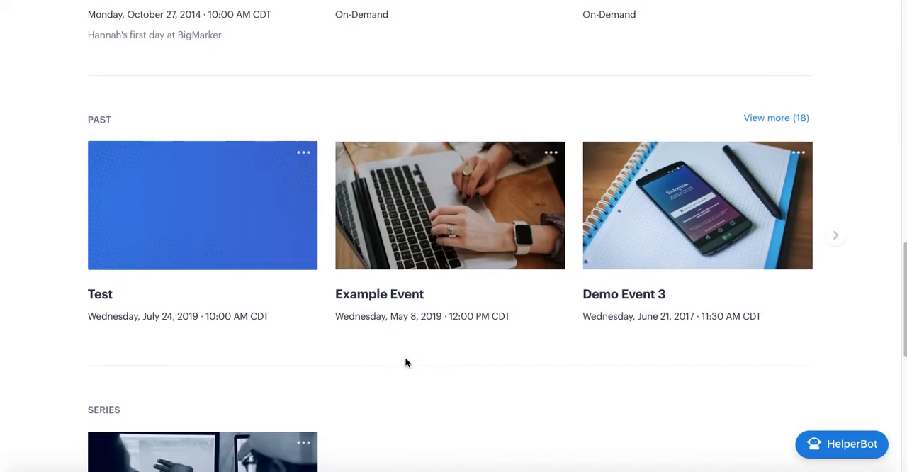
scroll("down", 3)
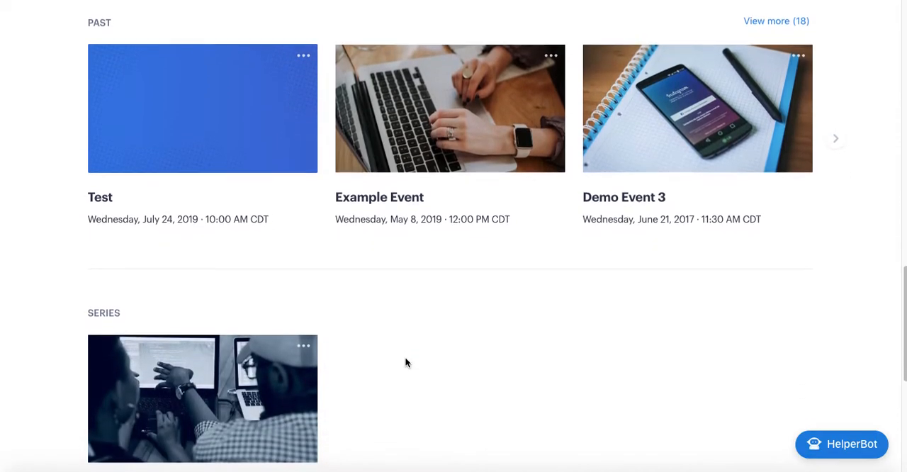
scroll("down", 3)
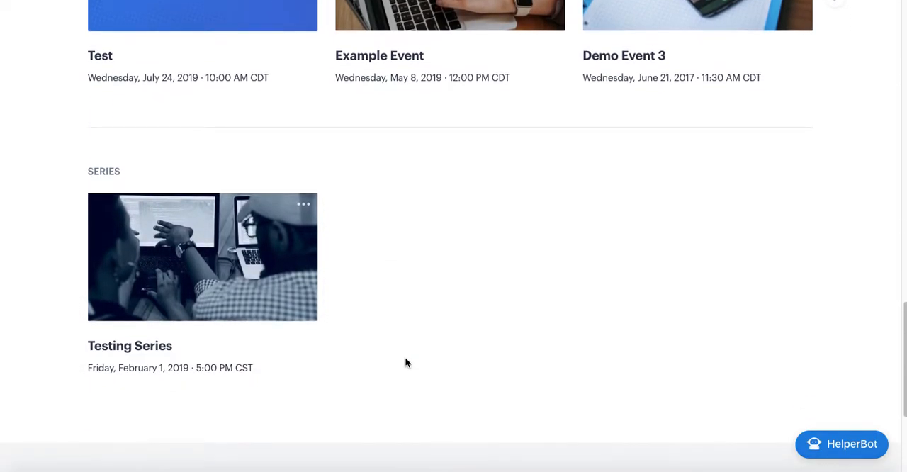
scroll("down", 3)
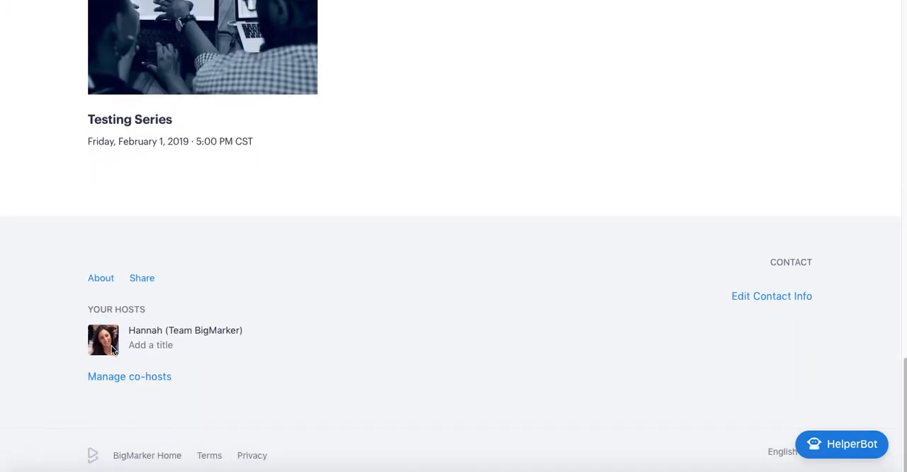
mouse_move(125, 368)
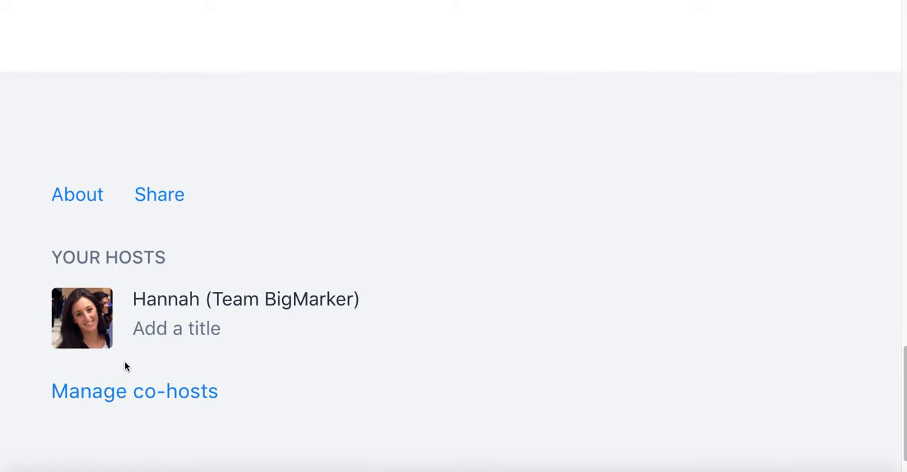
mouse_move(147, 278)
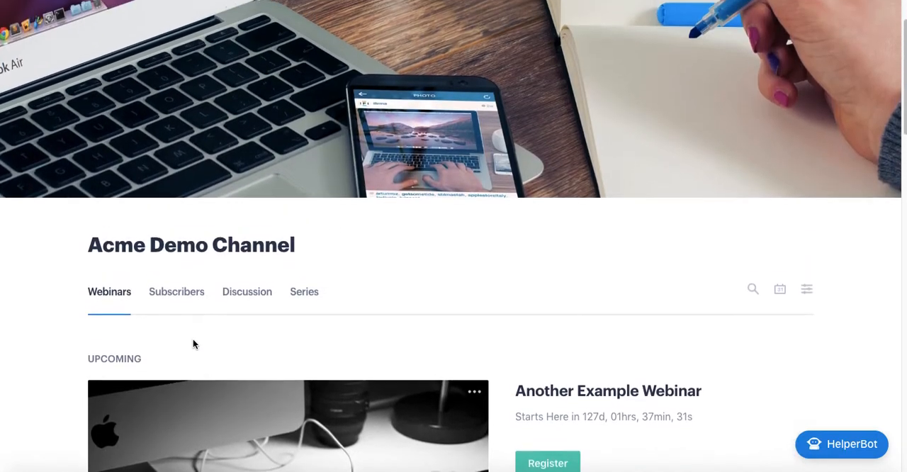
scroll("up", 3)
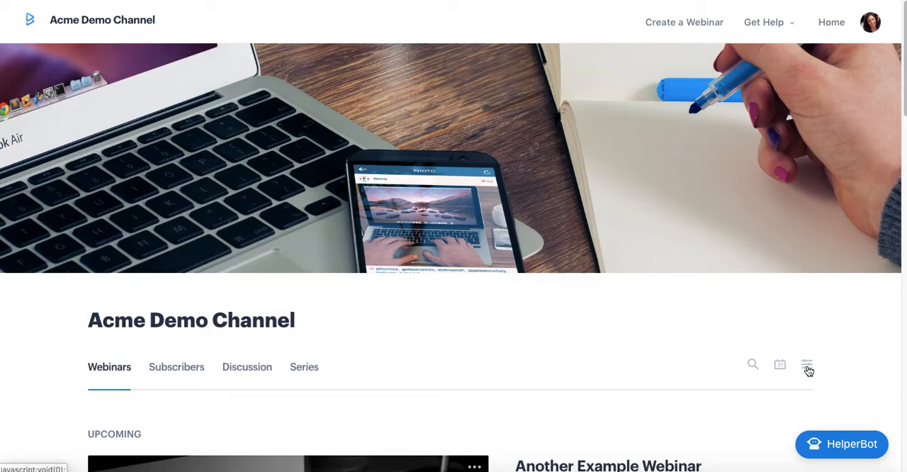
left_click(806, 365)
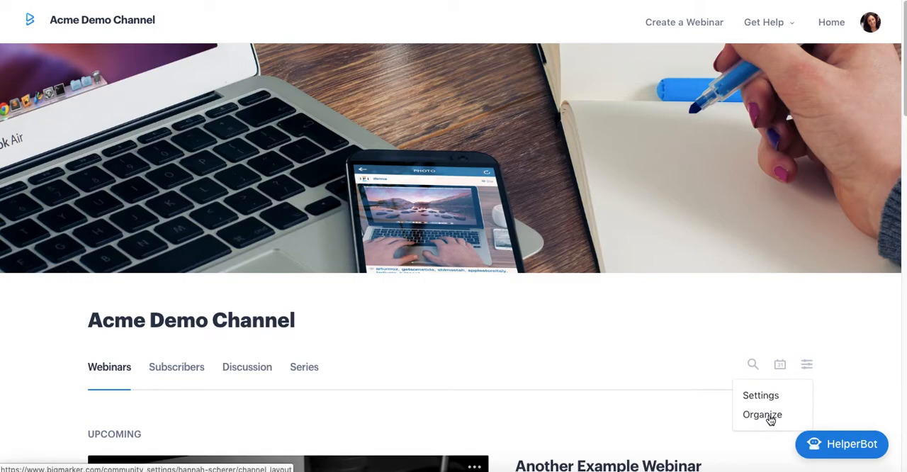
left_click(807, 364)
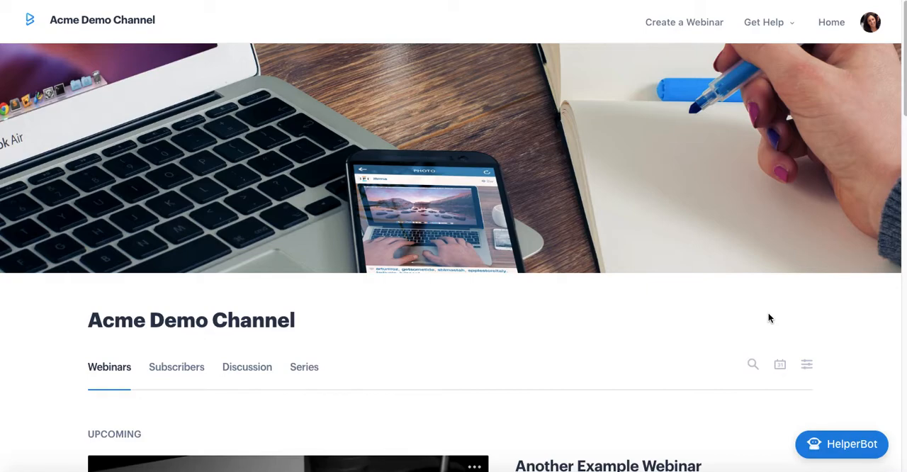
mouse_move(702, 31)
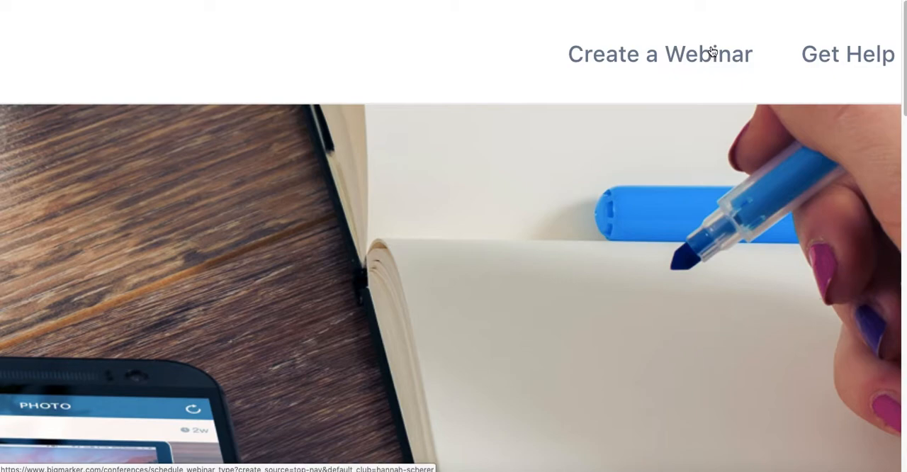
Step: Go to 'Create a Webinar' to reach the webinar type chooser with seven types
left_click(707, 57)
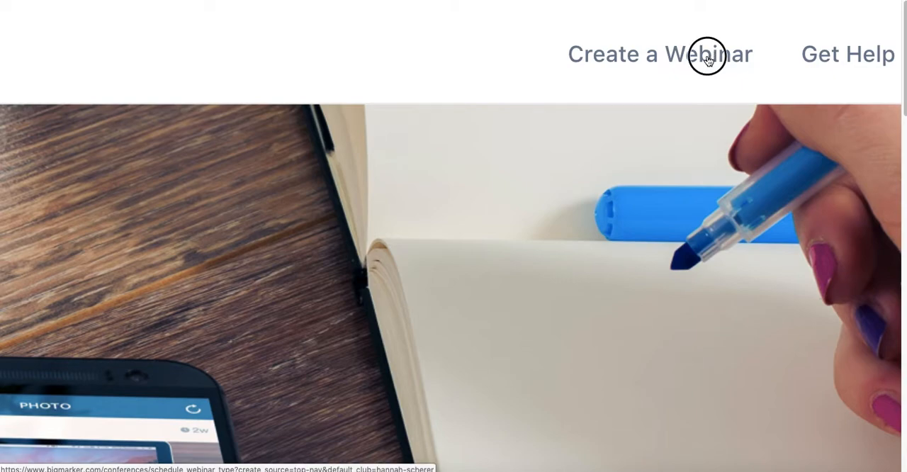
left_click(660, 54)
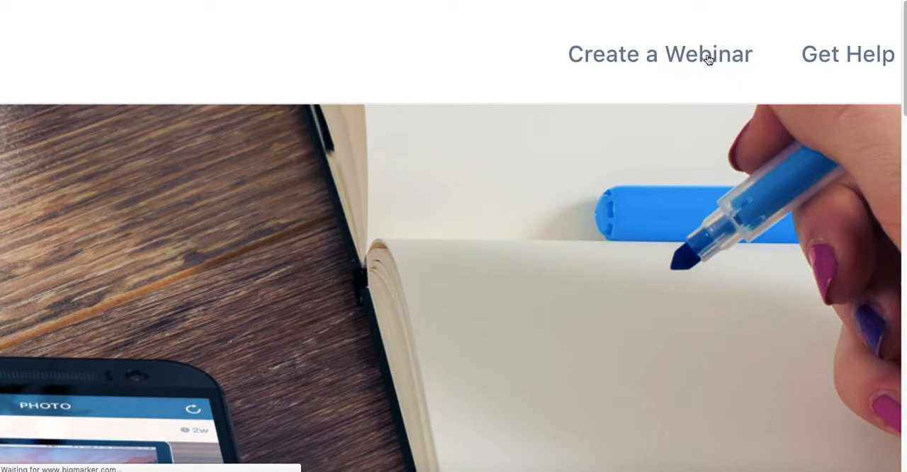
left_click(659, 54)
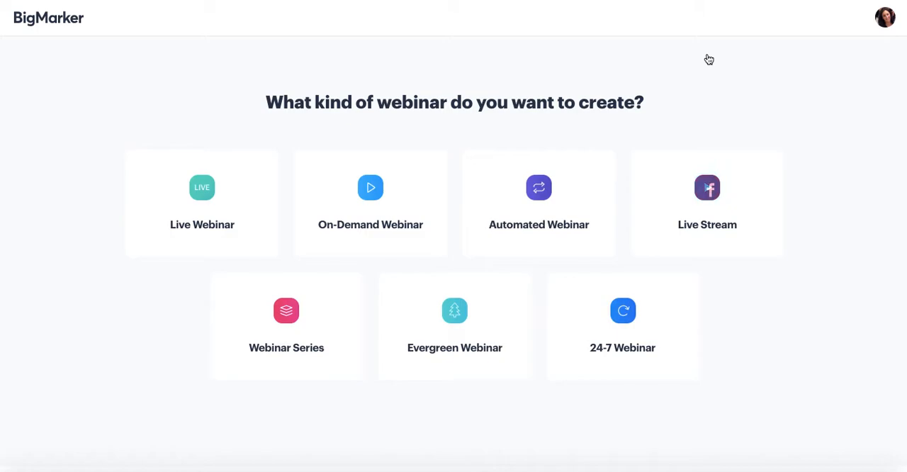
mouse_move(564, 56)
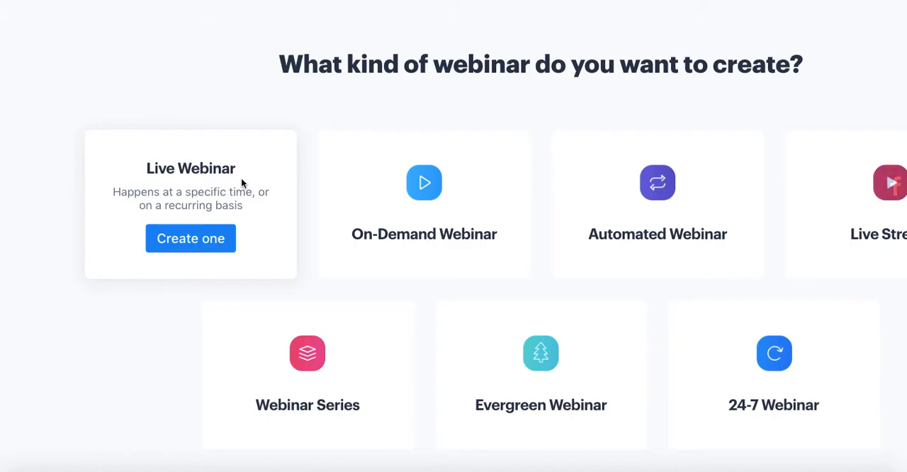
mouse_move(233, 184)
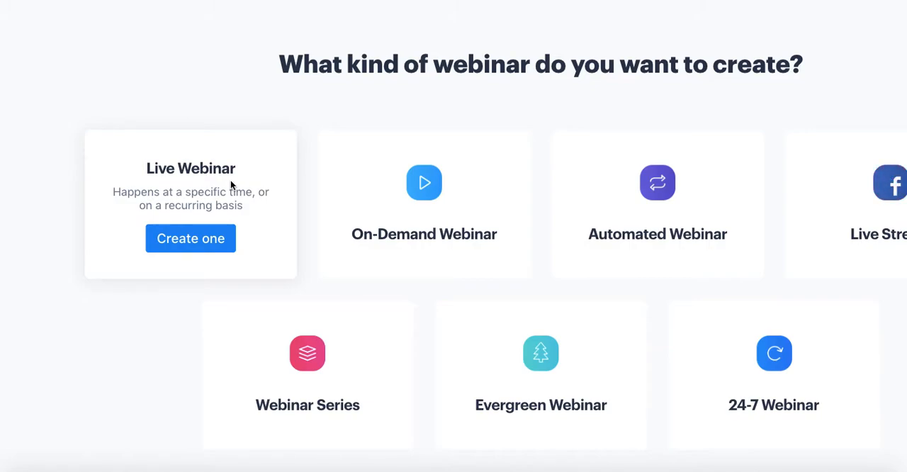
mouse_move(423, 183)
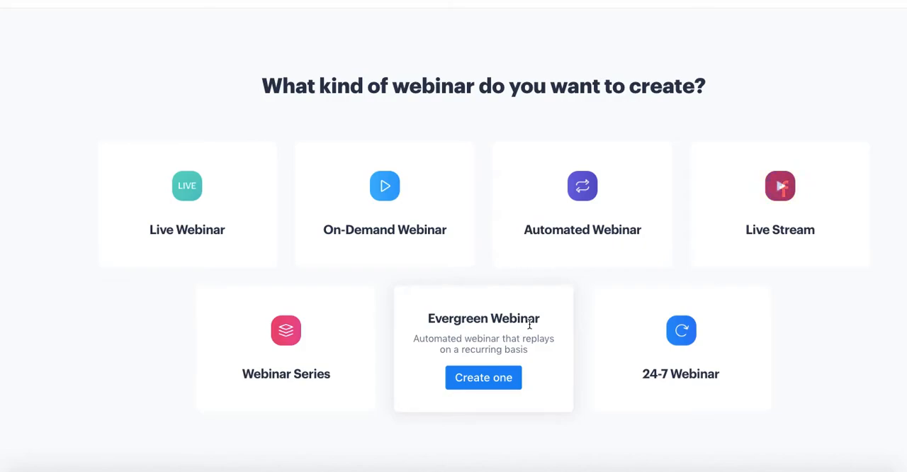
mouse_move(779, 205)
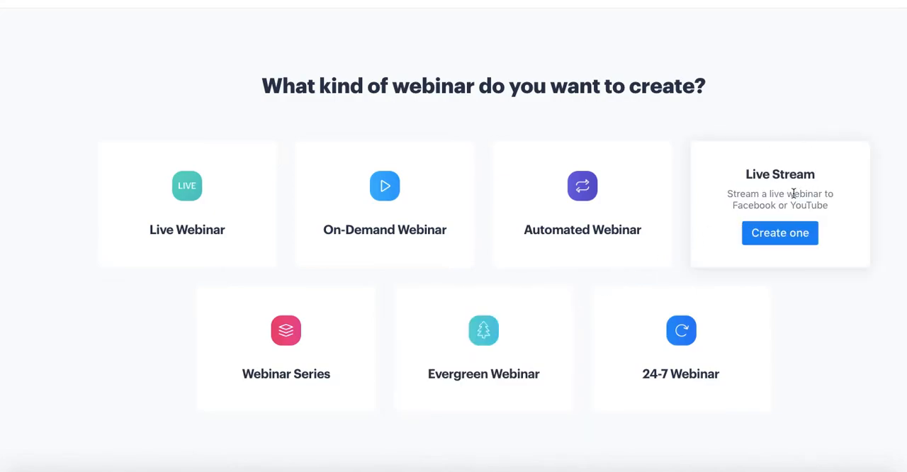
mouse_move(788, 189)
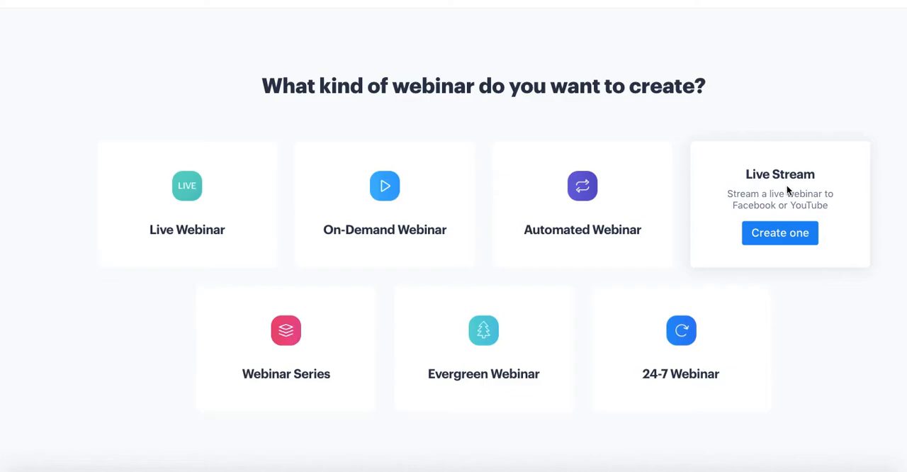
mouse_move(789, 192)
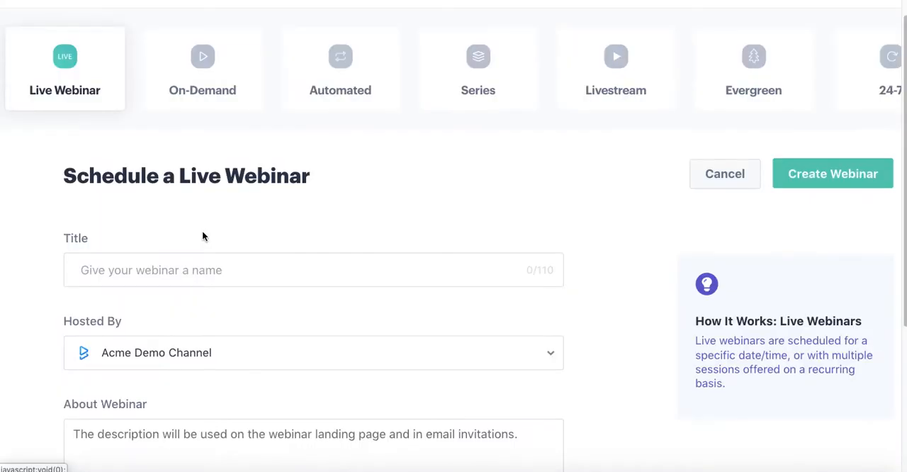
mouse_move(179, 256)
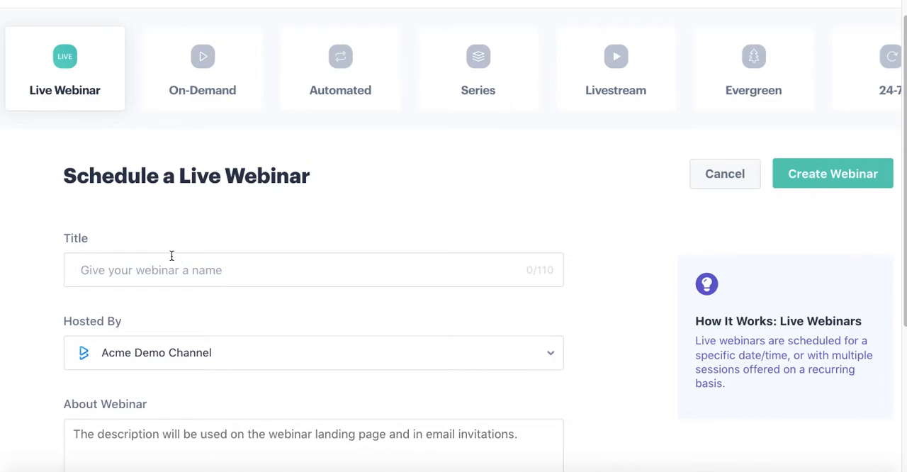
Step: Create the one-time live webinar 'Test Session' from the scheduling form
scroll("down", 3)
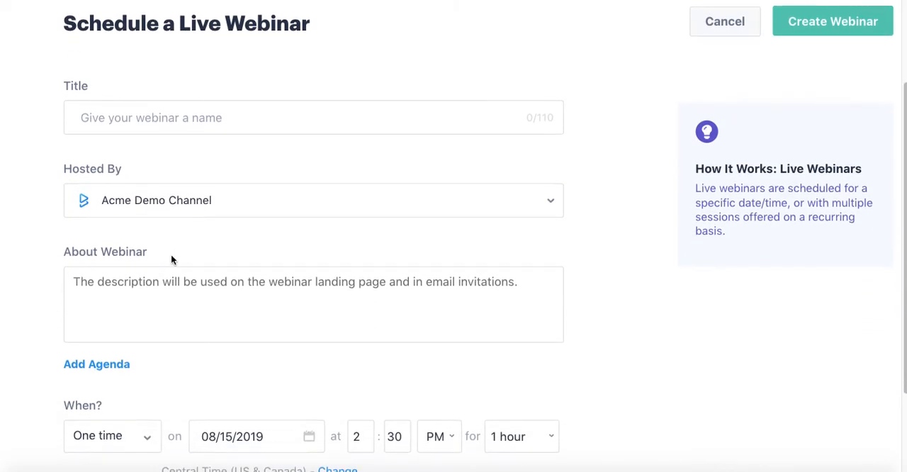
scroll("down", 3)
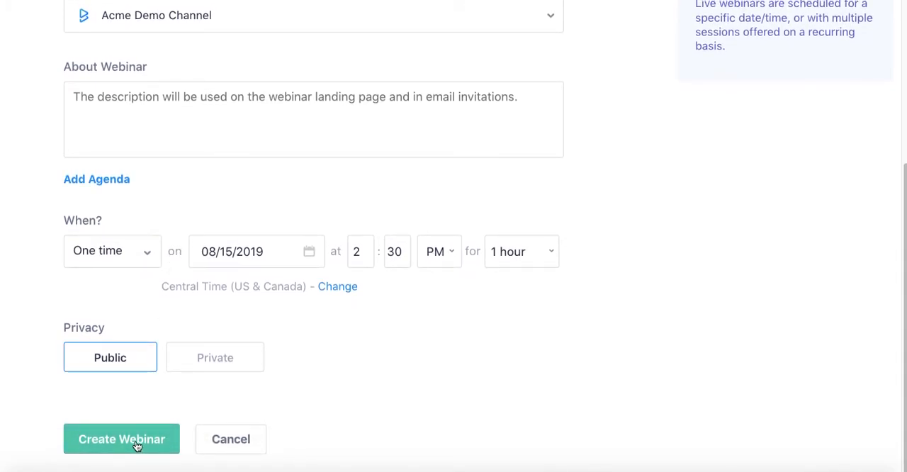
left_click(122, 440)
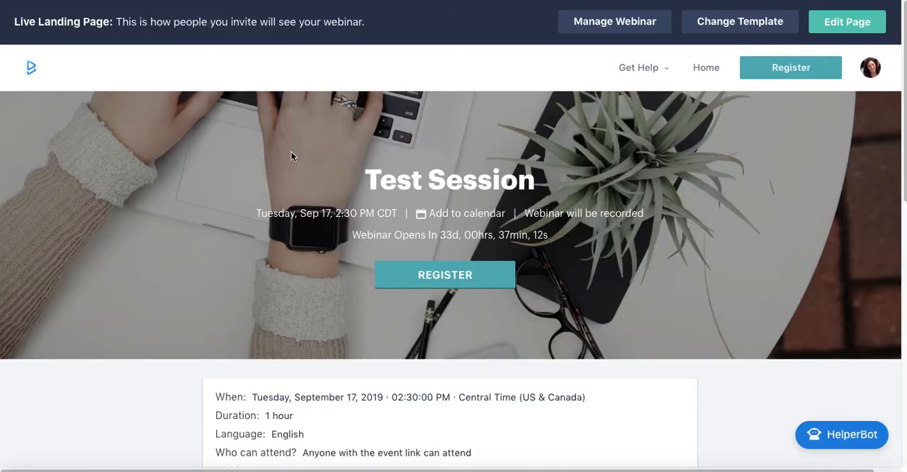
mouse_move(406, 372)
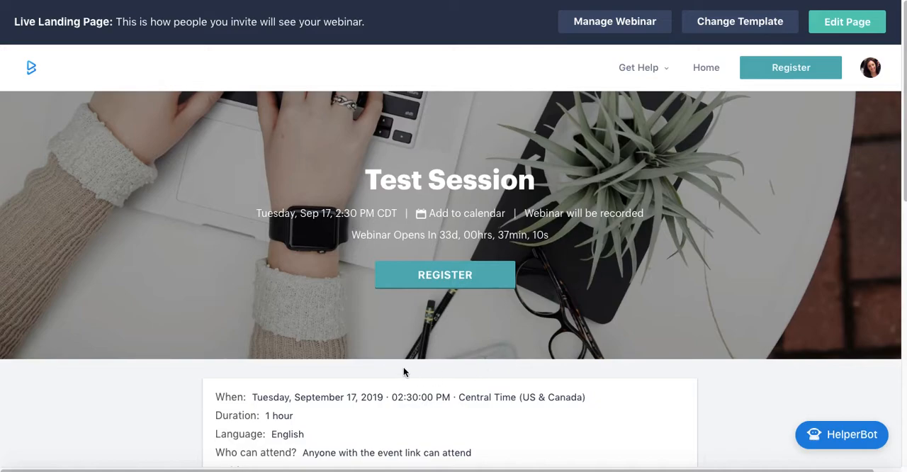
mouse_move(468, 292)
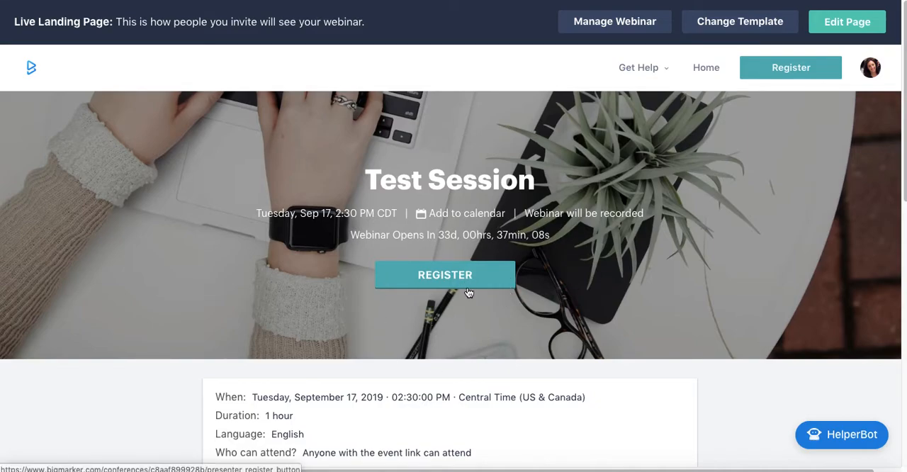
scroll("down", 3)
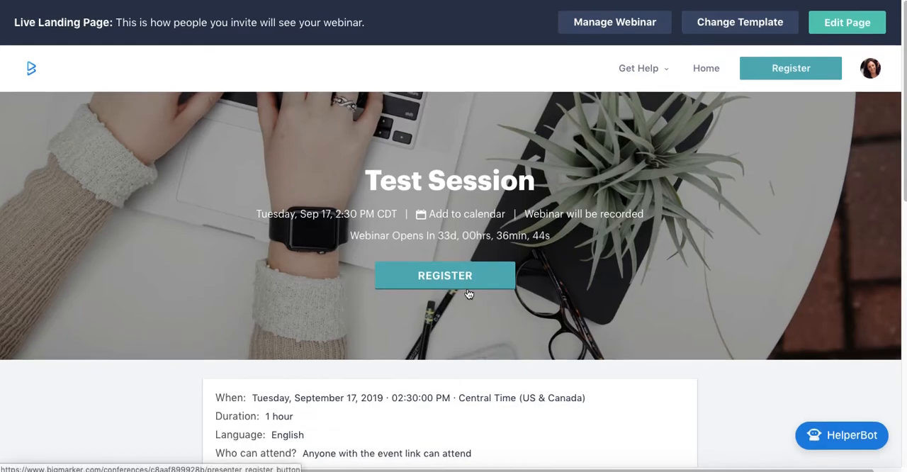
mouse_move(473, 259)
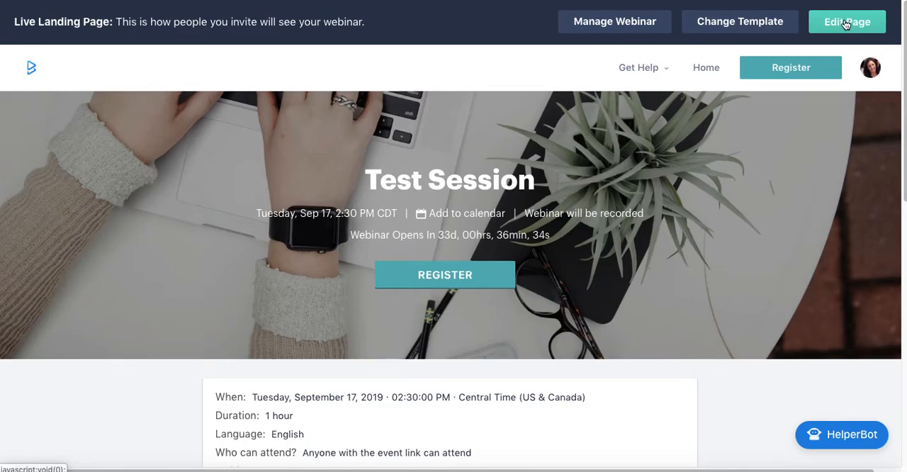
Step: Enter Edit Page for Test Session to see its Header, Title Banner, About and Agenda sections
left_click(848, 21)
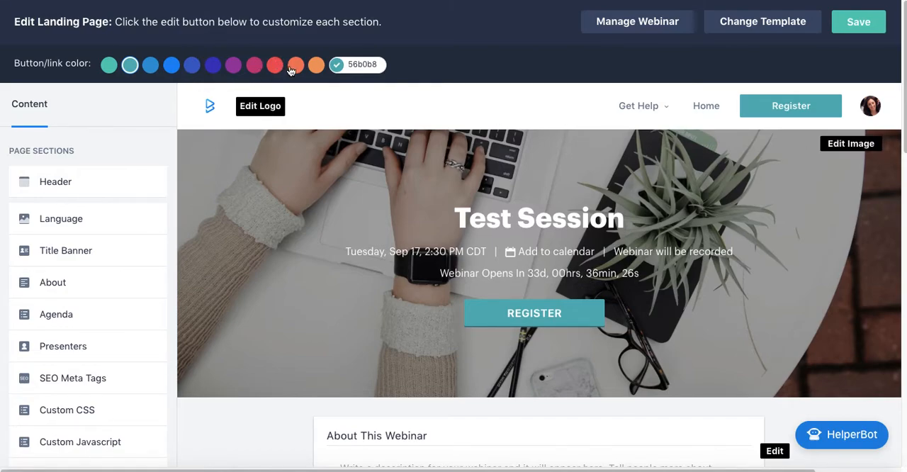
scroll("down", 3)
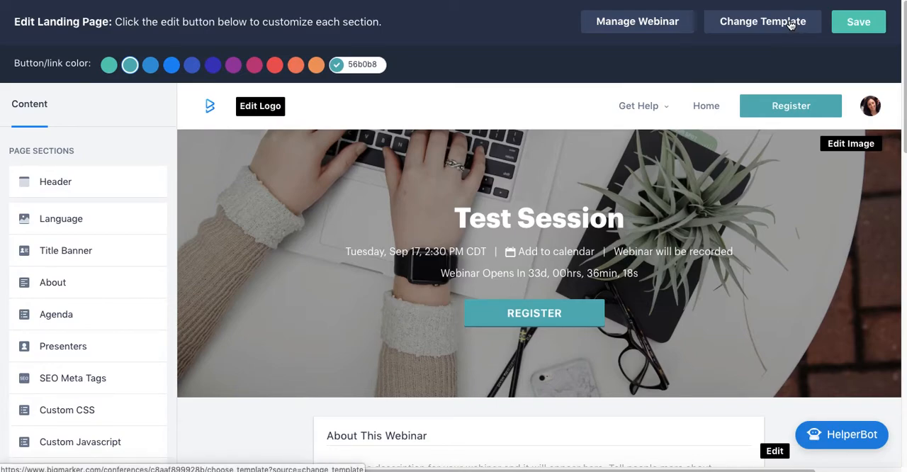
Step: Browse the landing page template gallery via Change Template
left_click(763, 21)
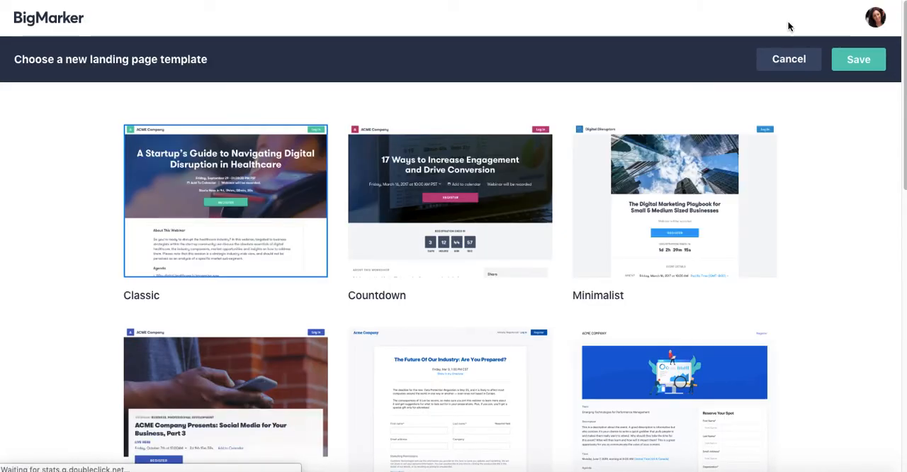
scroll("down", 3)
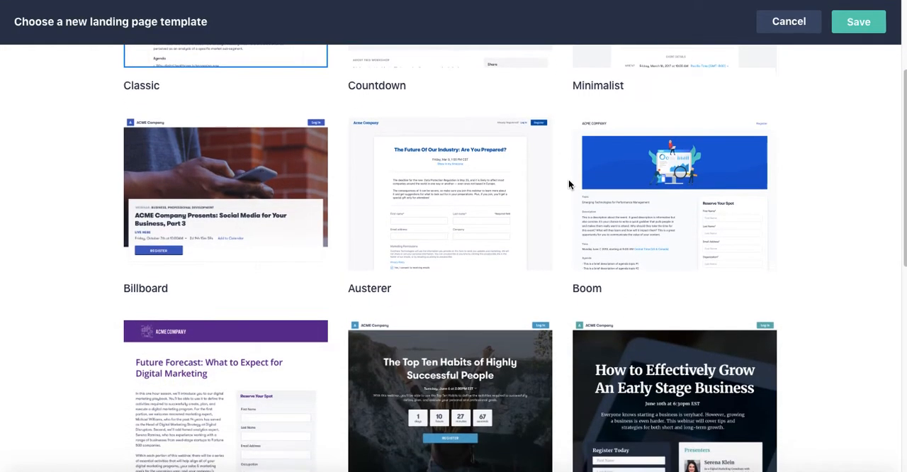
scroll("down", 3)
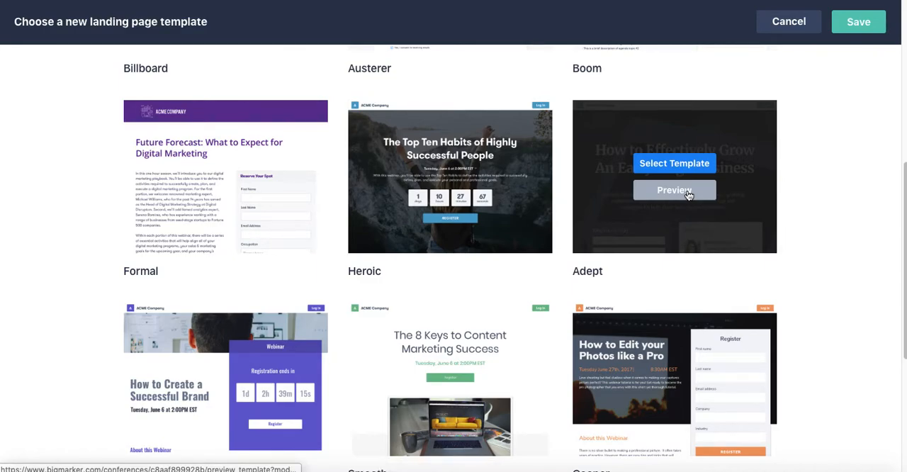
Step: Preview the Adept landing page design and scroll through it
left_click(675, 190)
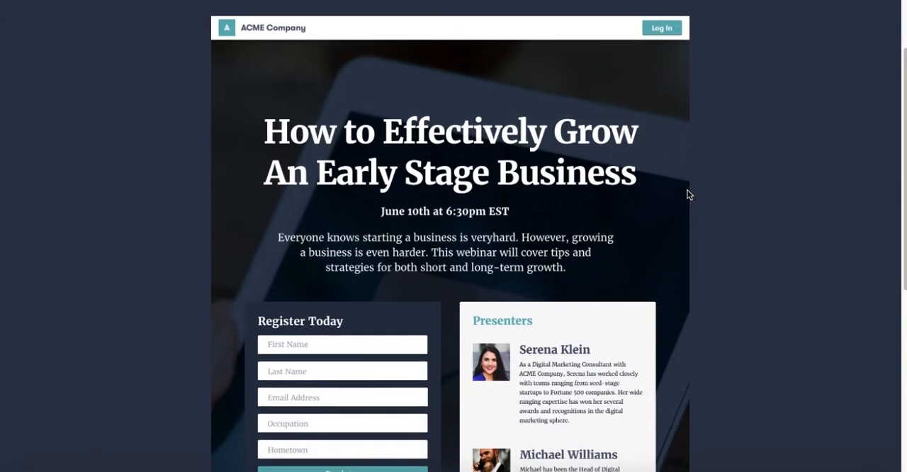
scroll("down", 3)
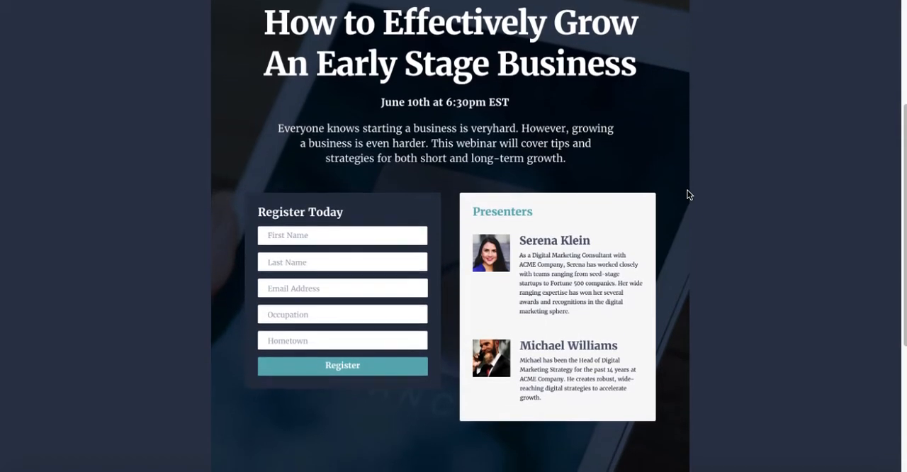
scroll("down", 3)
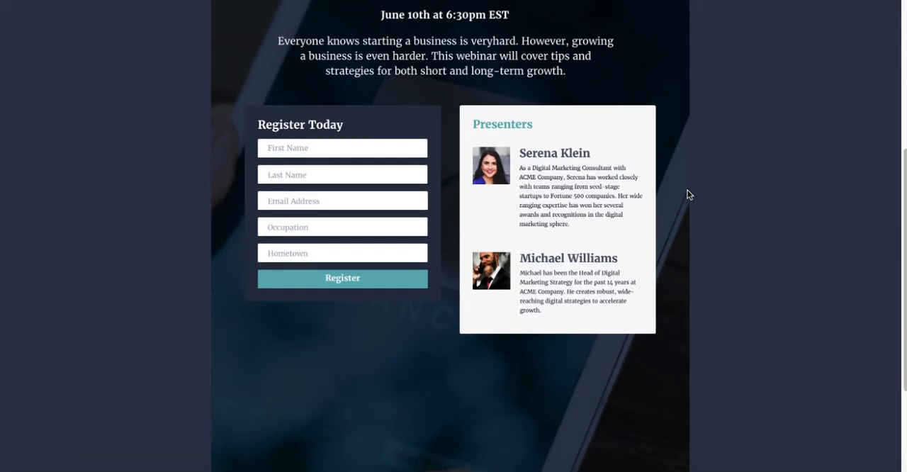
scroll("down", 3)
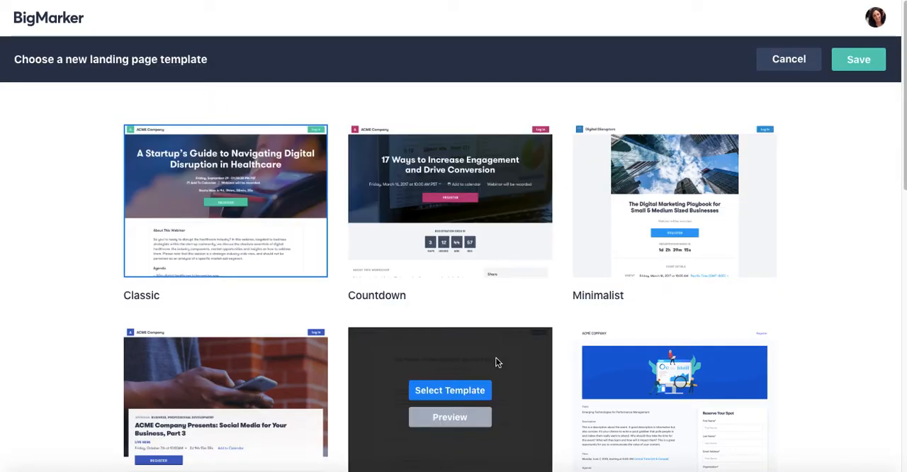
mouse_move(496, 366)
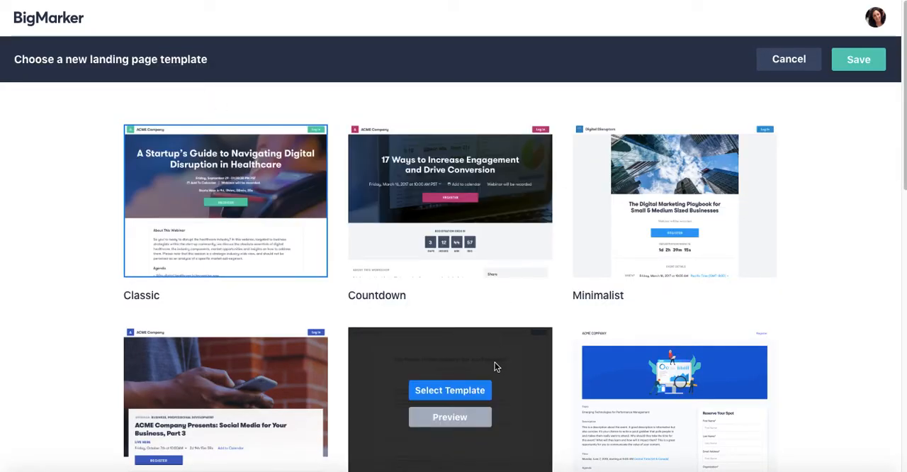
mouse_move(461, 328)
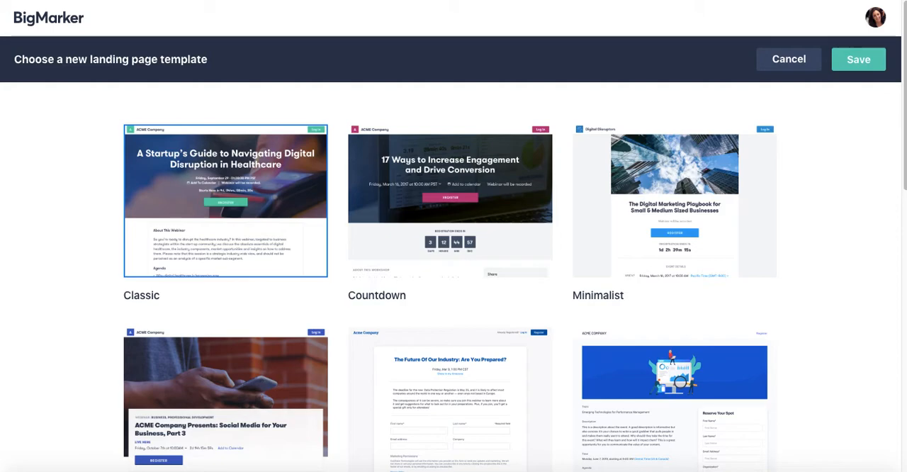
Step: Cancel the template chooser, keeping the original landing page design
left_click(858, 59)
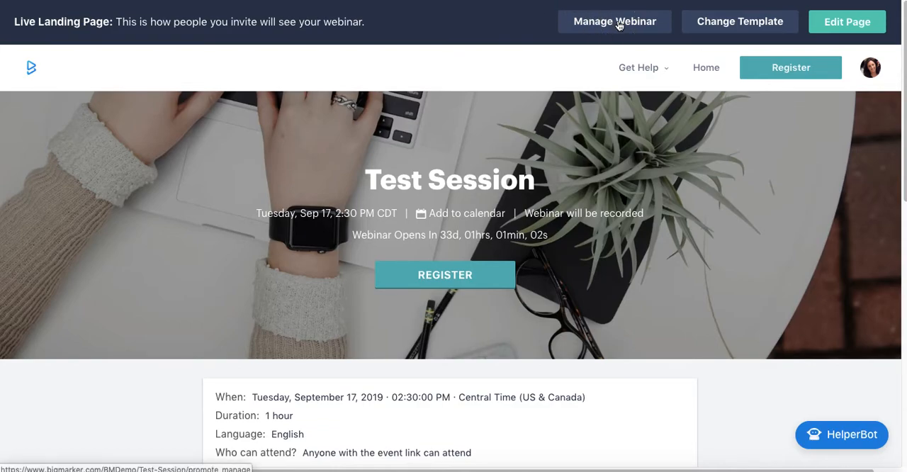
Step: Reach the Test Session Webinar Details edit form via Manage Webinar
left_click(614, 21)
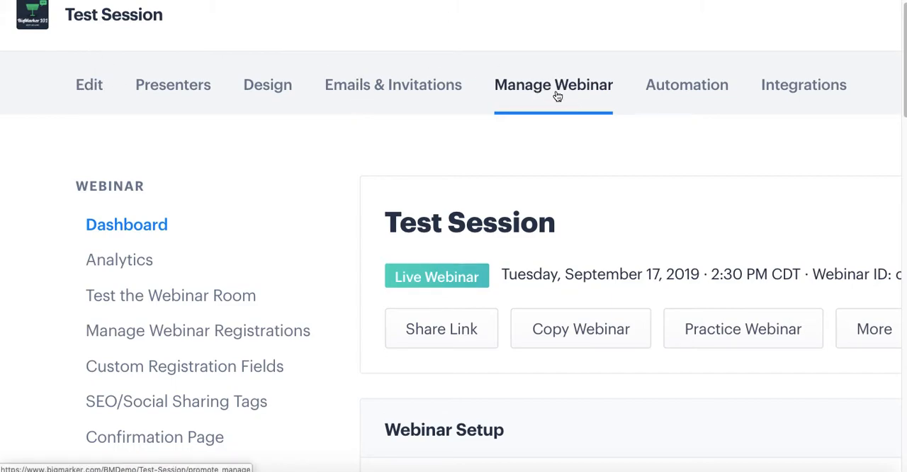
mouse_move(686, 85)
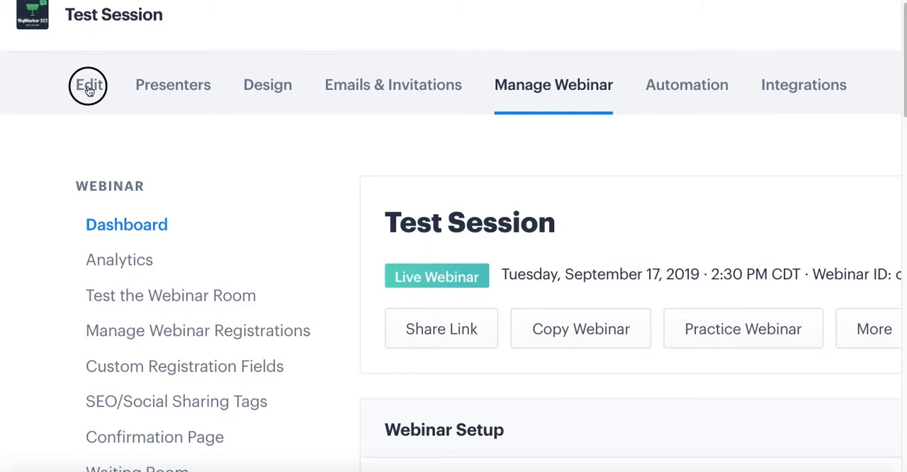
left_click(88, 85)
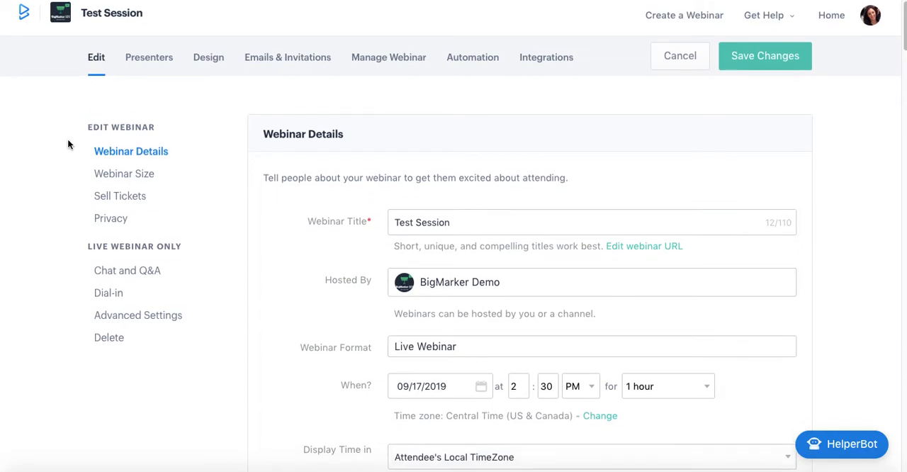
scroll("down", 3)
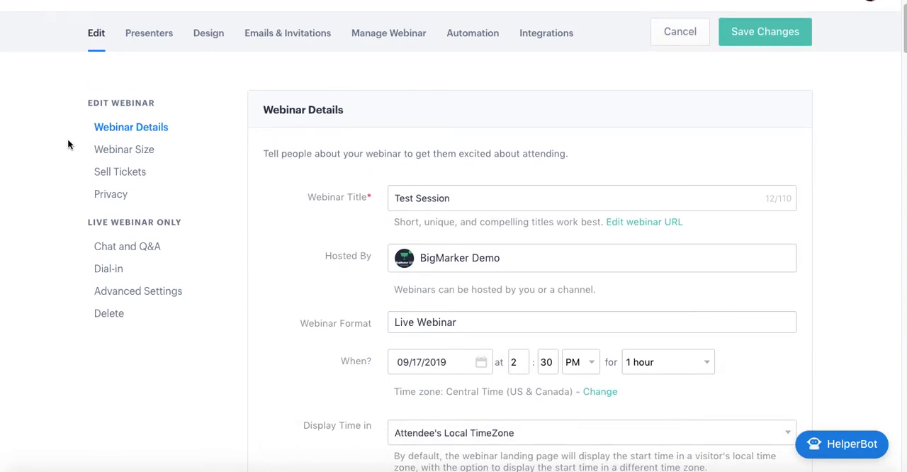
mouse_move(68, 207)
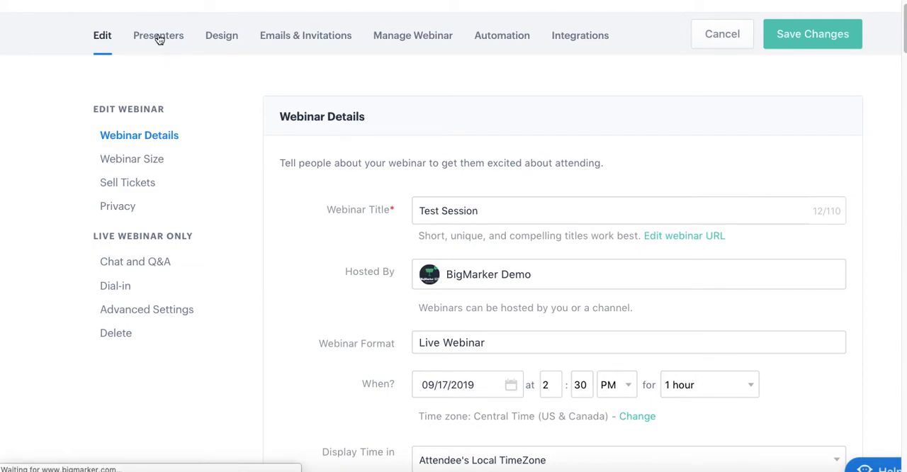
Step: View the Presenters list with Hannah and review the Add New Presenter form's permissions
left_click(159, 35)
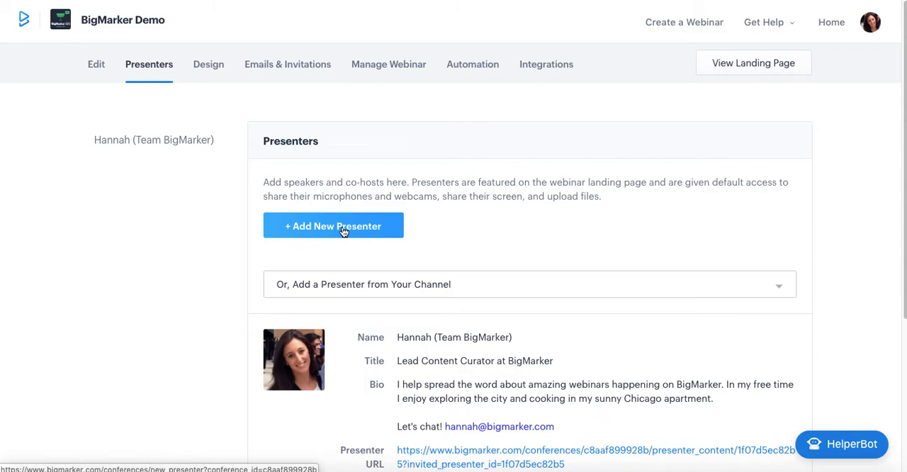
mouse_move(330, 244)
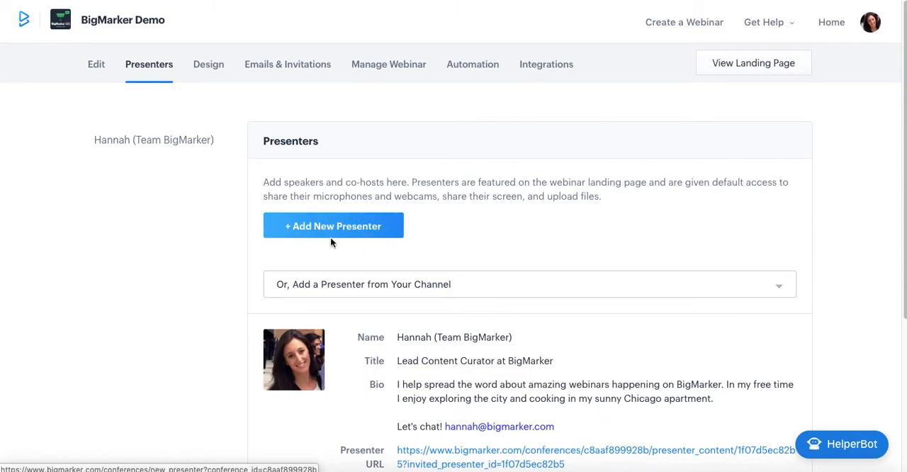
mouse_move(361, 252)
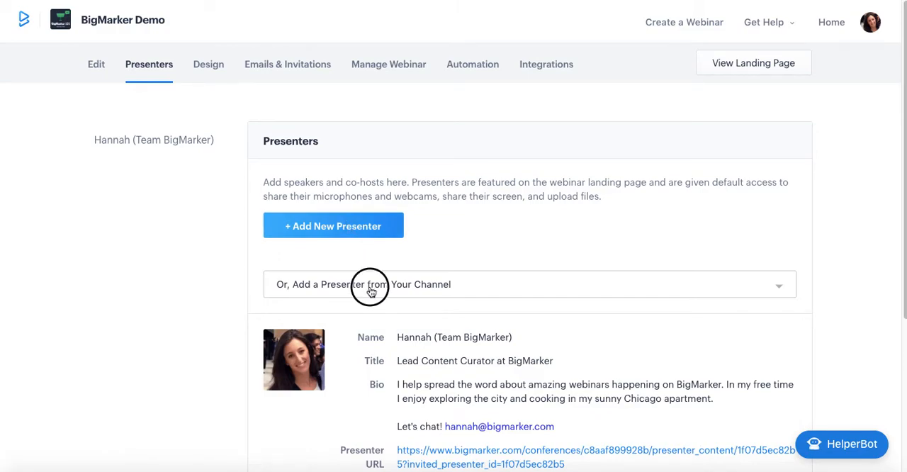
left_click(530, 284)
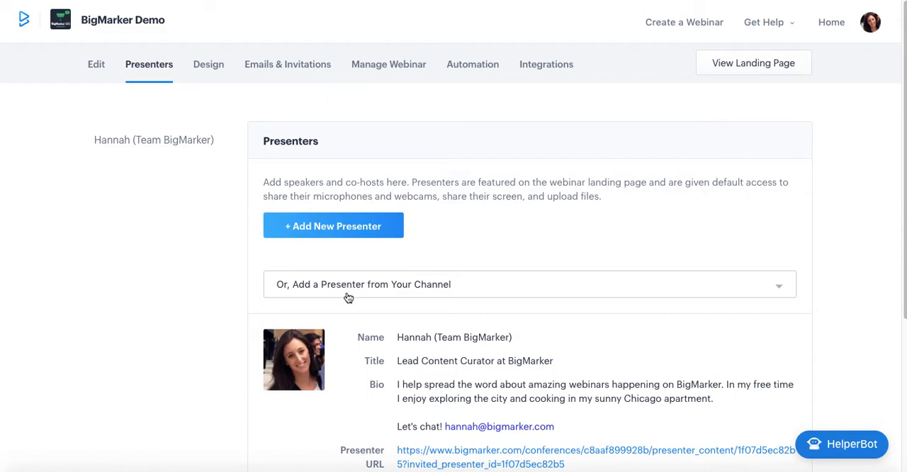
left_click(333, 225)
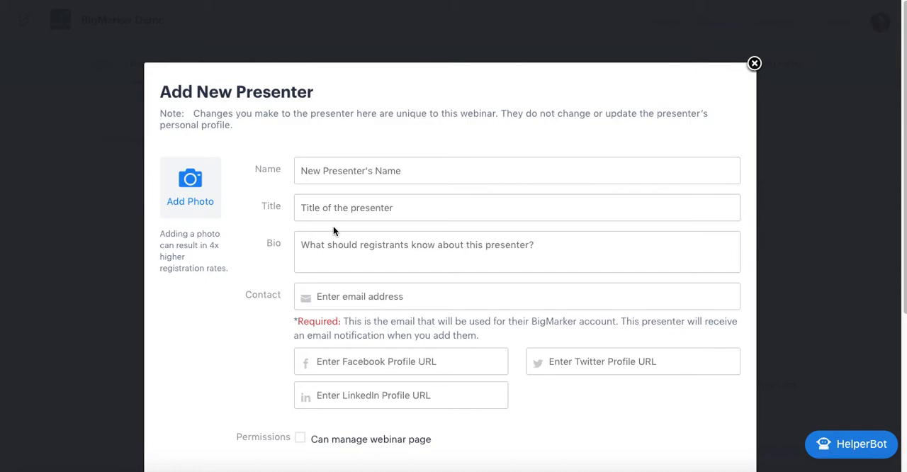
scroll("down", 3)
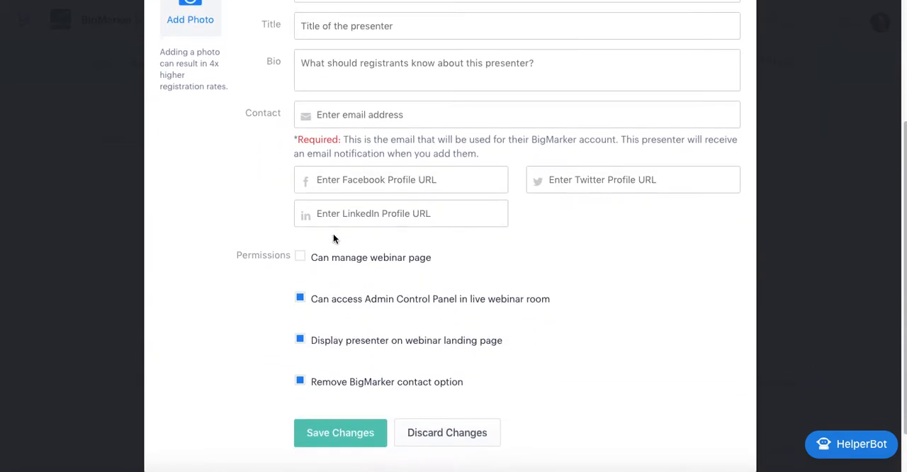
scroll("down", 3)
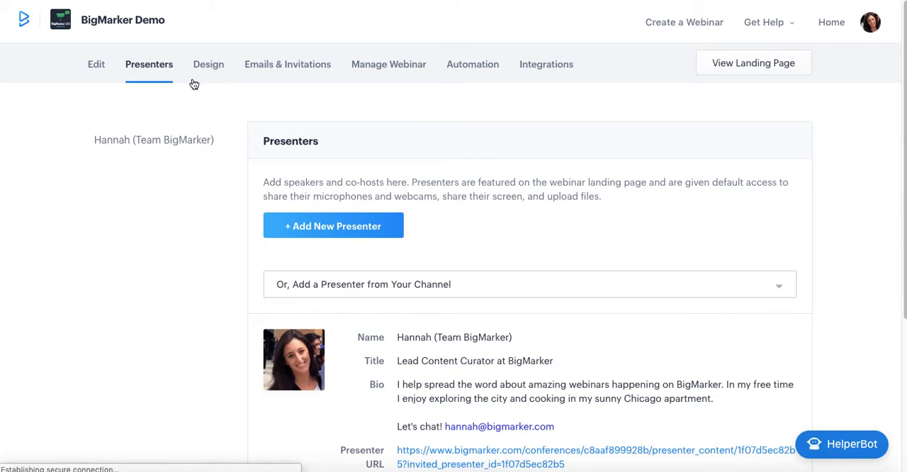
Step: Review Design settings from the landing page template down to webinar room logo and theme colours
left_click(208, 63)
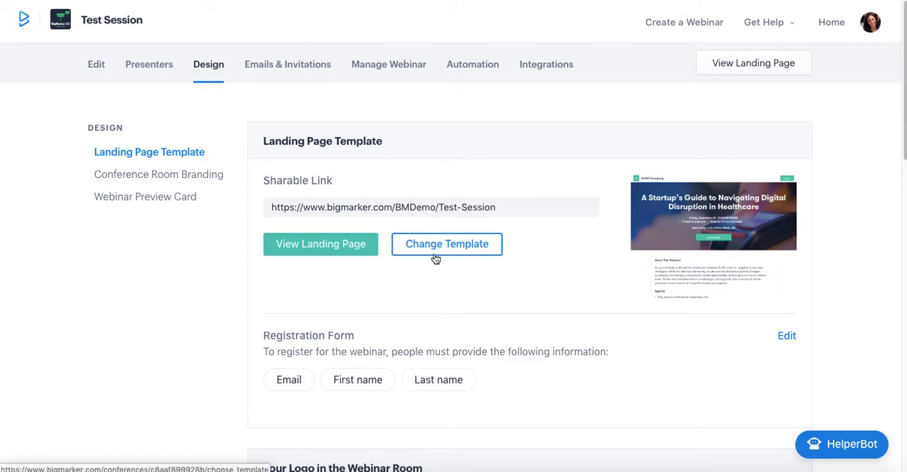
scroll("down", 3)
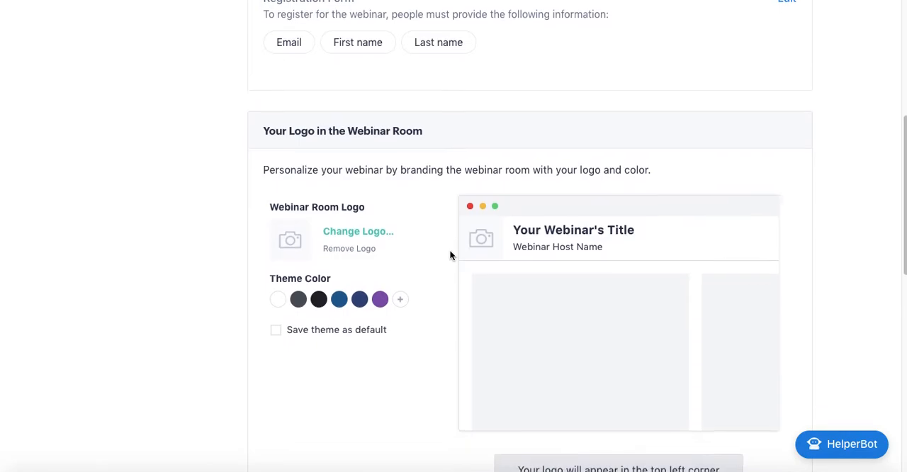
scroll("down", 3)
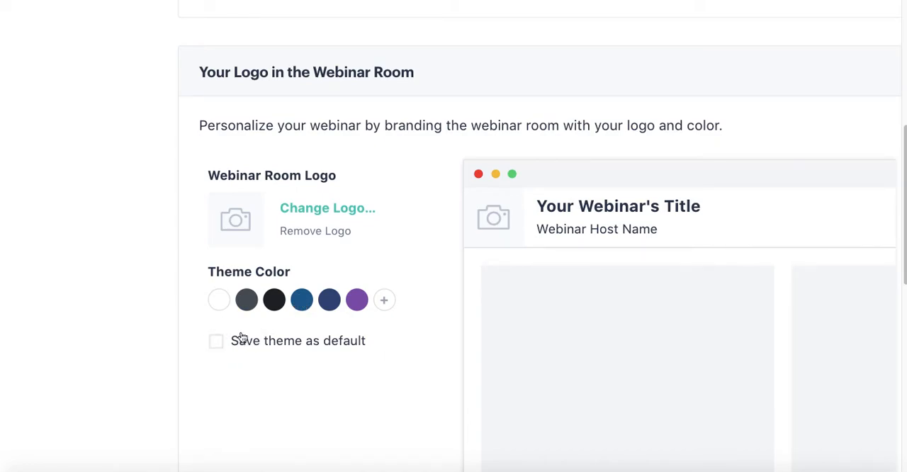
mouse_move(130, 292)
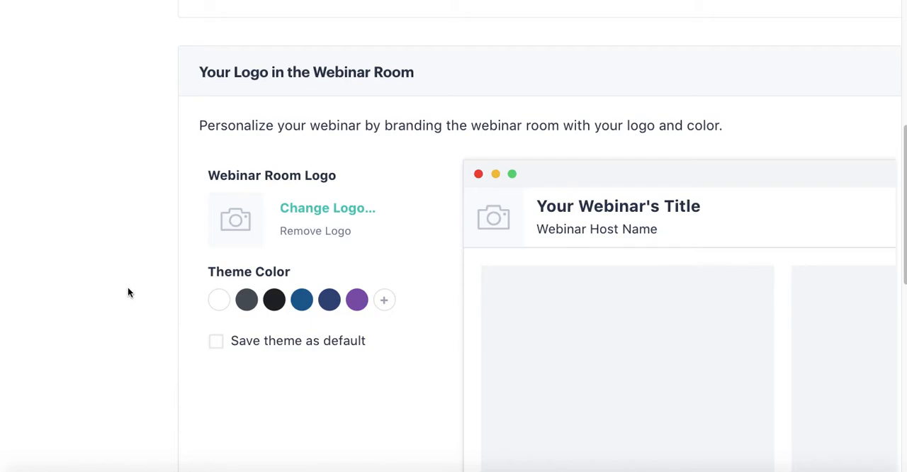
scroll("down", 3)
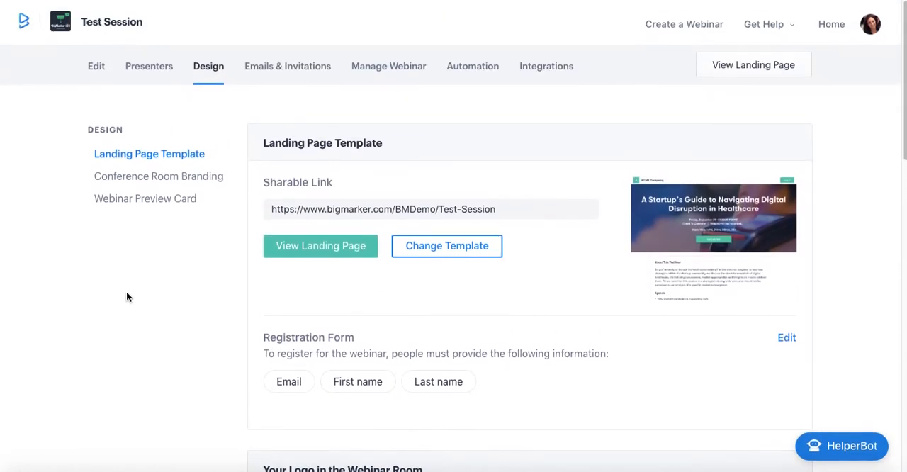
left_click(288, 65)
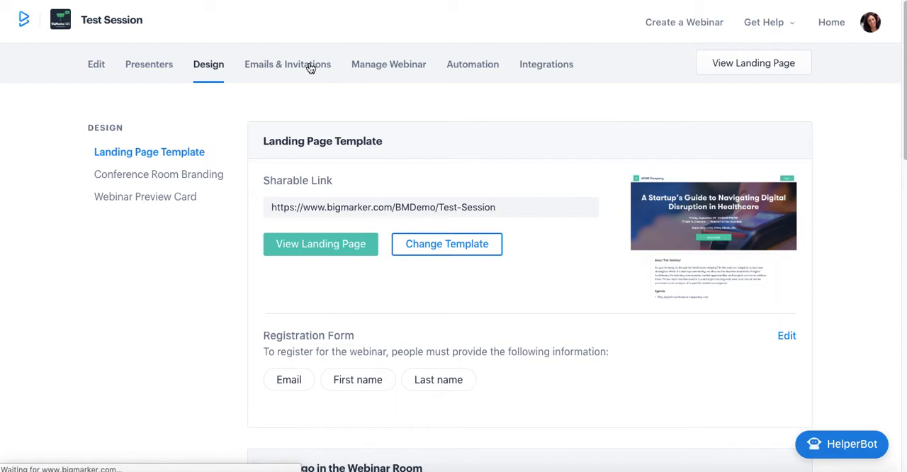
Step: Review the Emails & Invitations drafts and Reminders & Notifications settings
left_click(287, 64)
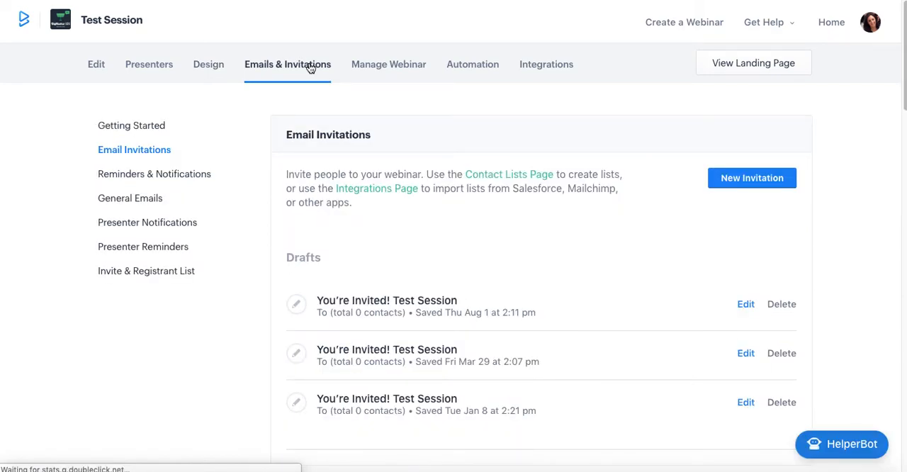
scroll("down", 3)
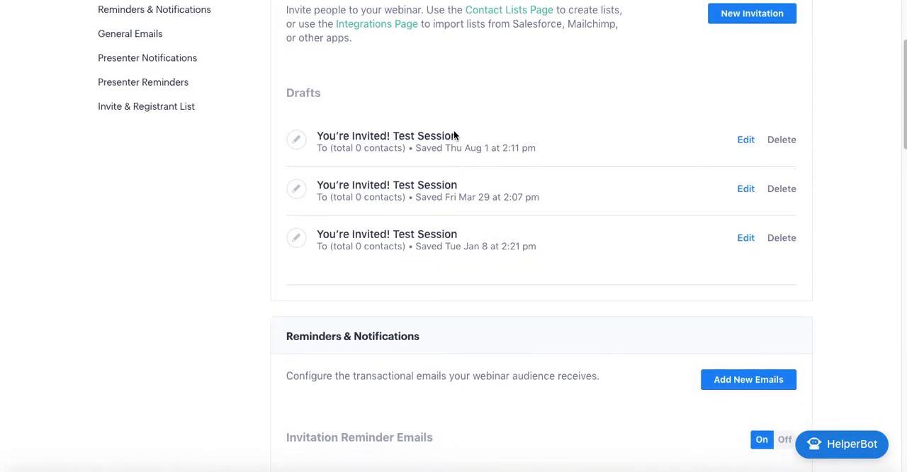
scroll("down", 3)
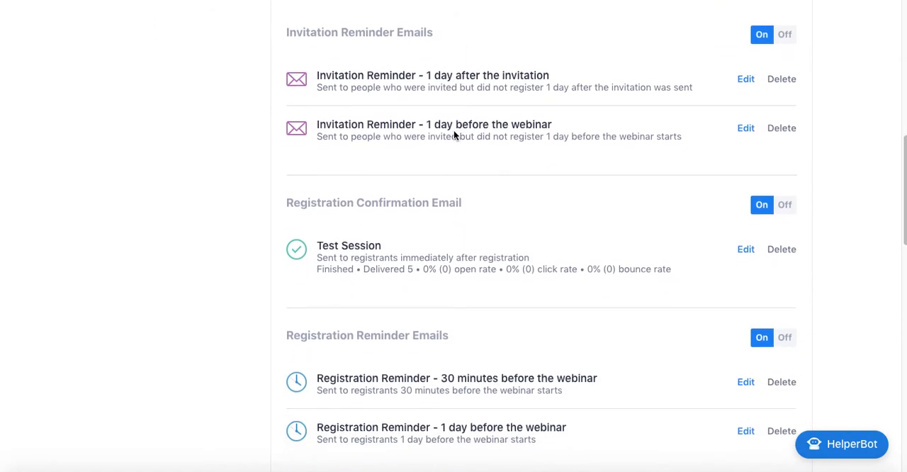
scroll("down", 3)
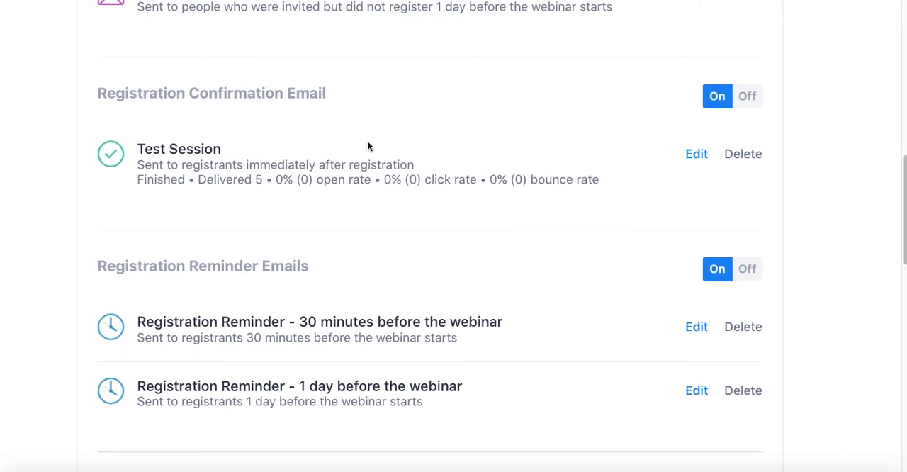
mouse_move(246, 319)
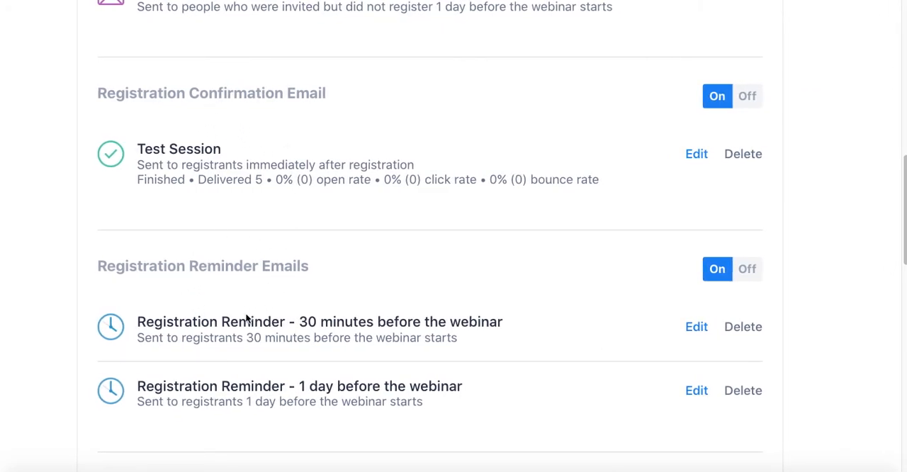
mouse_move(267, 298)
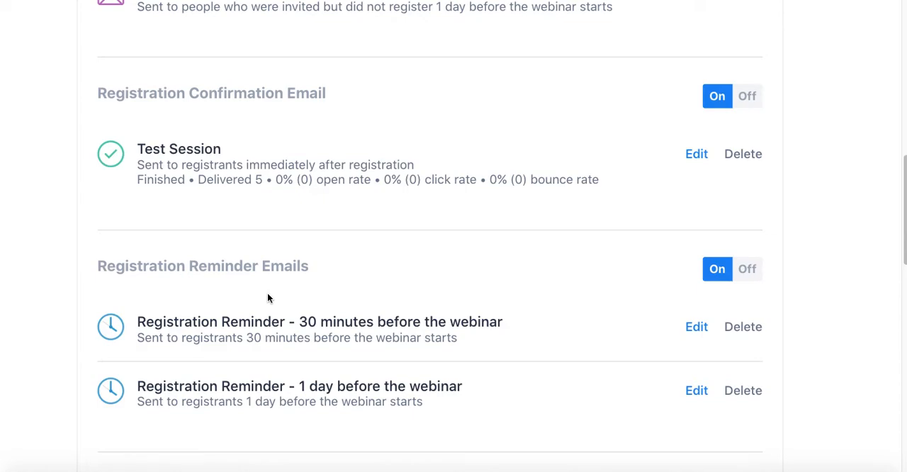
mouse_move(763, 170)
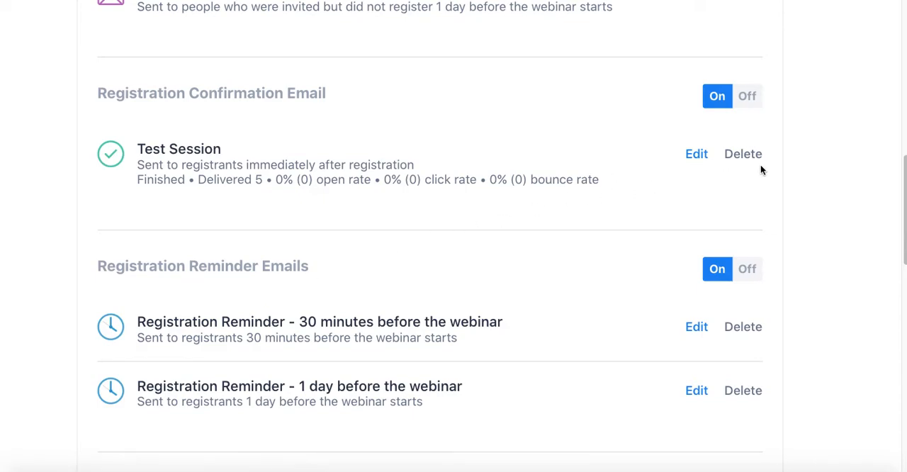
mouse_move(251, 187)
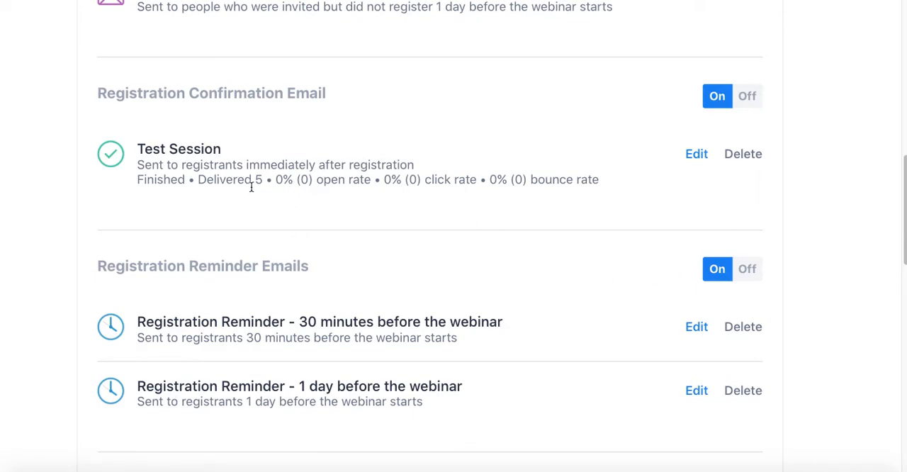
mouse_move(211, 238)
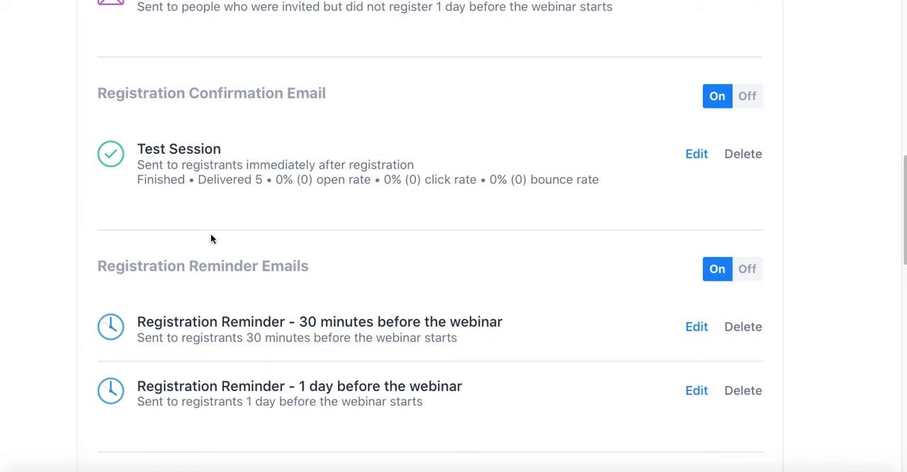
mouse_move(209, 306)
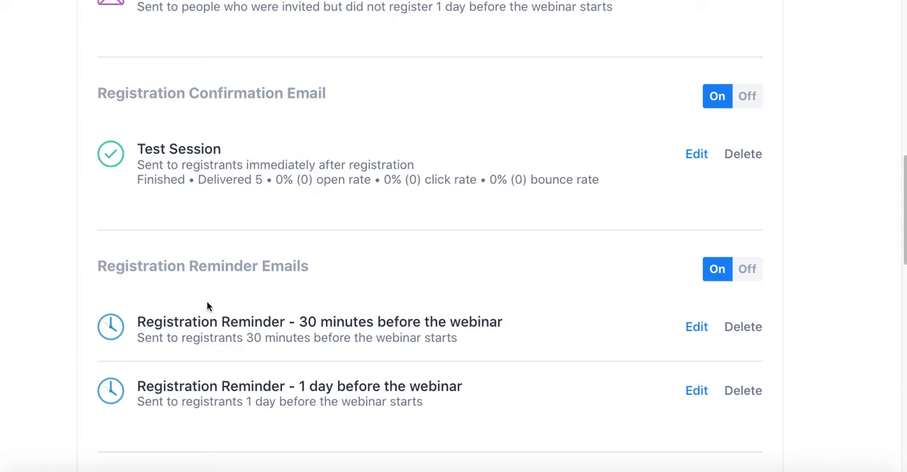
Step: Review the General Emails, return to the invitations overview, then go back to Manage Webinar
scroll("down", 3)
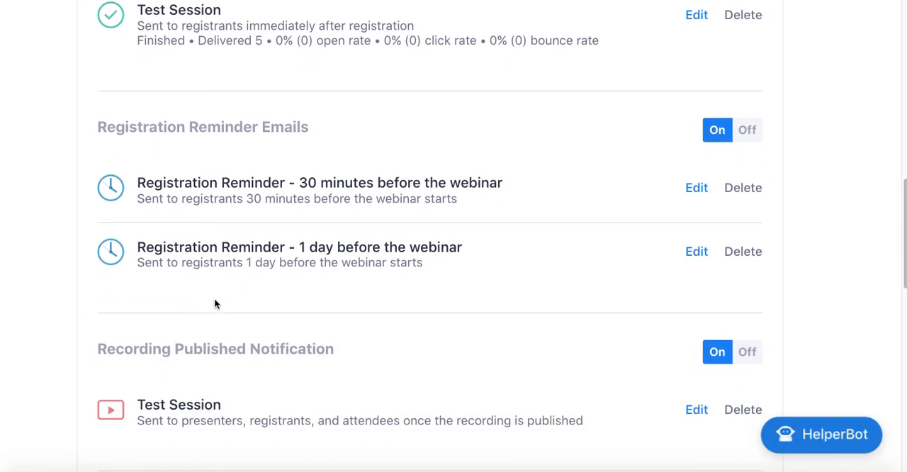
scroll("down", 3)
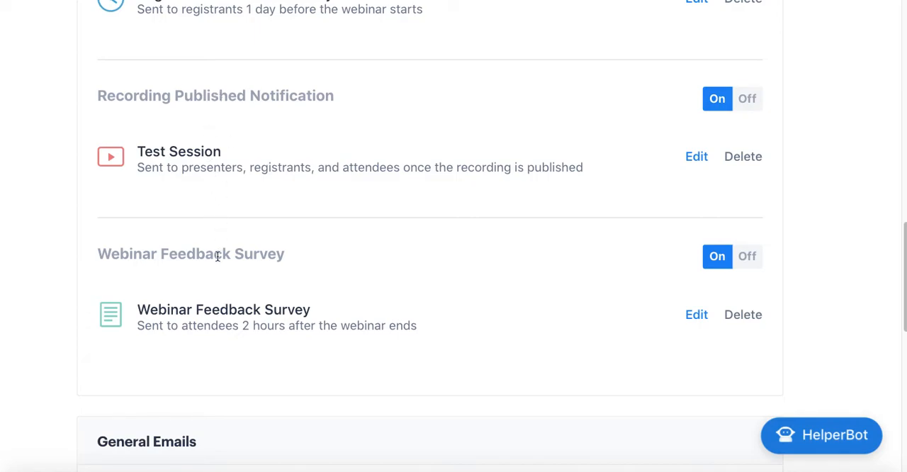
scroll("down", 3)
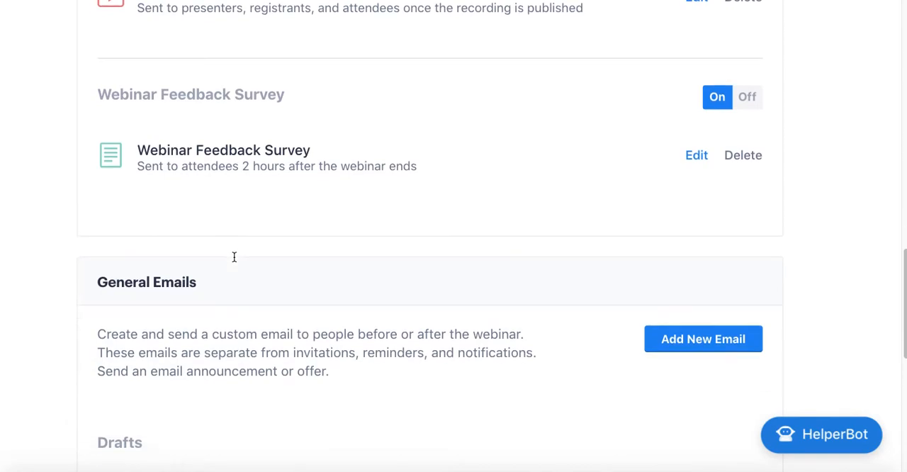
scroll("down", 3)
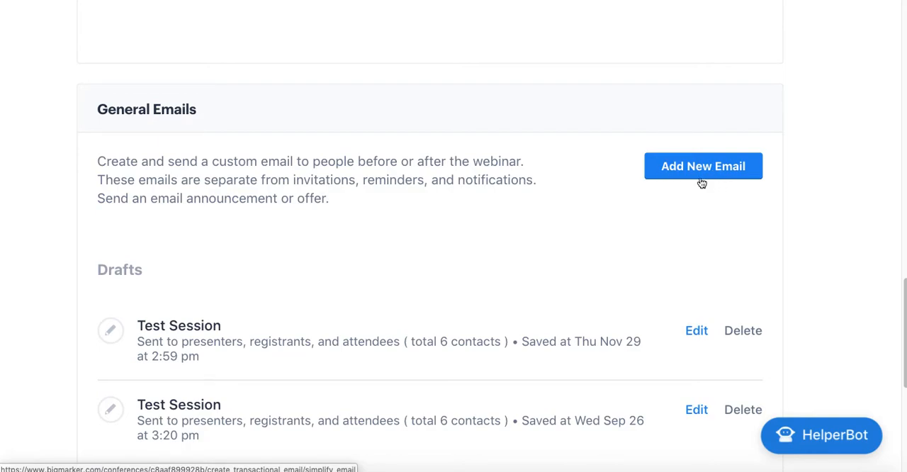
mouse_move(495, 183)
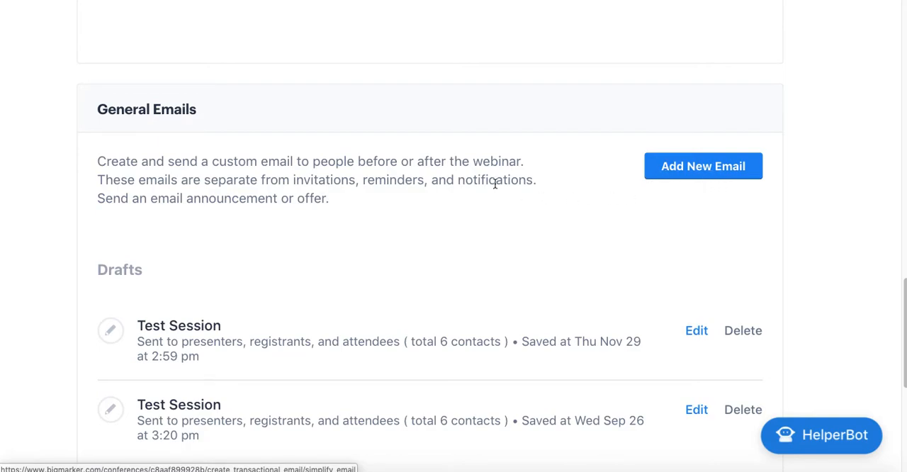
scroll("up", 3)
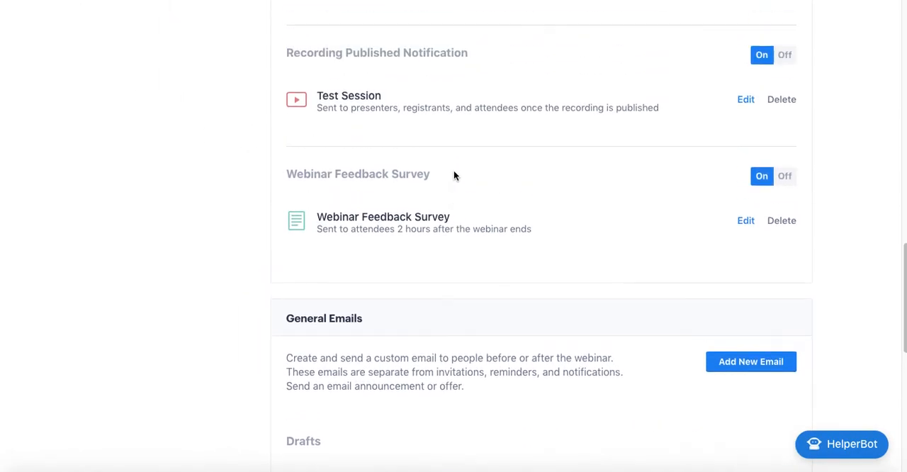
left_click(133, 150)
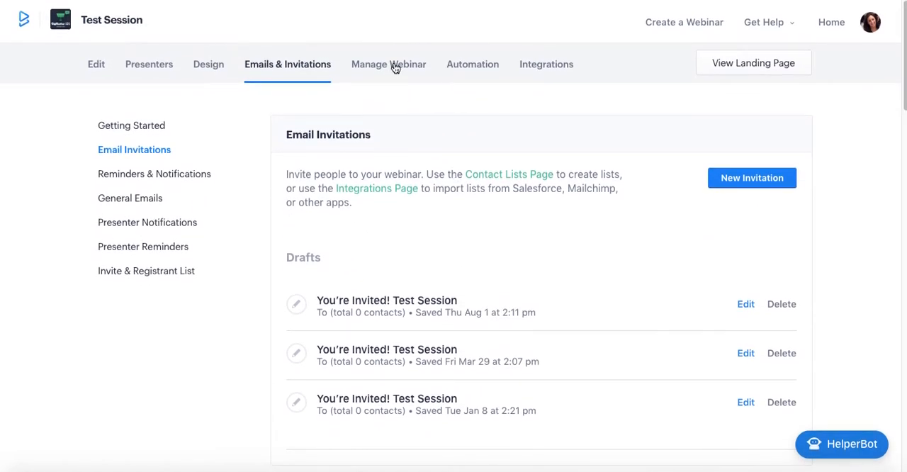
left_click(389, 65)
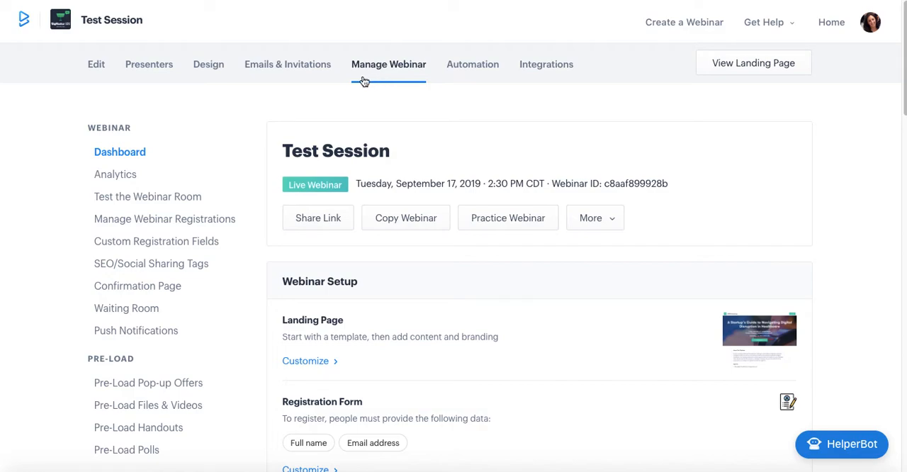
mouse_move(318, 102)
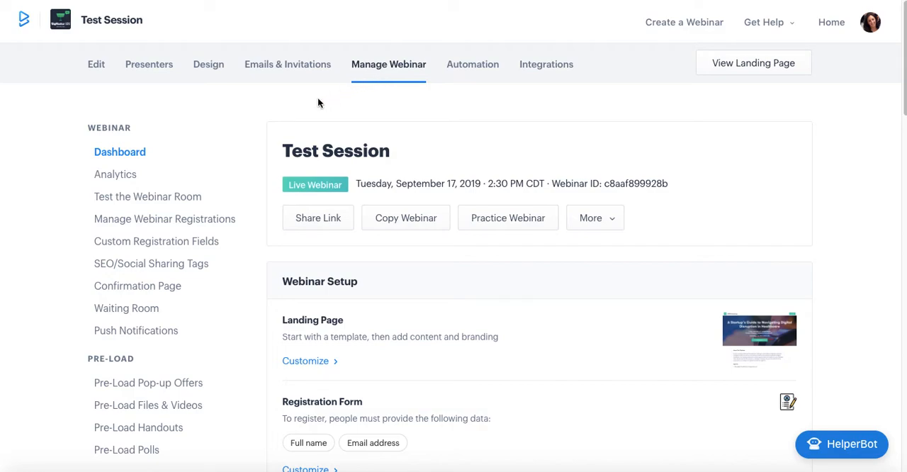
mouse_move(198, 161)
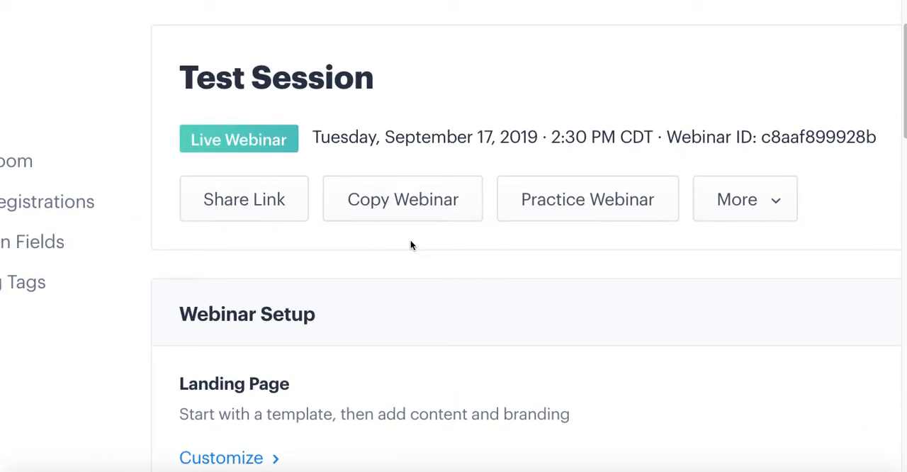
mouse_move(244, 199)
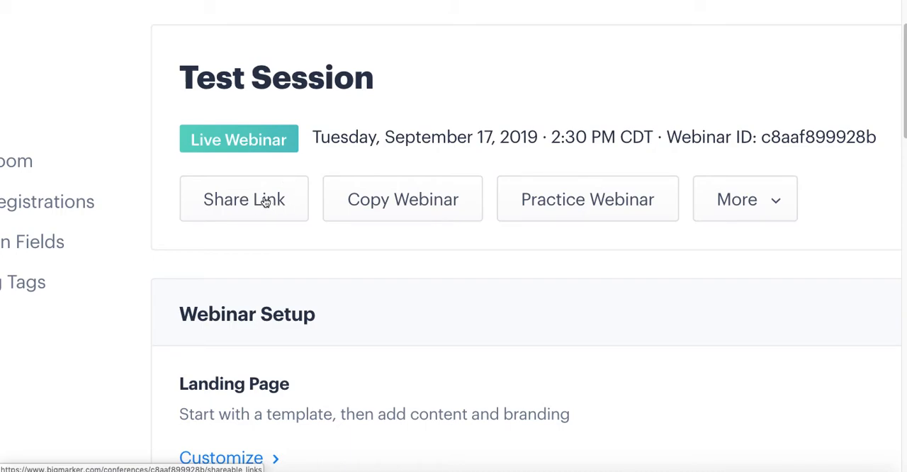
mouse_move(401, 208)
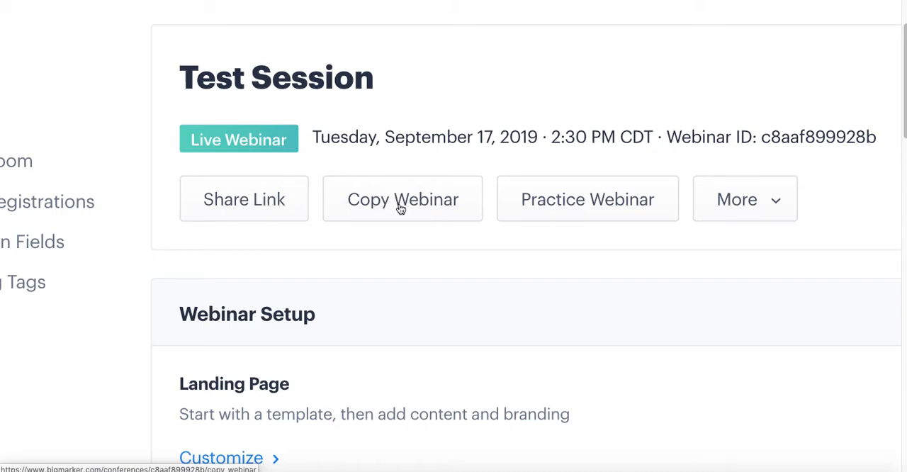
mouse_move(445, 212)
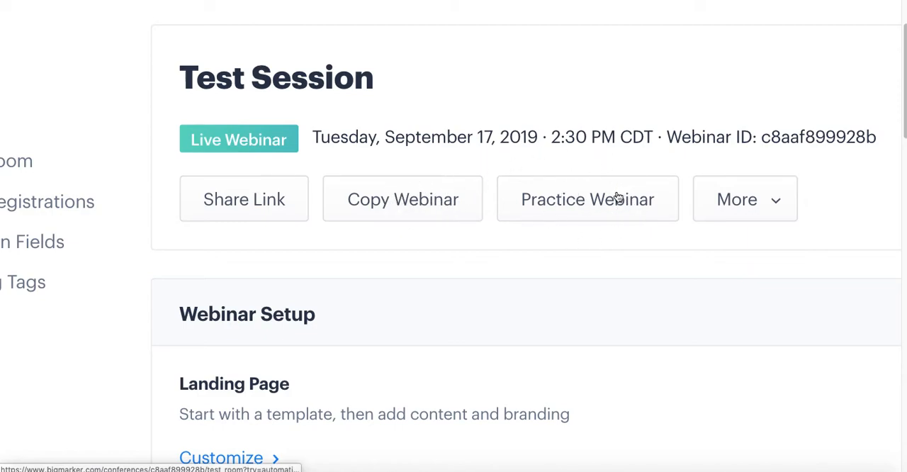
left_click(745, 198)
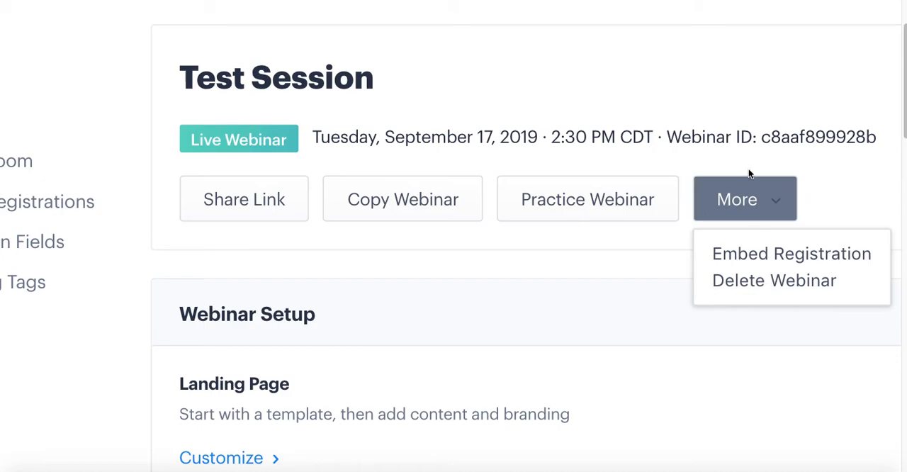
left_click(746, 199)
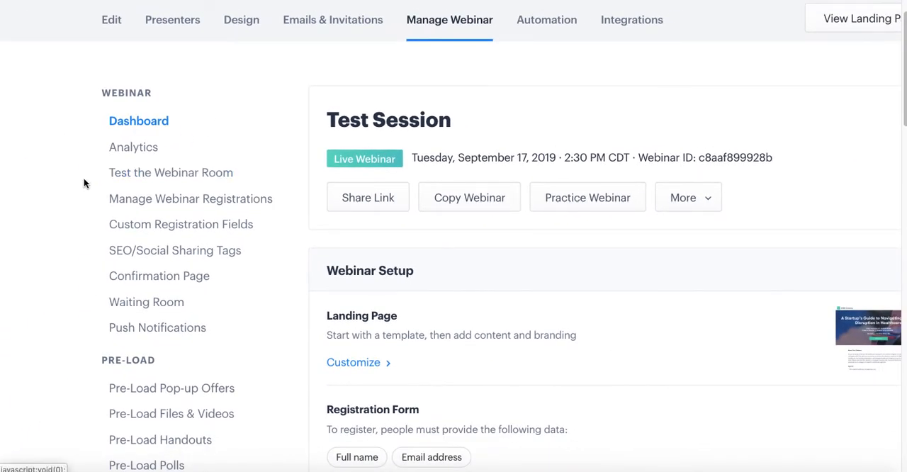
scroll("down", 3)
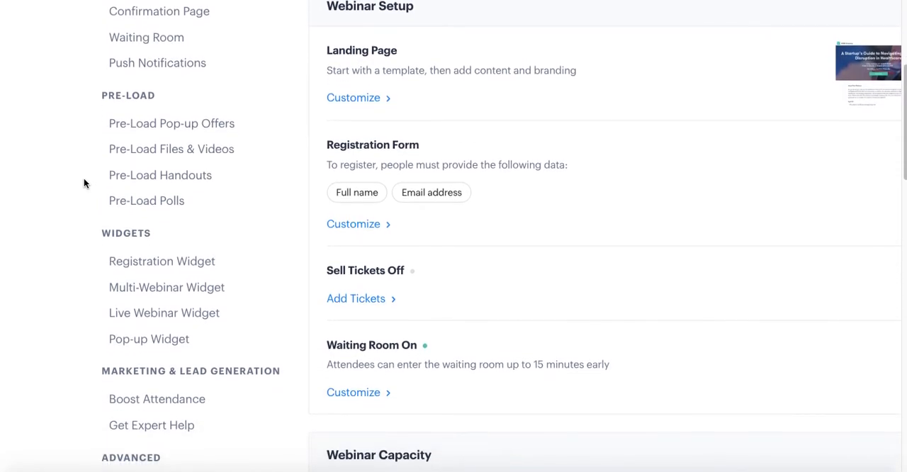
mouse_move(85, 286)
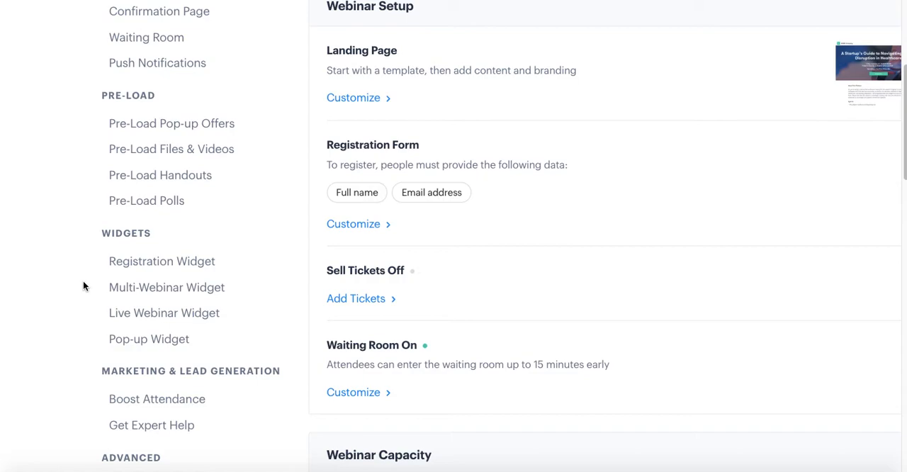
mouse_move(87, 99)
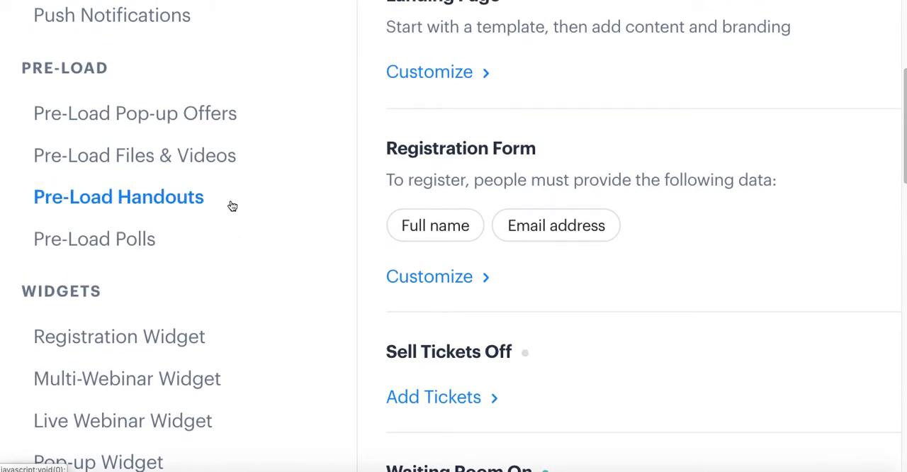
mouse_move(230, 204)
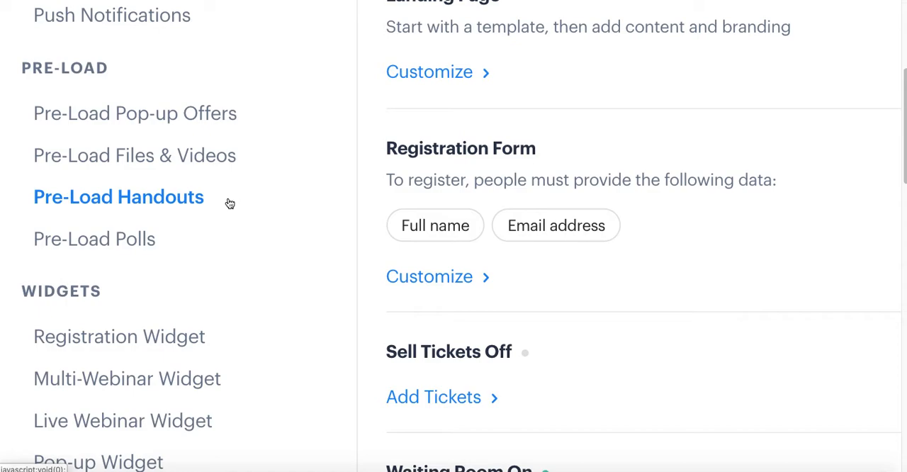
mouse_move(307, 207)
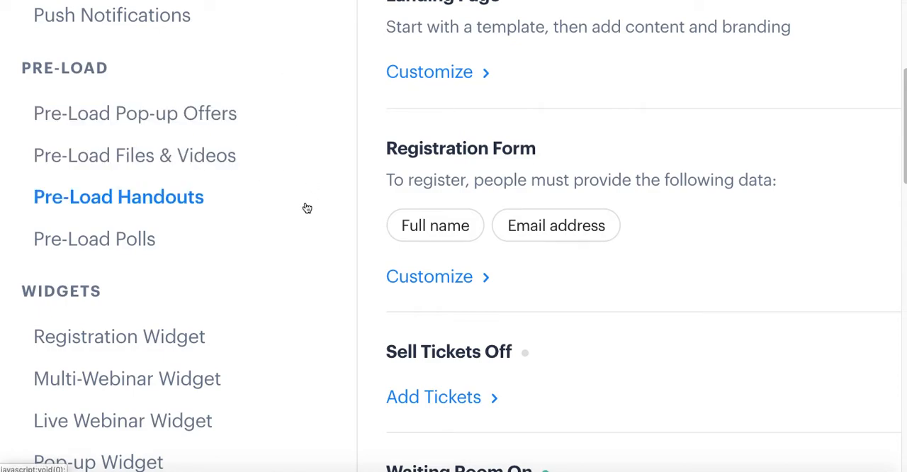
mouse_move(305, 212)
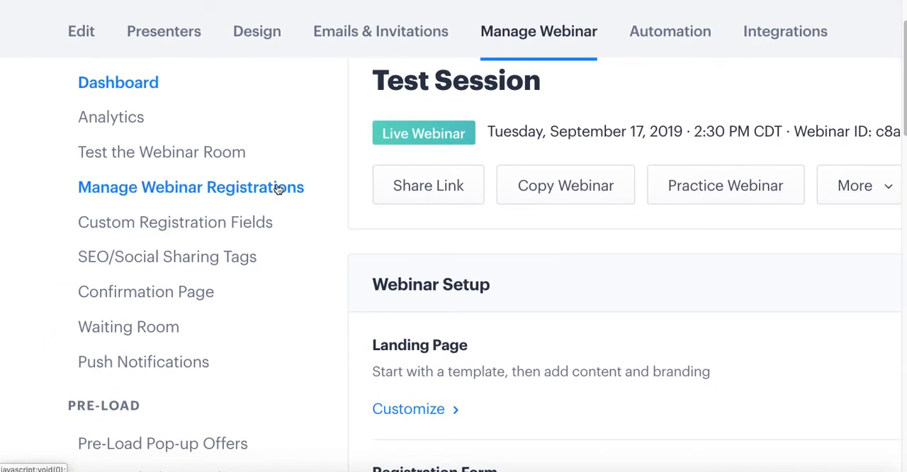
left_click(176, 221)
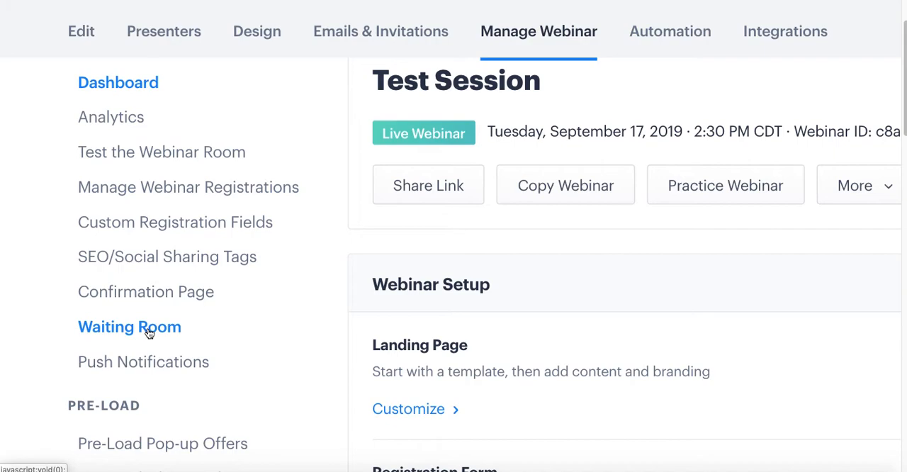
mouse_move(148, 292)
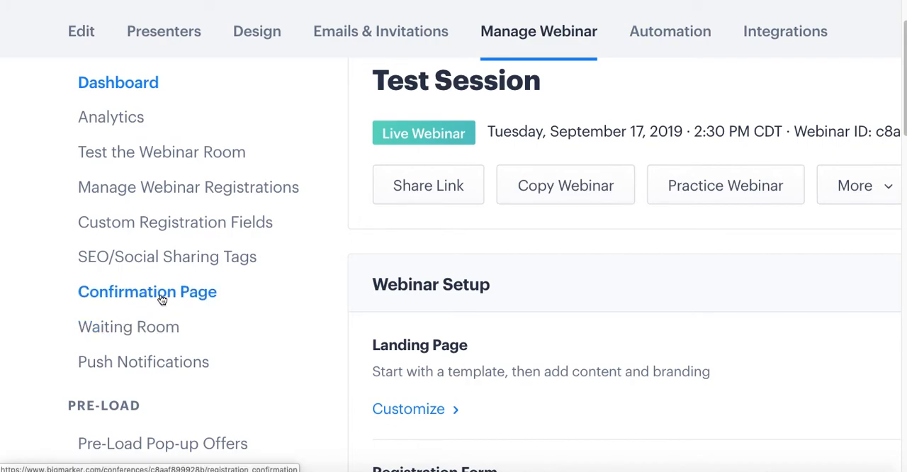
mouse_move(169, 256)
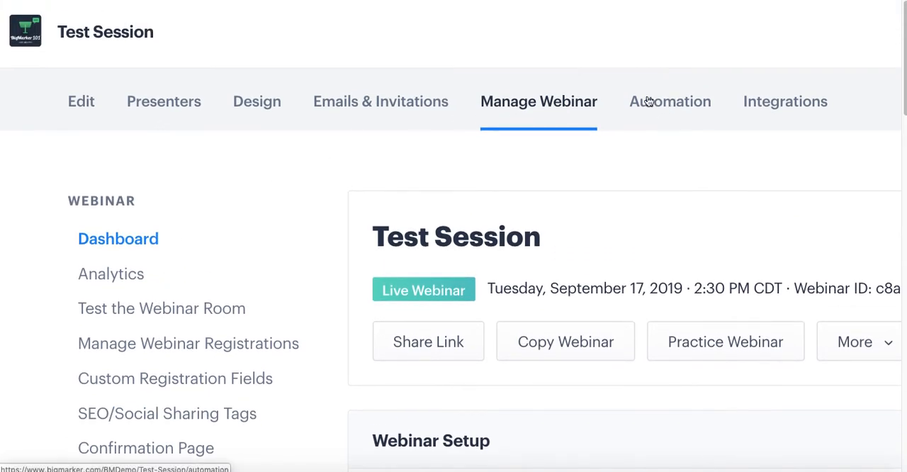
Step: View the Webinar Automation timeline and start adding a new automated chat message
left_click(669, 102)
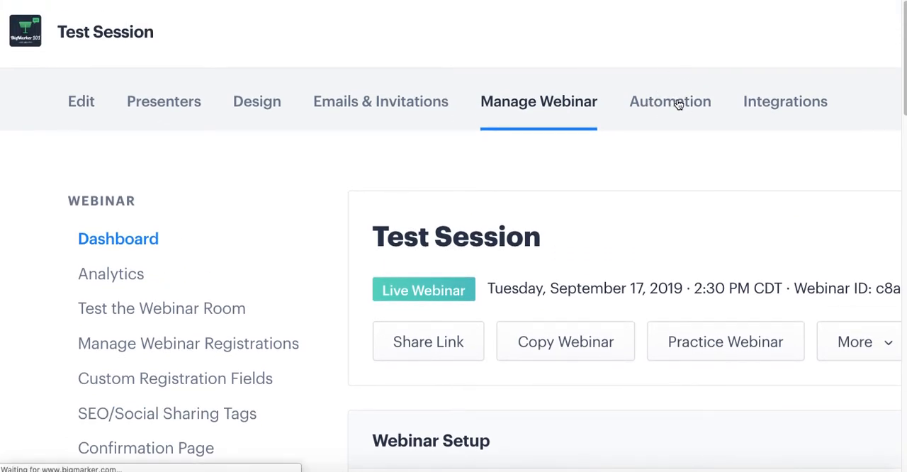
left_click(668, 103)
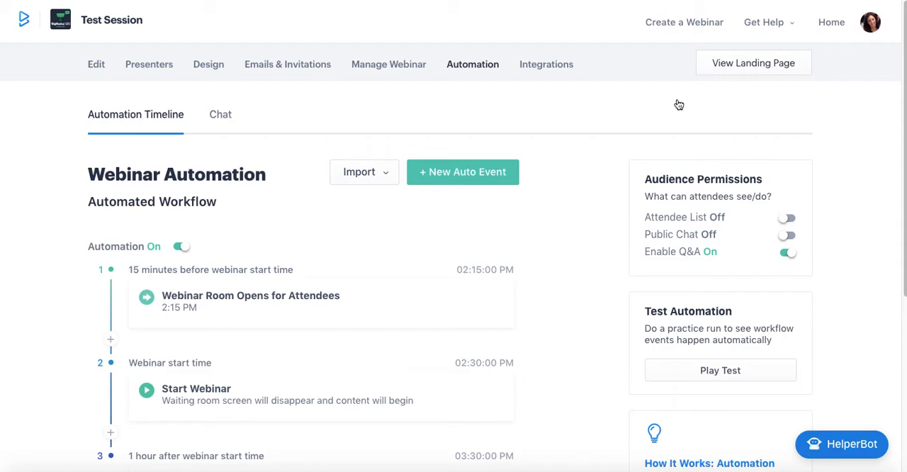
mouse_move(472, 71)
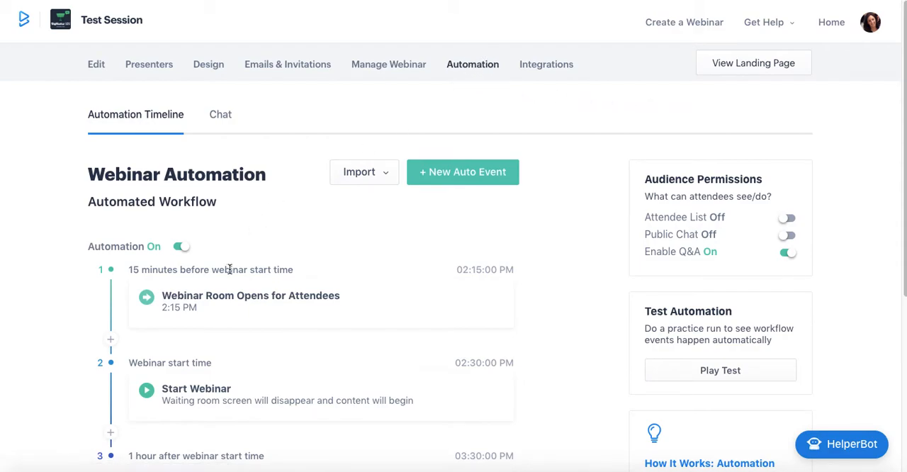
scroll("down", 3)
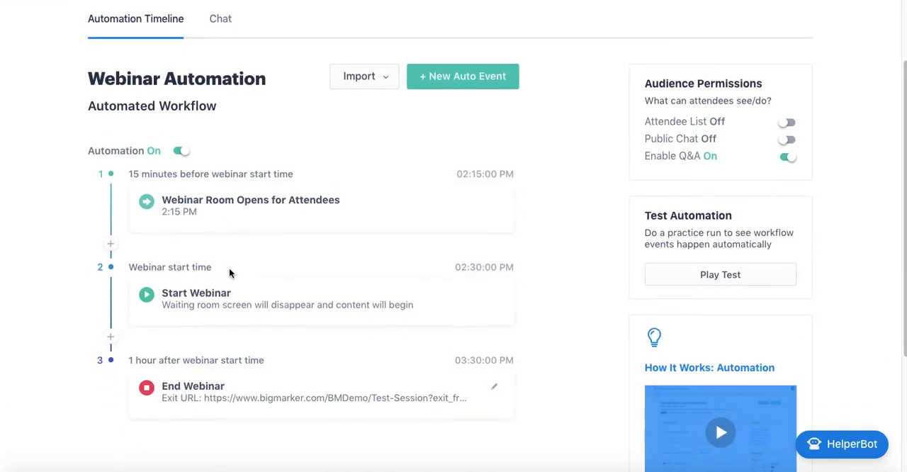
mouse_move(187, 244)
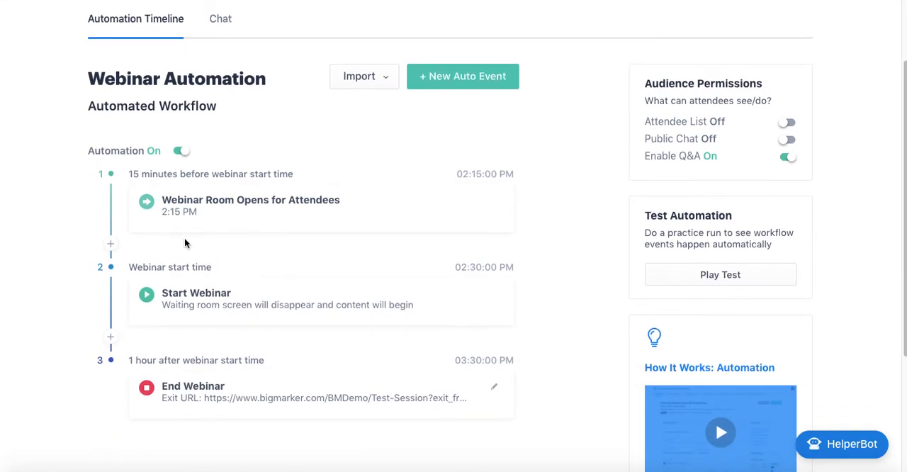
mouse_move(211, 355)
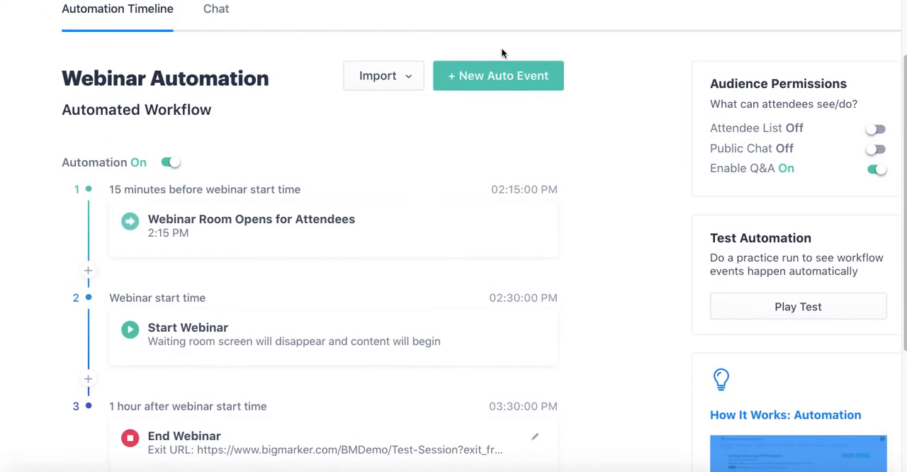
left_click(498, 75)
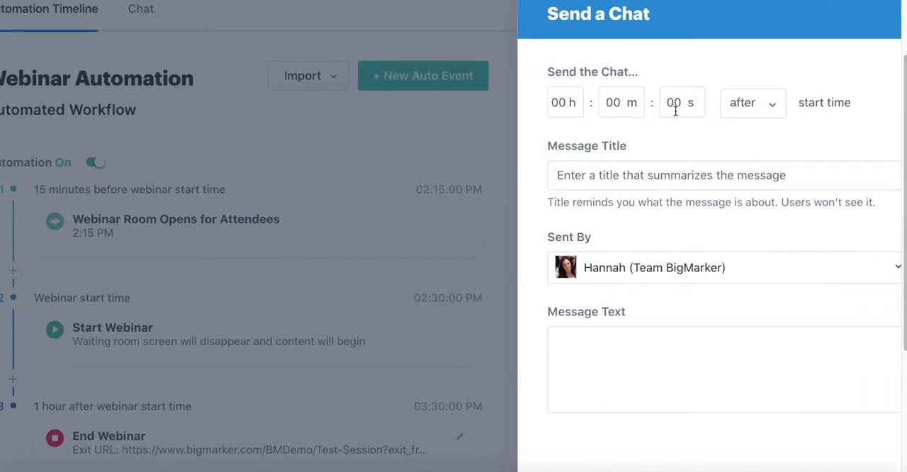
scroll("down", 3)
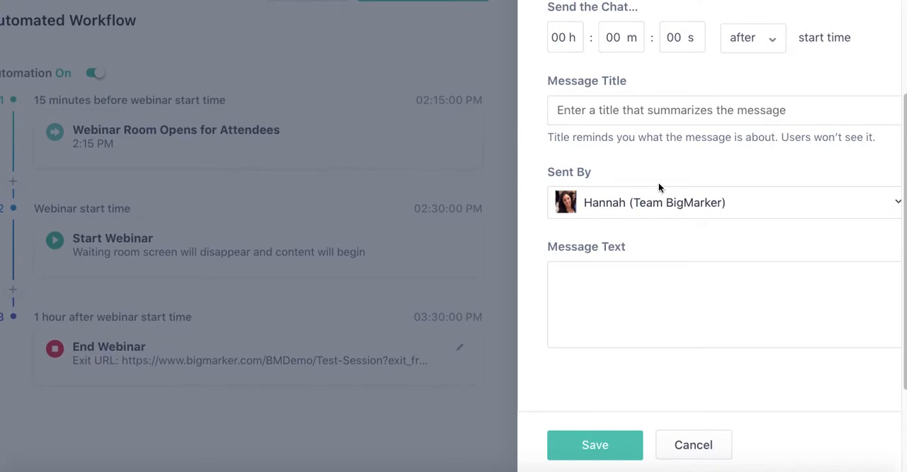
left_click(691, 445)
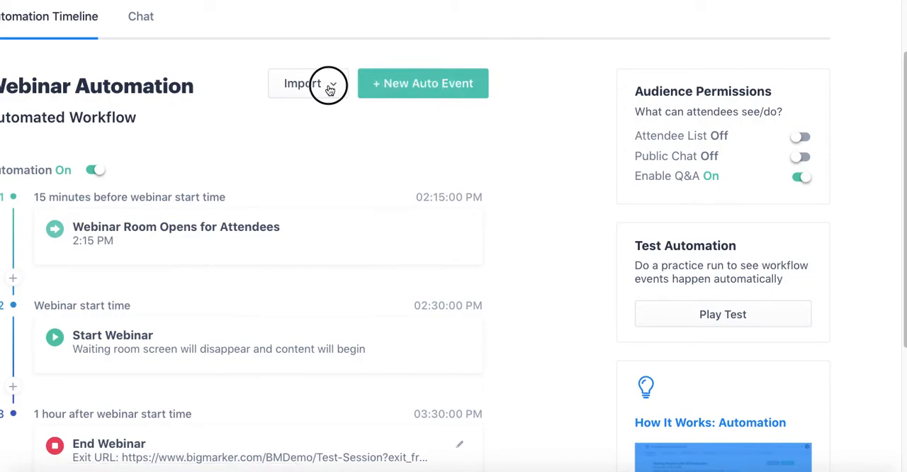
Step: Bring up Import From Previous Webinar, then close it without importing any events
left_click(303, 82)
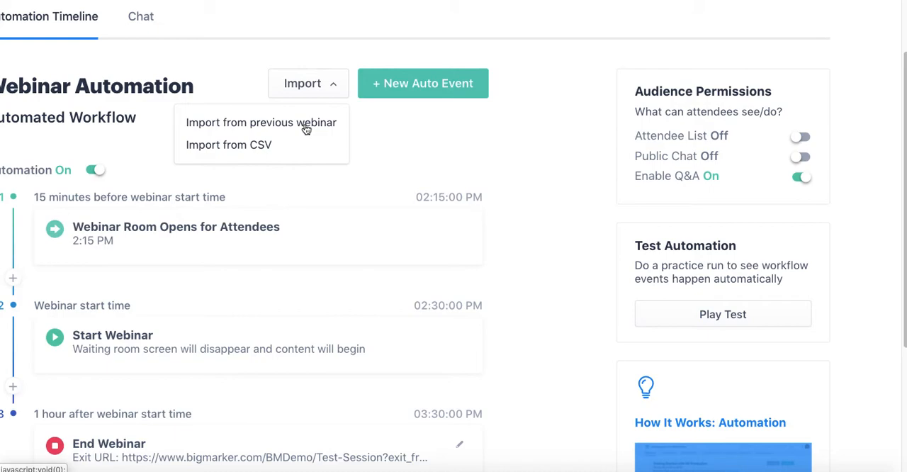
left_click(260, 121)
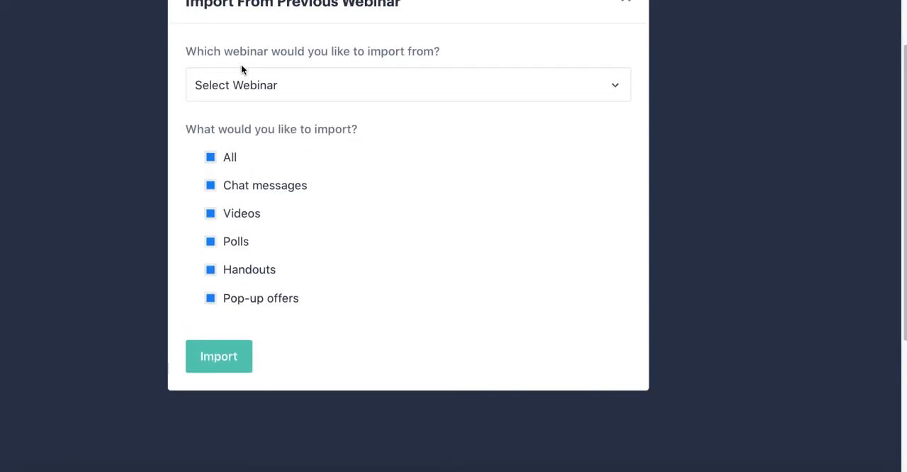
mouse_move(241, 278)
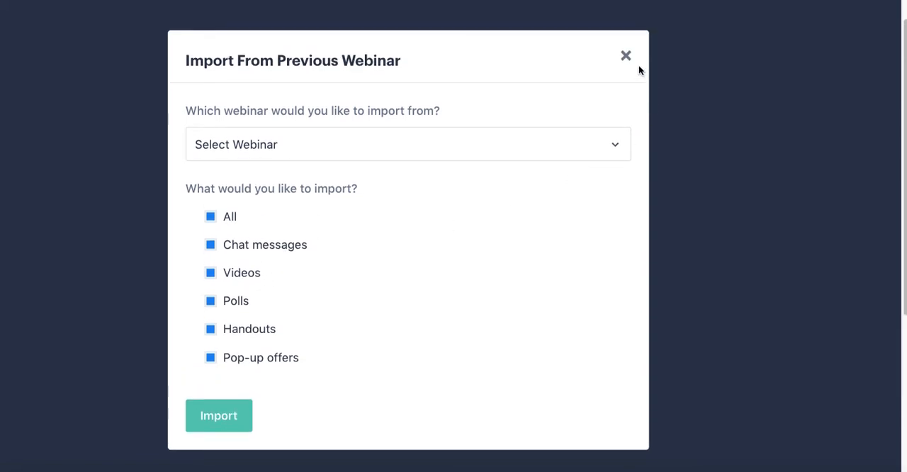
left_click(627, 55)
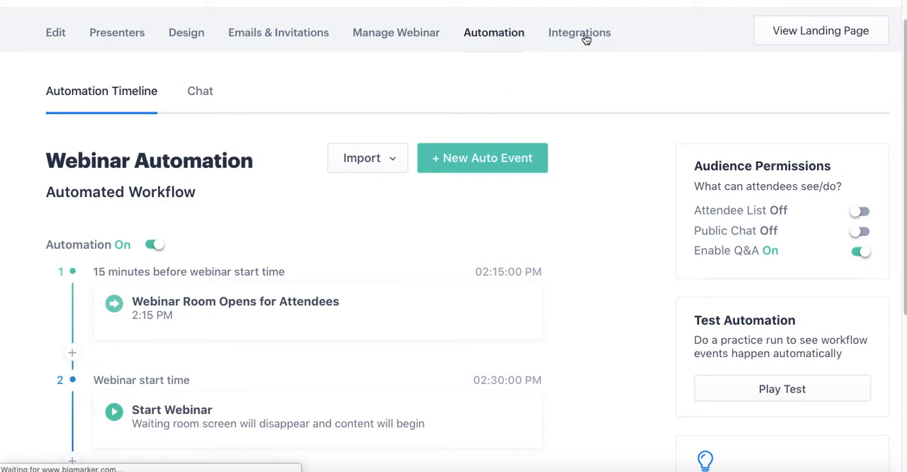
Step: Browse the Integrations app cards from ActiveCampaign to Zapier, then head to View Landing Page
left_click(579, 32)
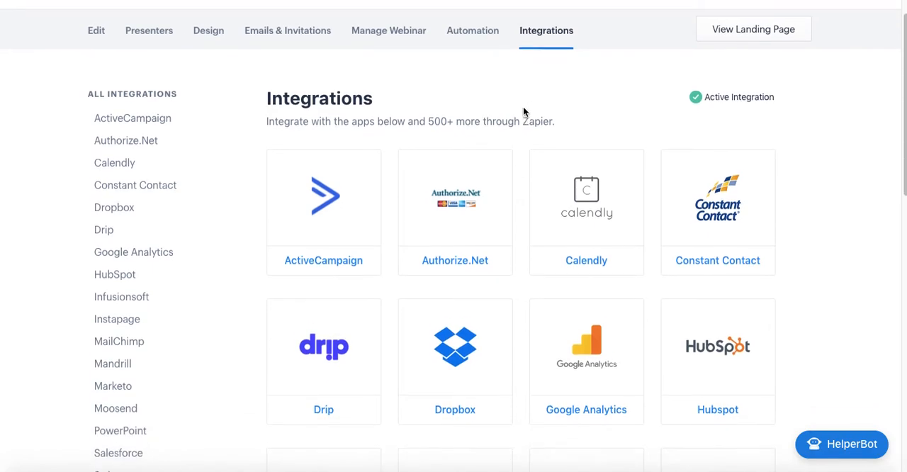
scroll("down", 3)
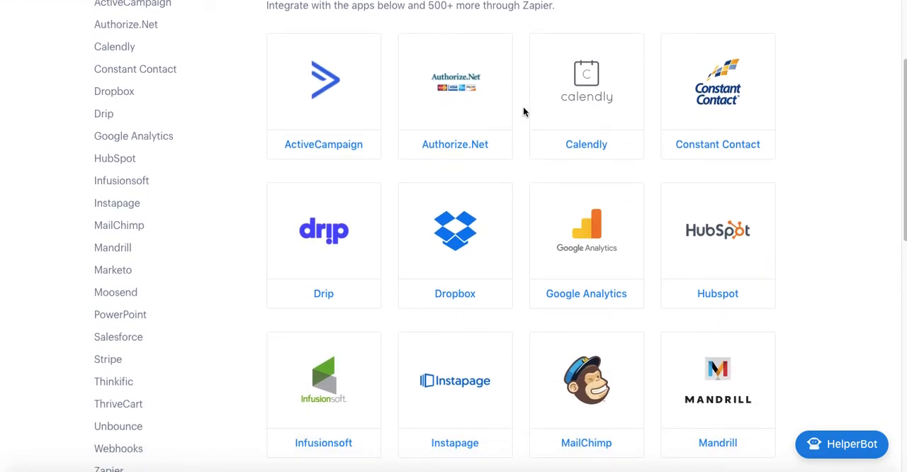
scroll("down", 3)
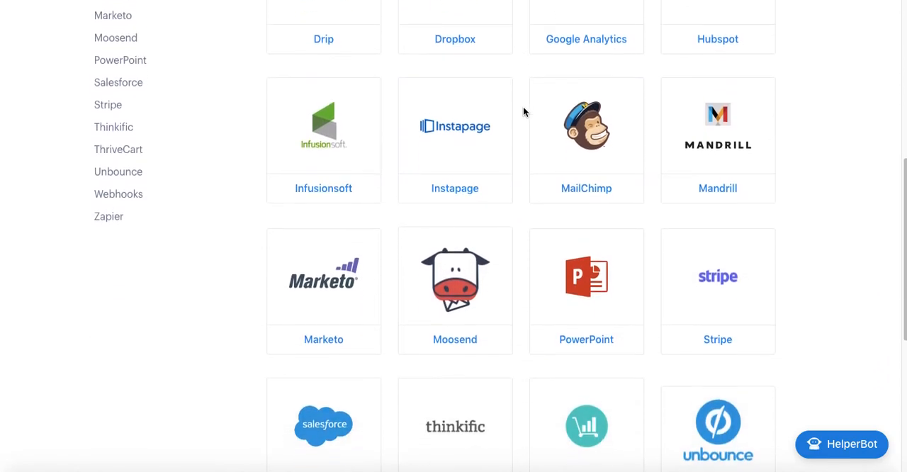
scroll("down", 3)
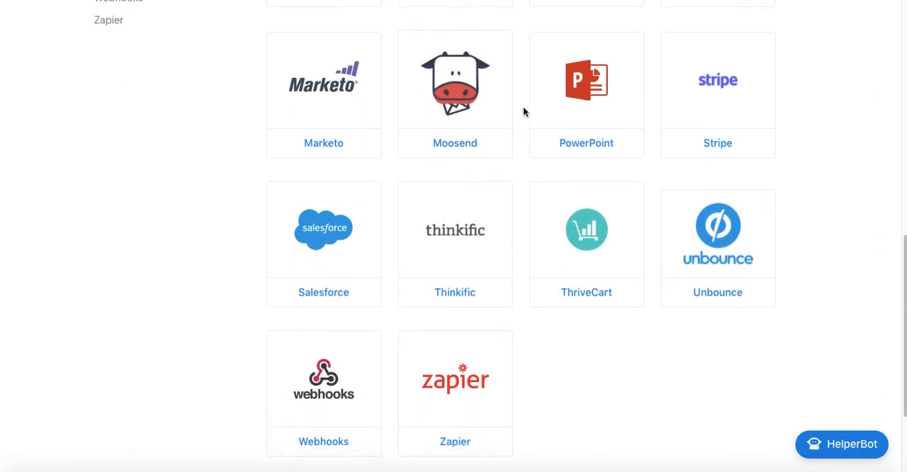
scroll("down", 3)
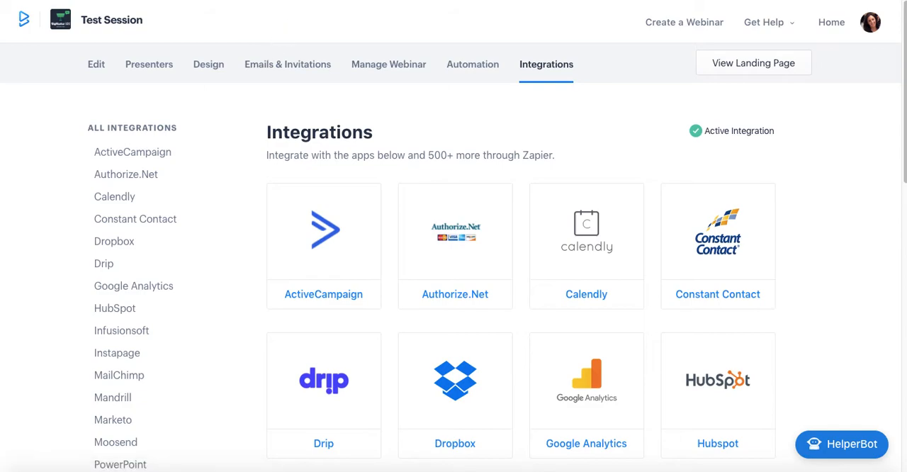
left_click(753, 63)
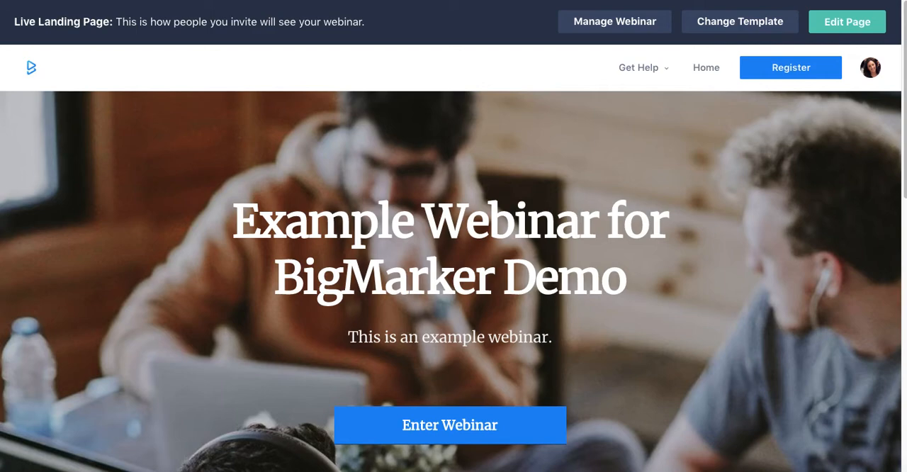
mouse_move(445, 26)
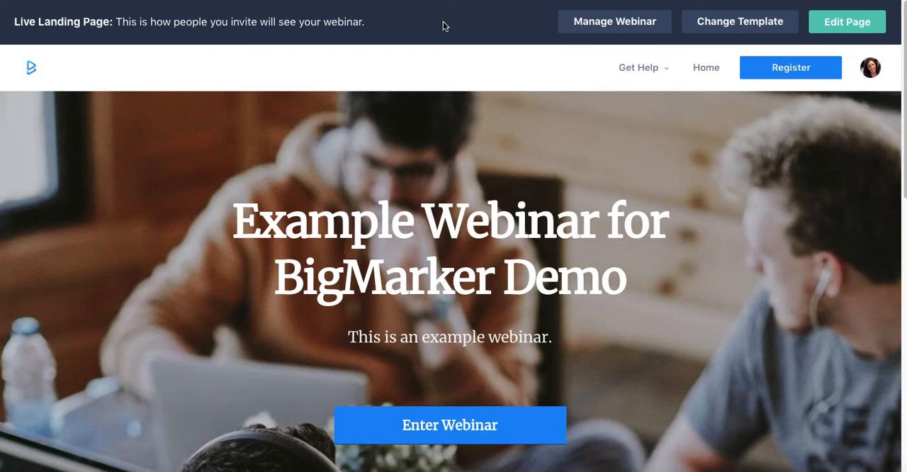
Step: Enter the webinar from the Example Webinar for BigMarker Demo landing page
scroll("down", 3)
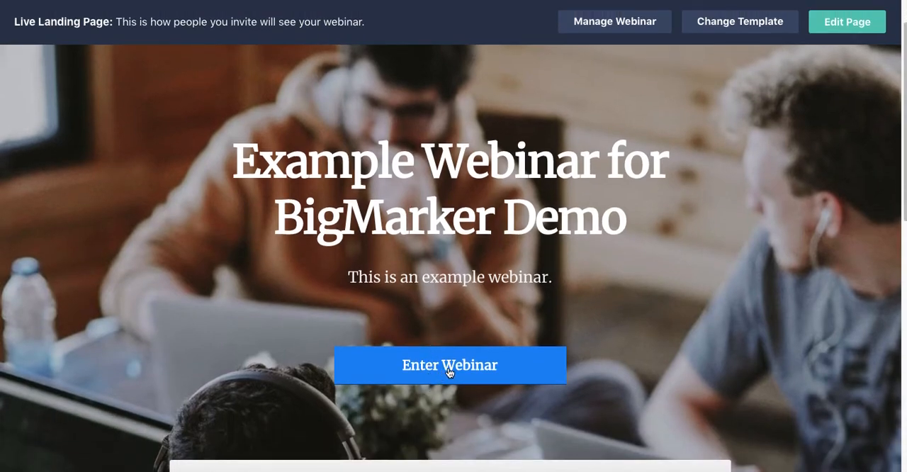
left_click(449, 366)
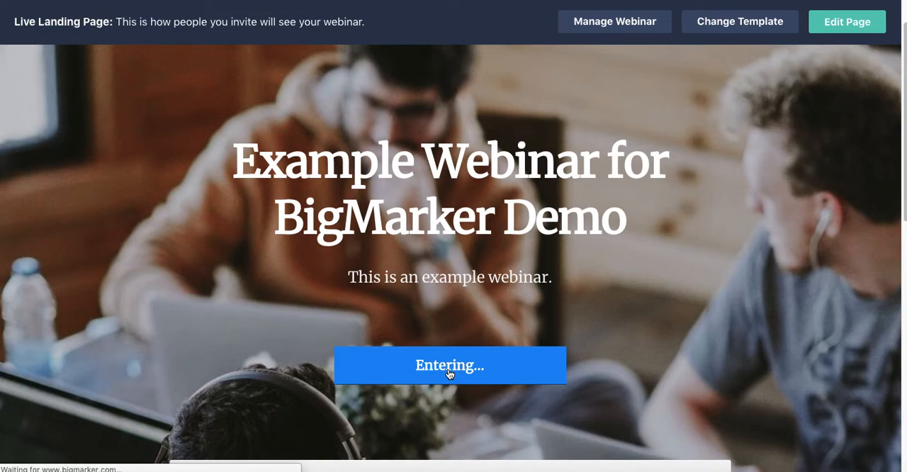
left_click(449, 366)
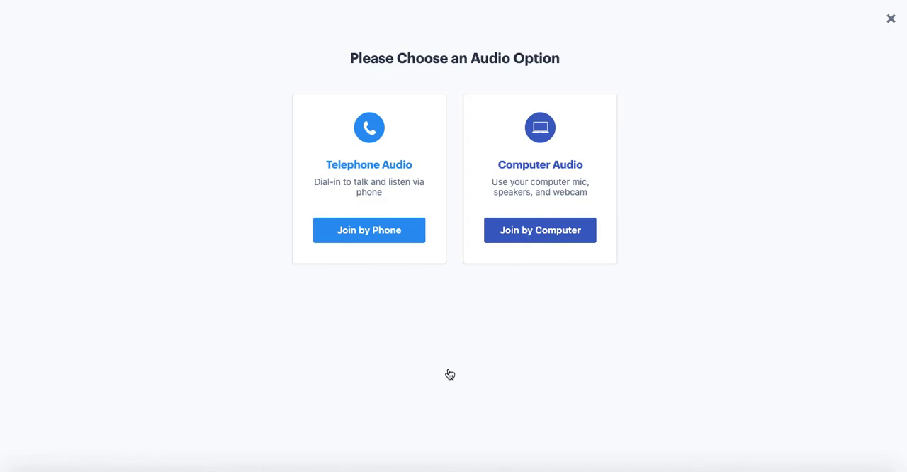
mouse_move(414, 127)
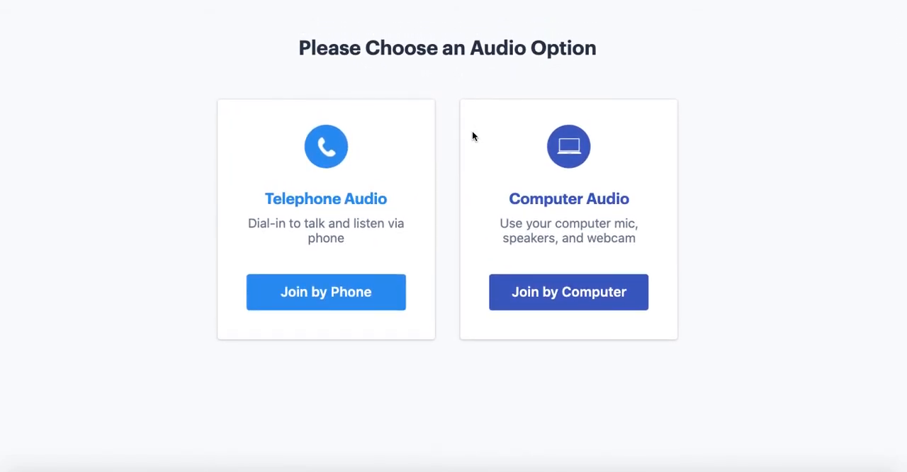
mouse_move(351, 212)
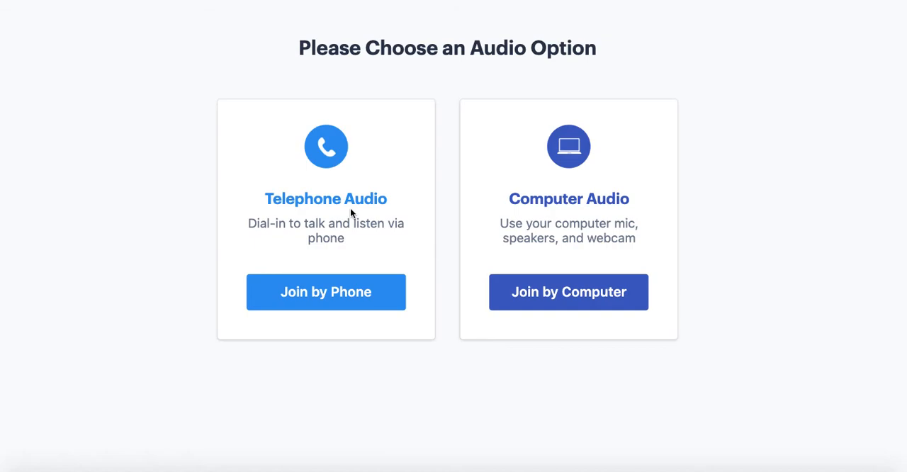
mouse_move(547, 218)
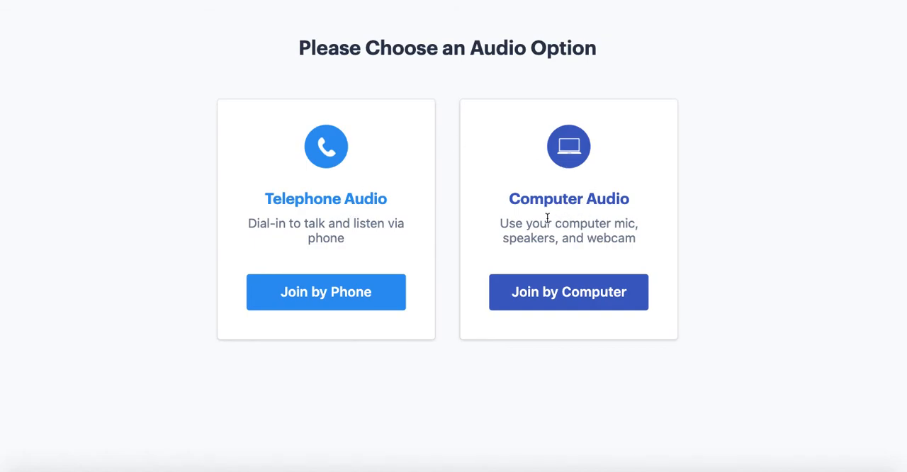
mouse_move(540, 225)
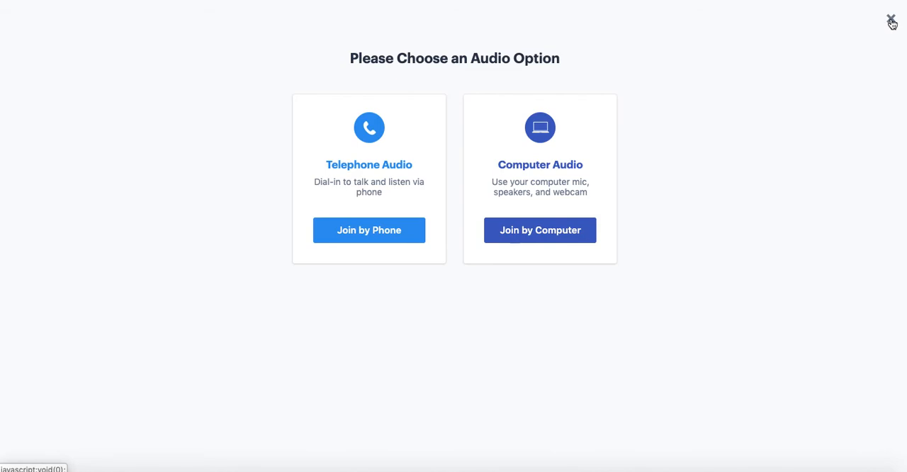
Step: Dismiss the Please Choose an Audio Option prompt without picking telephone or computer audio
left_click(892, 20)
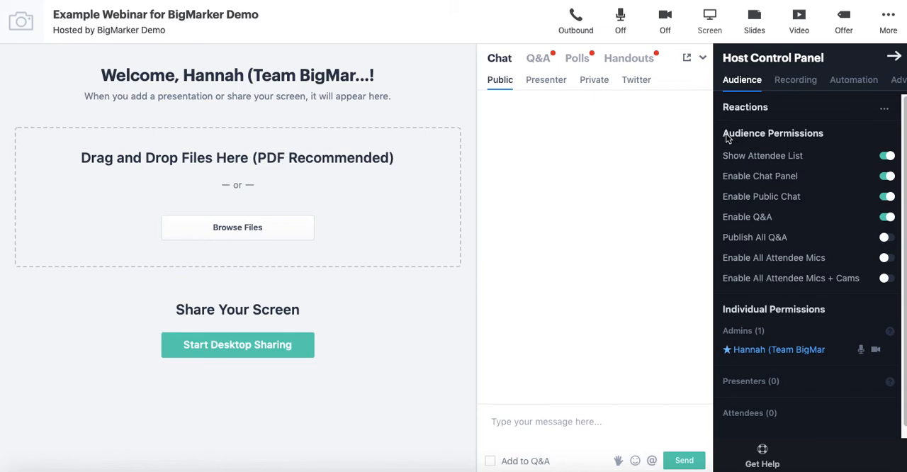
mouse_move(726, 139)
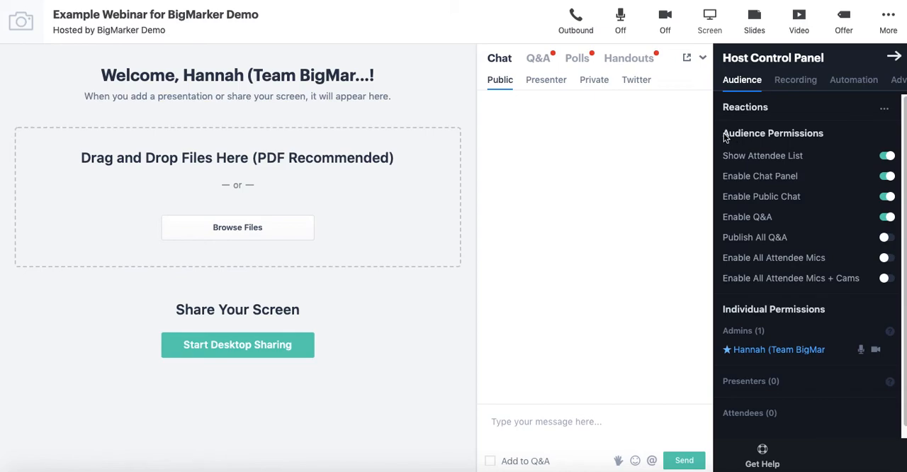
mouse_move(725, 139)
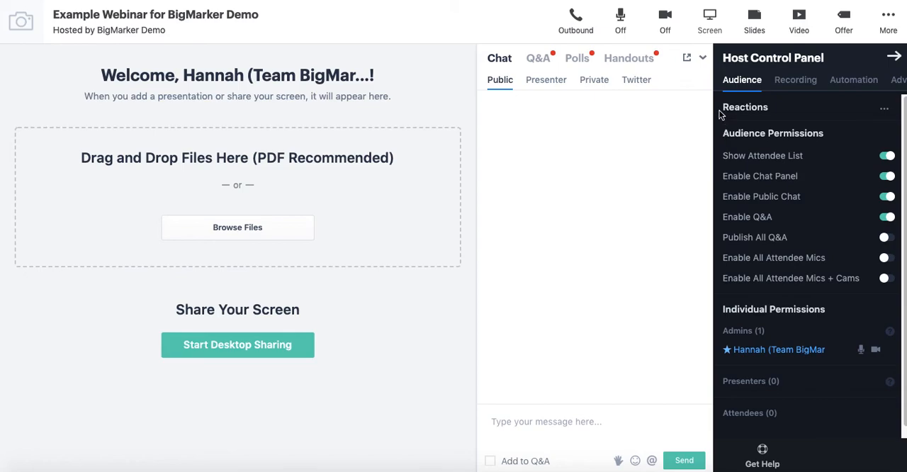
mouse_move(754, 17)
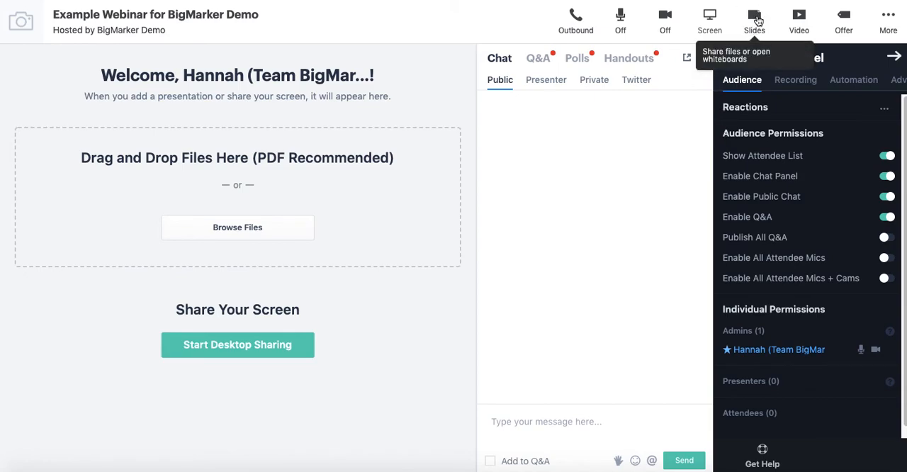
Step: Show the Presentation Slides window listing the whiteboard and Q&A PDF
left_click(754, 17)
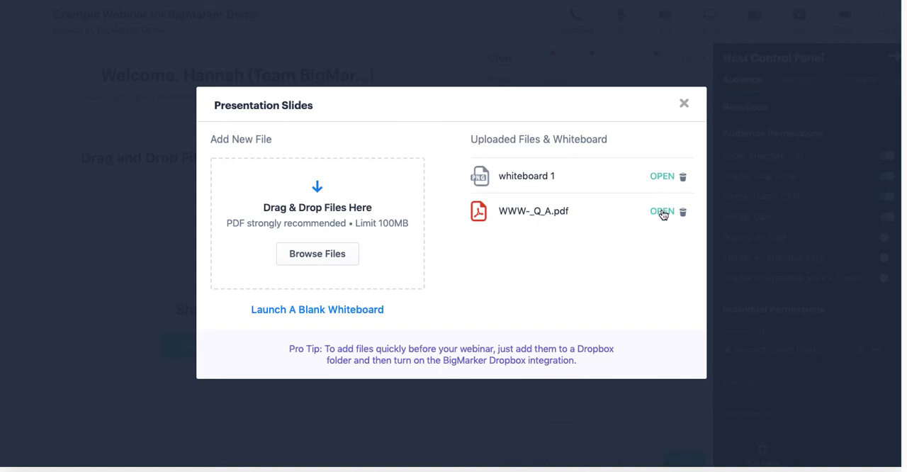
Step: Present the WWW-_Q_A.pdf file as the webinar room's slide deck
left_click(662, 211)
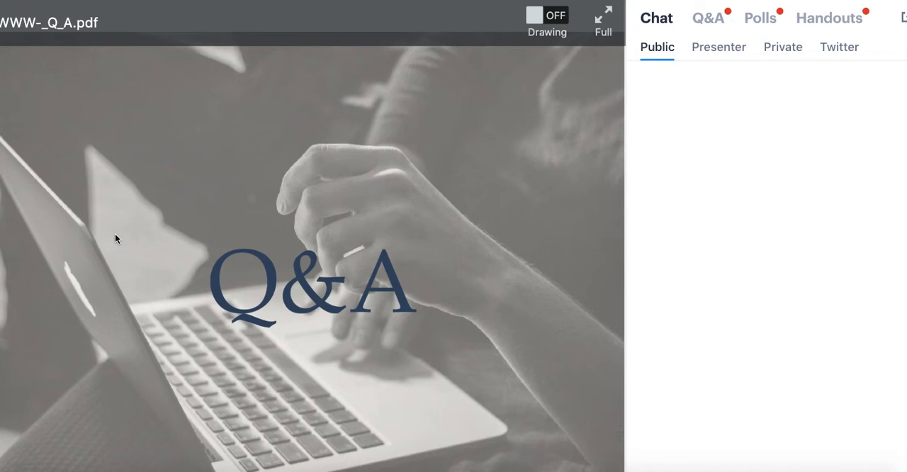
mouse_move(383, 226)
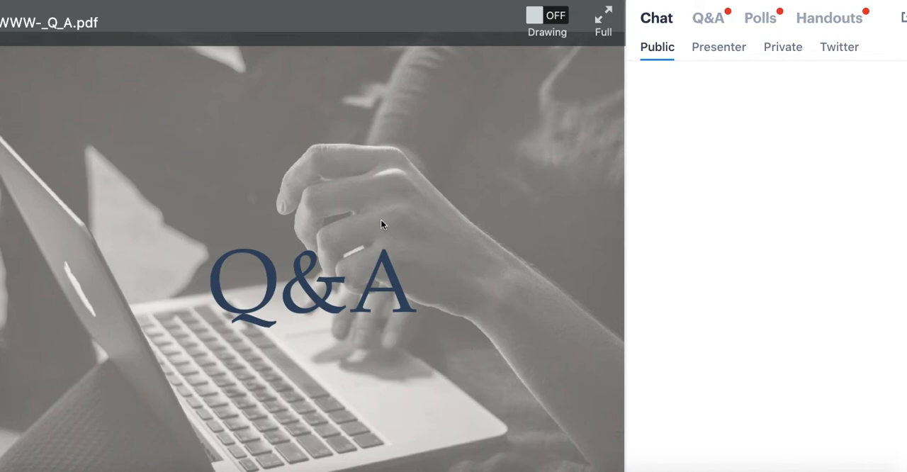
mouse_move(340, 212)
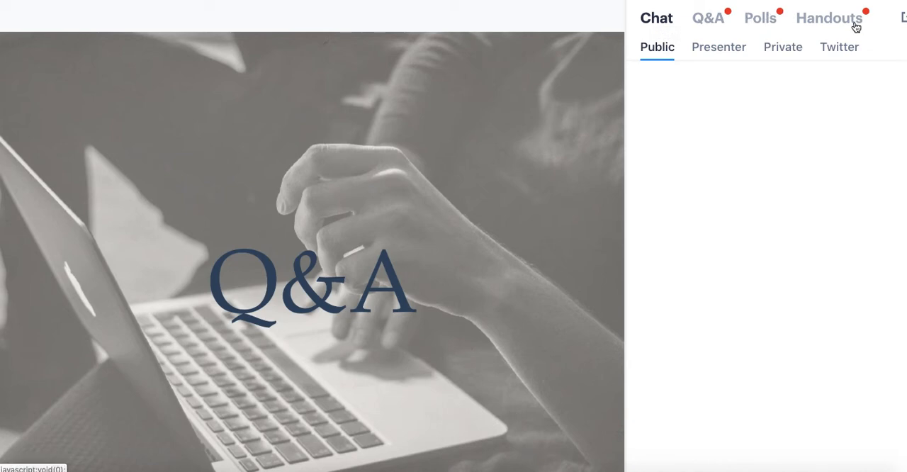
mouse_move(839, 31)
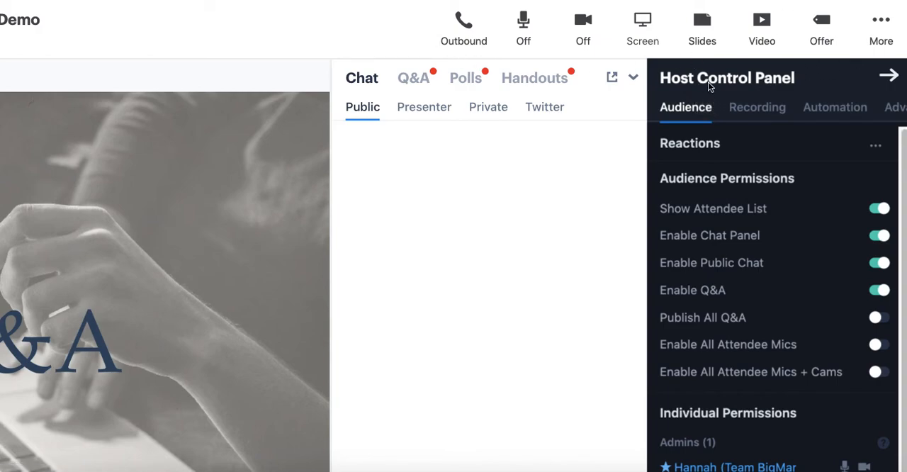
mouse_move(523, 20)
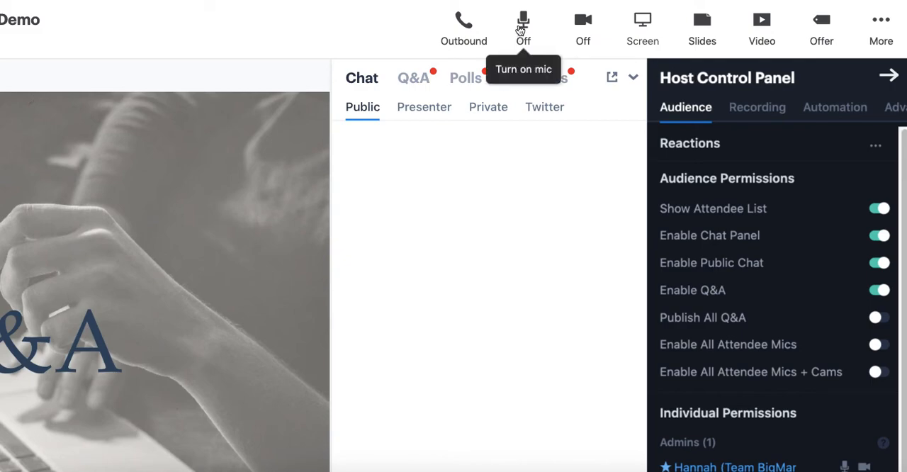
mouse_move(642, 28)
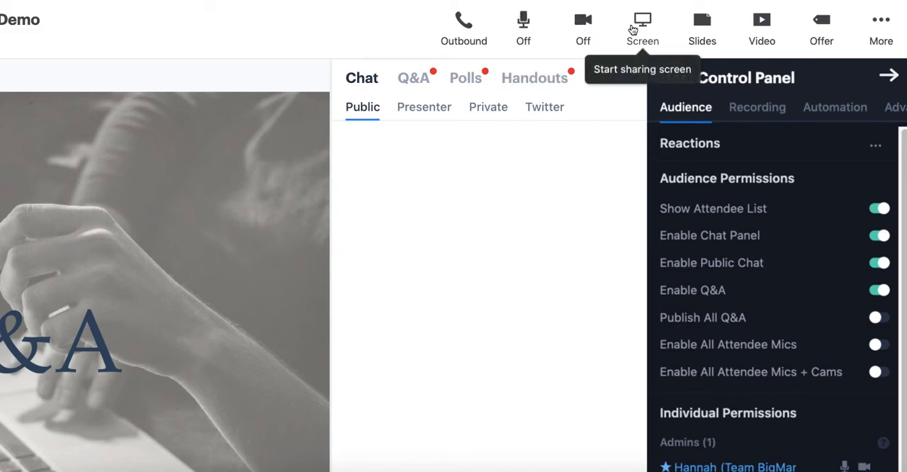
mouse_move(822, 22)
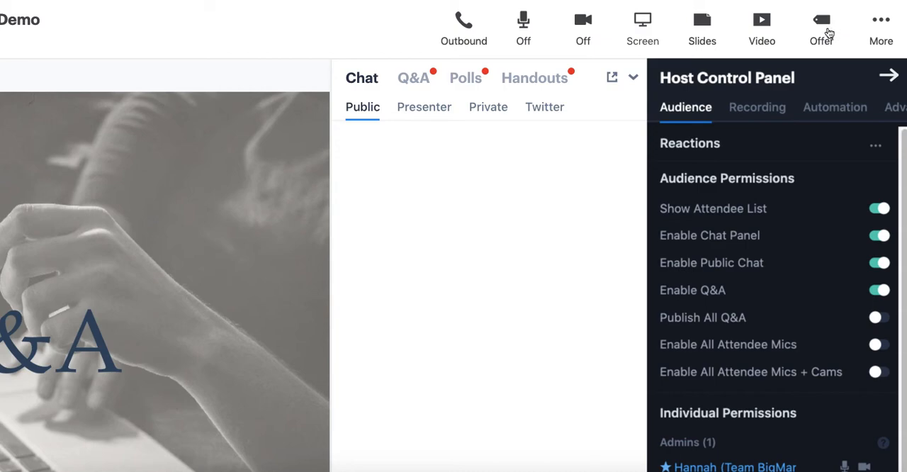
mouse_move(701, 28)
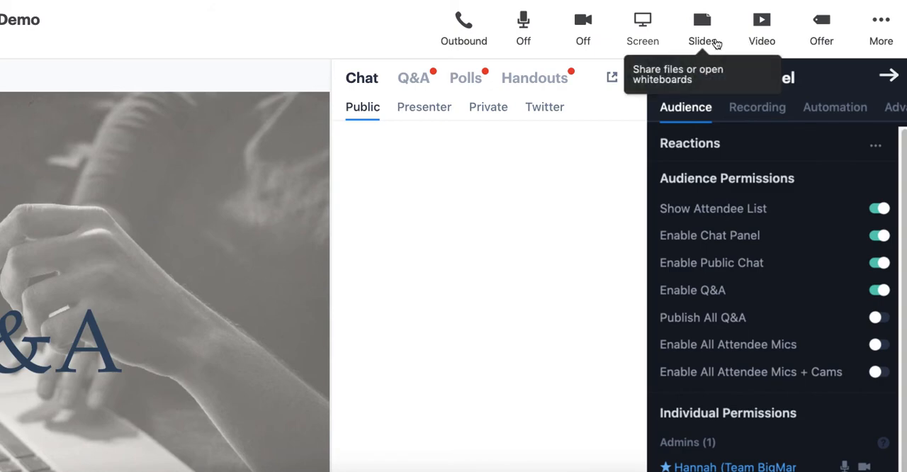
mouse_move(761, 21)
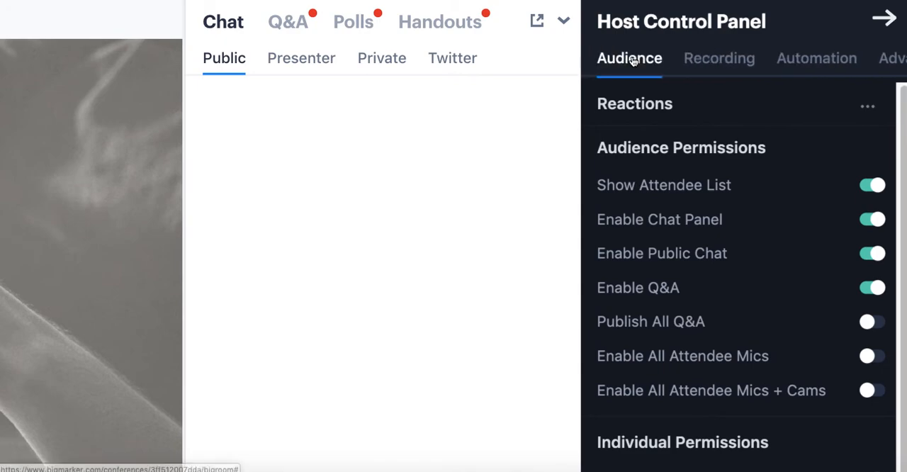
mouse_move(614, 82)
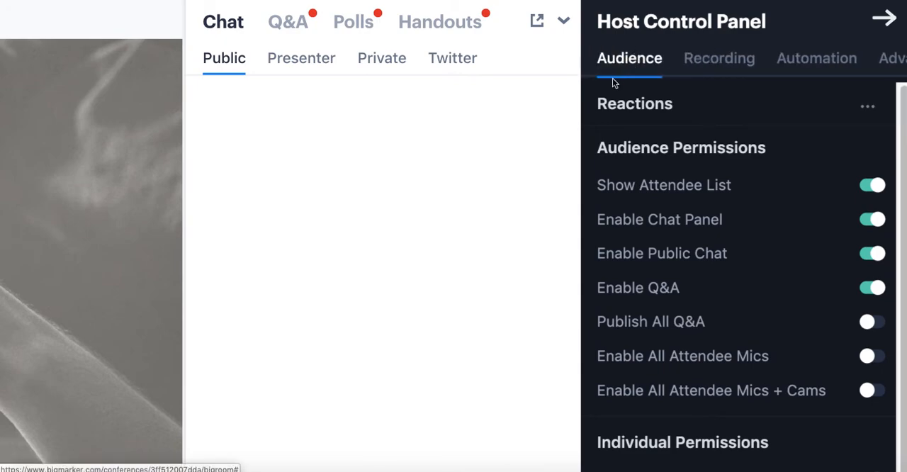
mouse_move(636, 82)
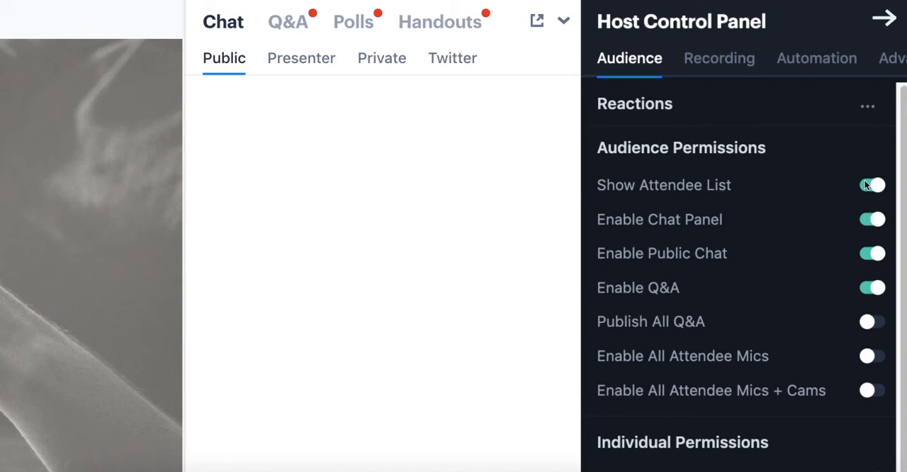
Step: Switch off Show Attendee List in the Audience permissions, keeping Q&A enabled
left_click(872, 184)
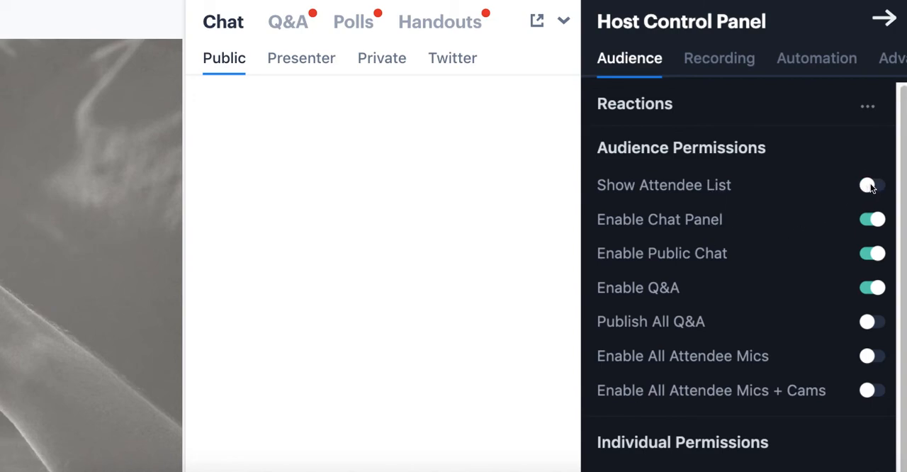
left_click(871, 185)
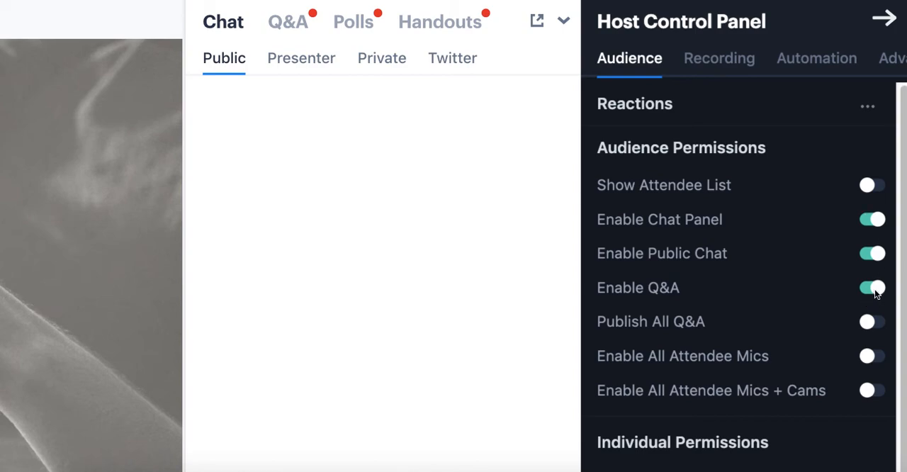
scroll("down", 3)
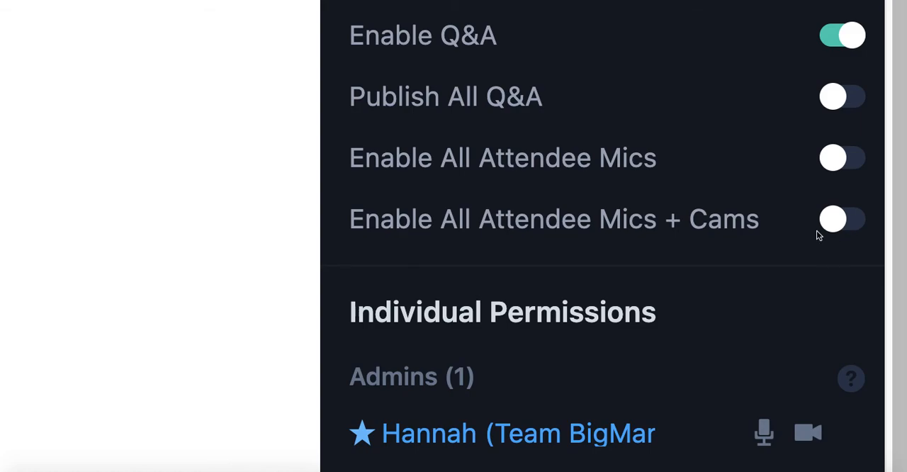
mouse_move(804, 248)
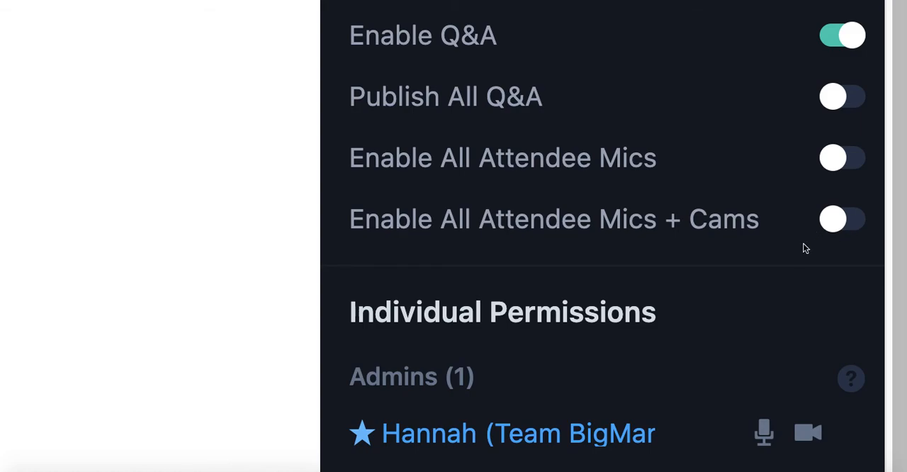
left_click(842, 157)
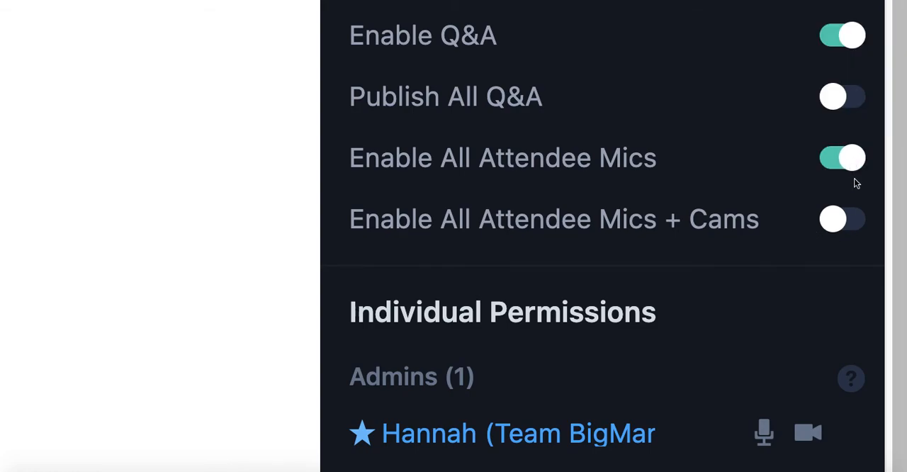
left_click(842, 219)
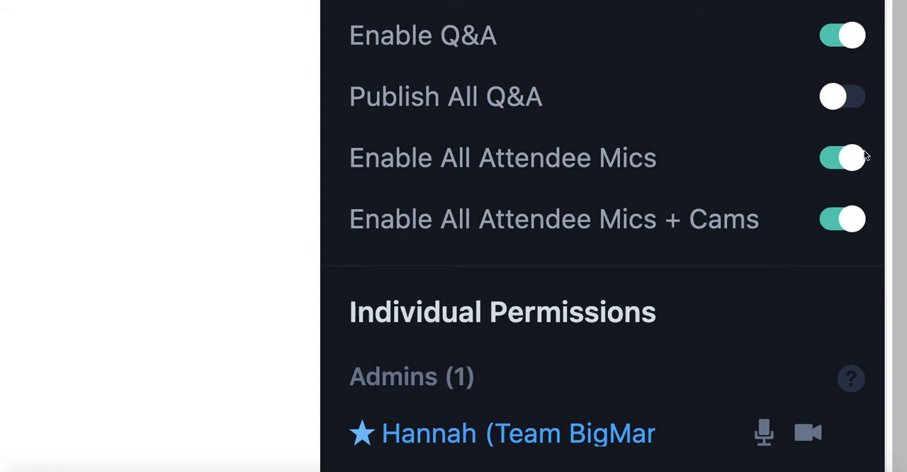
mouse_move(833, 182)
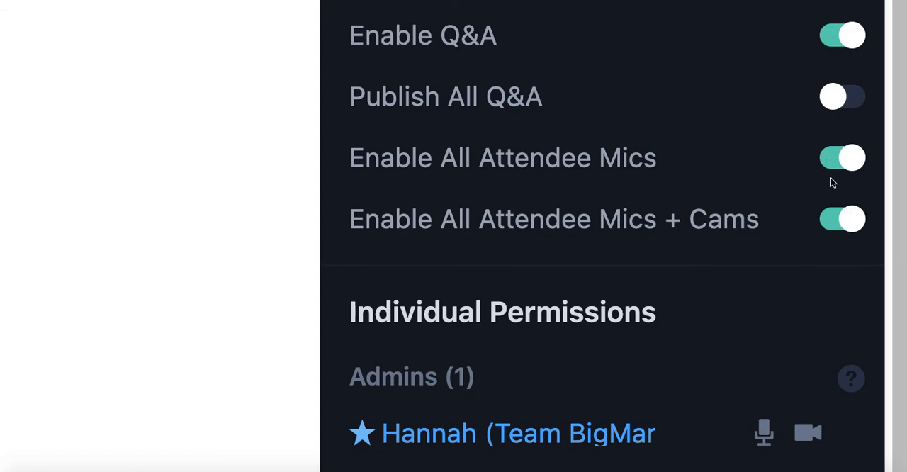
left_click(841, 157)
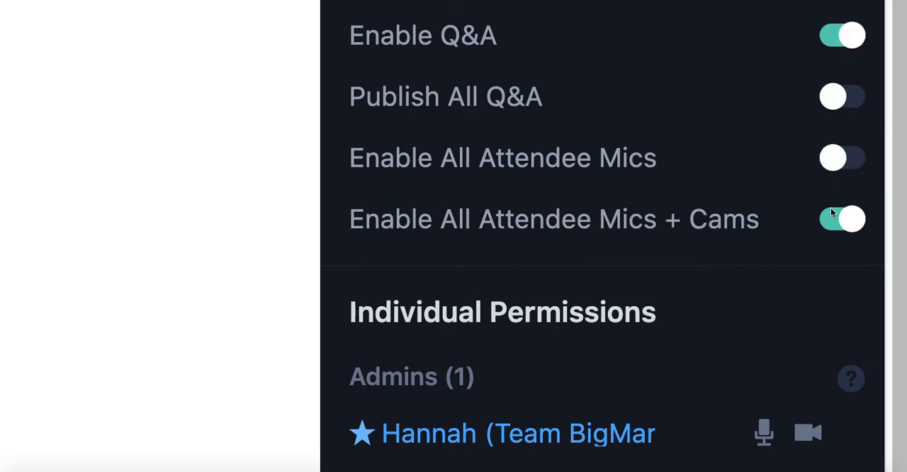
left_click(842, 218)
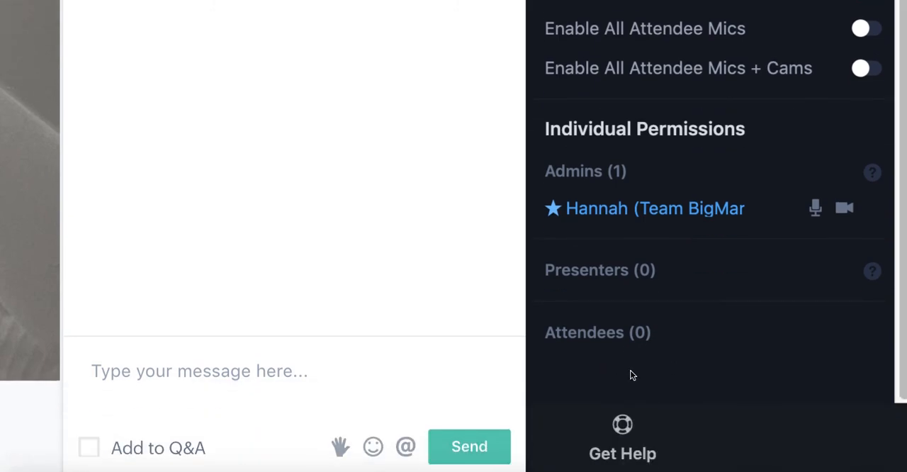
mouse_move(624, 396)
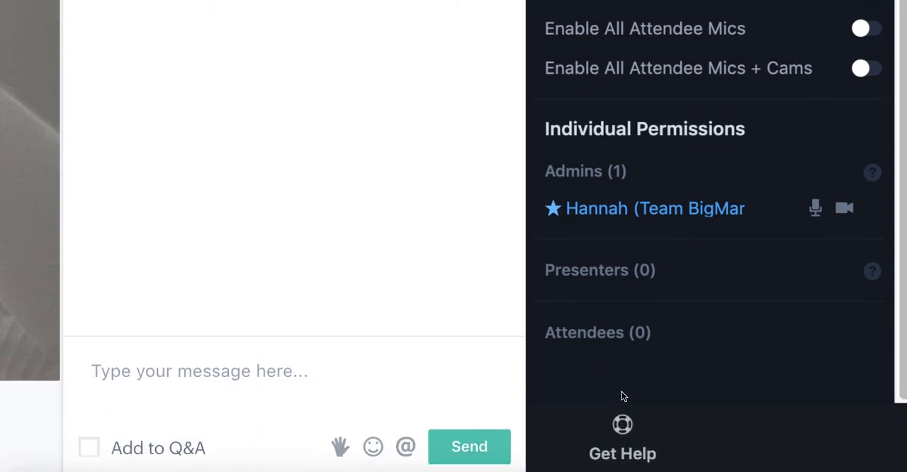
mouse_move(635, 208)
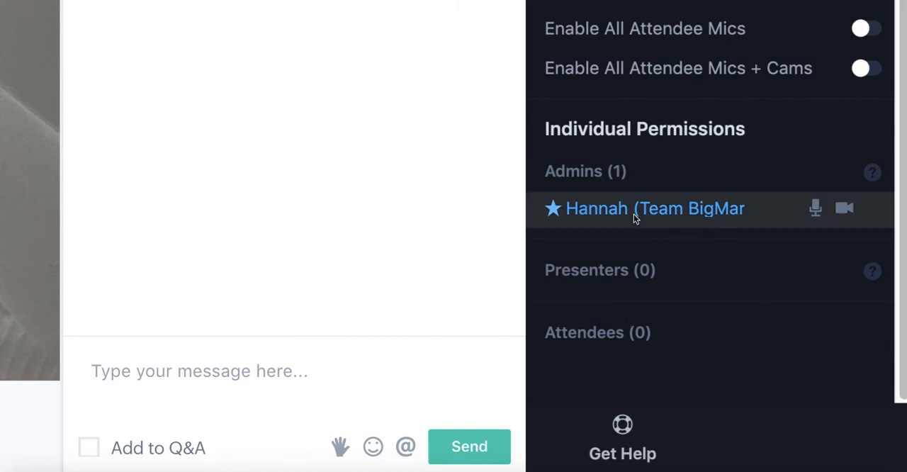
mouse_move(816, 209)
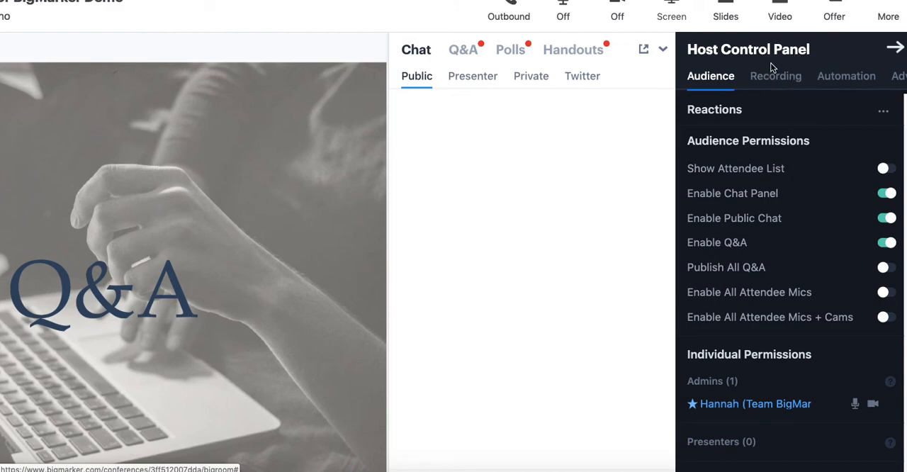
mouse_move(776, 75)
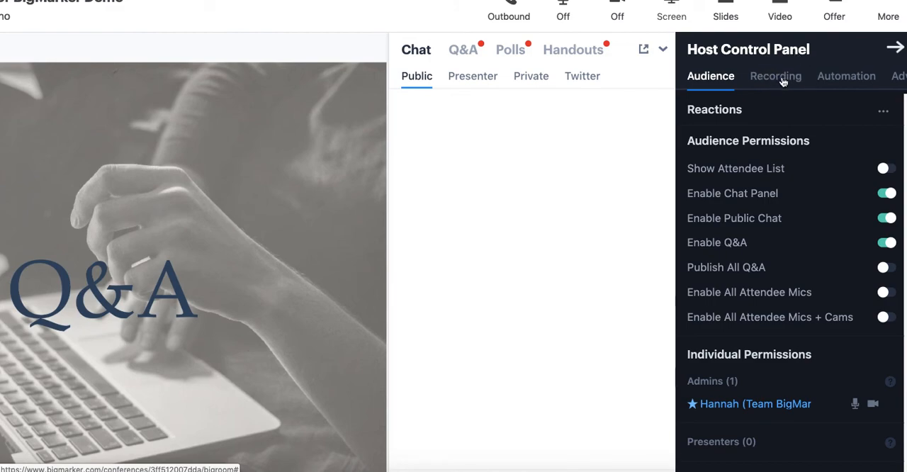
mouse_move(783, 82)
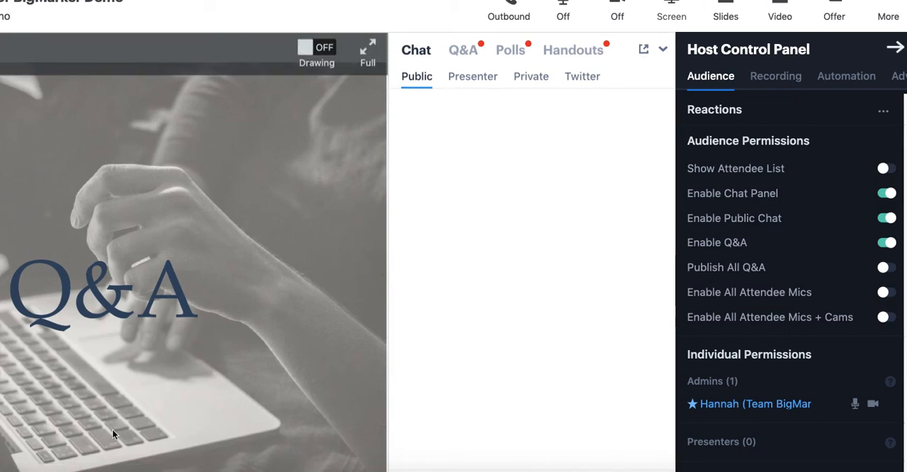
mouse_move(122, 391)
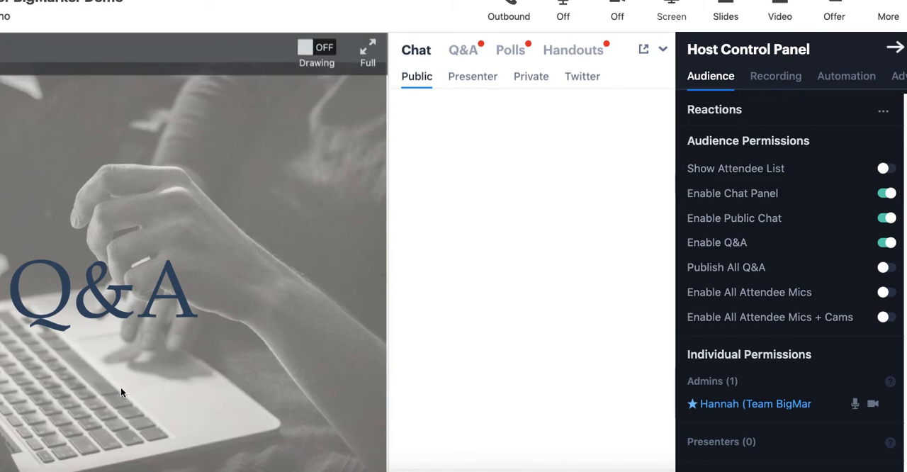
mouse_move(234, 298)
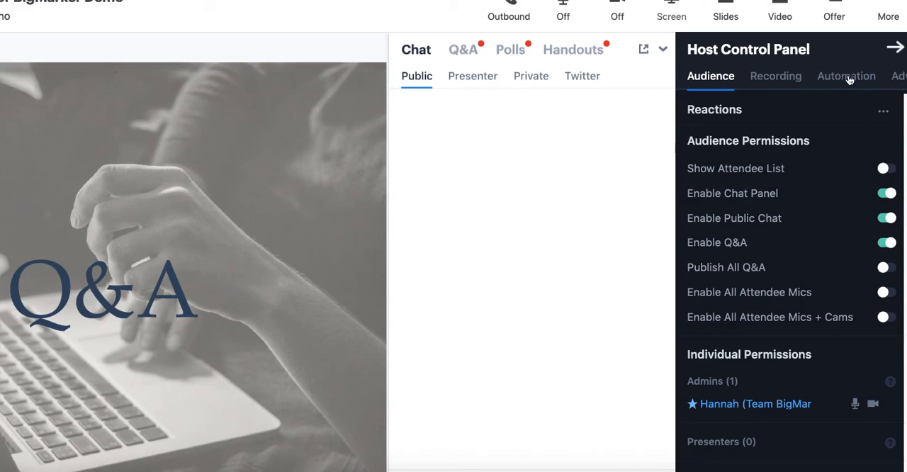
Step: Show the Host Control Panel's Automation settings with automation switched off
left_click(846, 75)
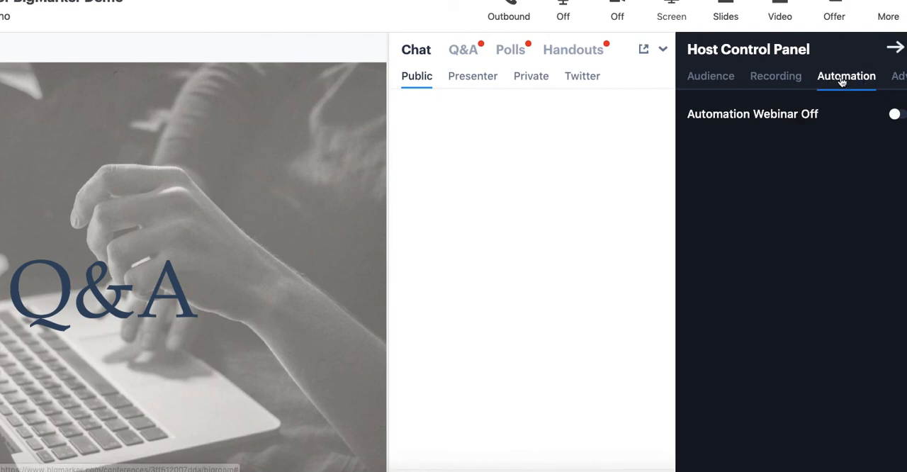
mouse_move(853, 112)
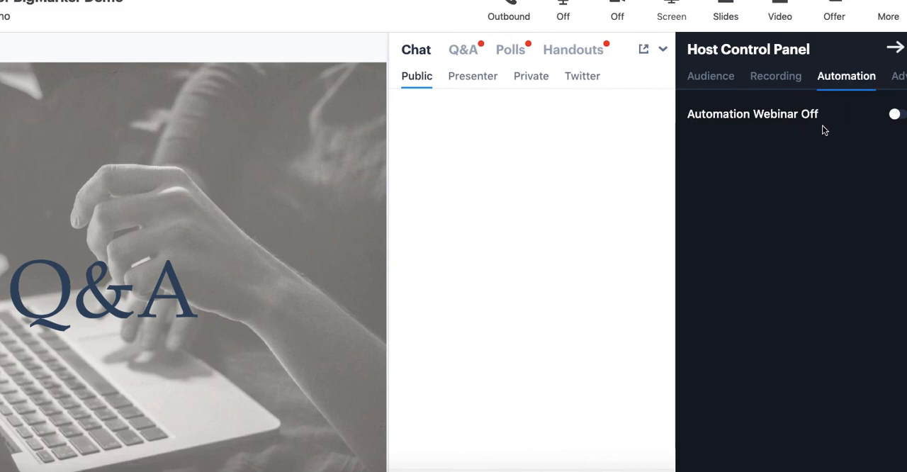
mouse_move(794, 303)
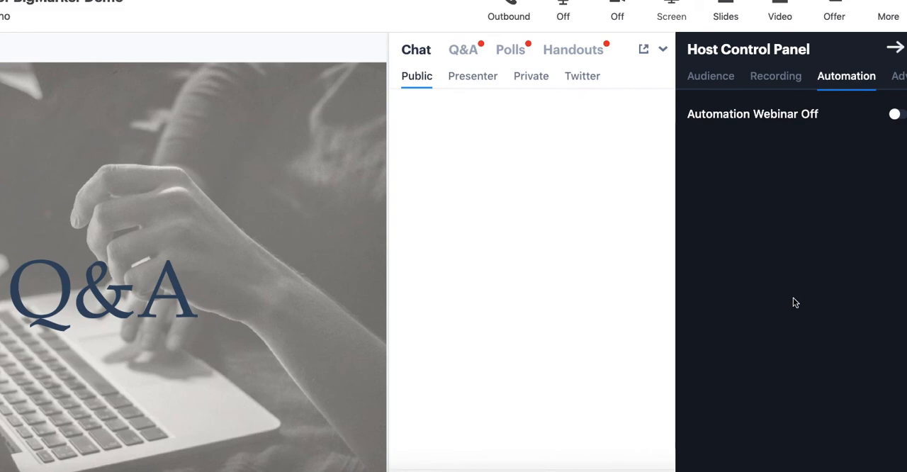
mouse_move(790, 256)
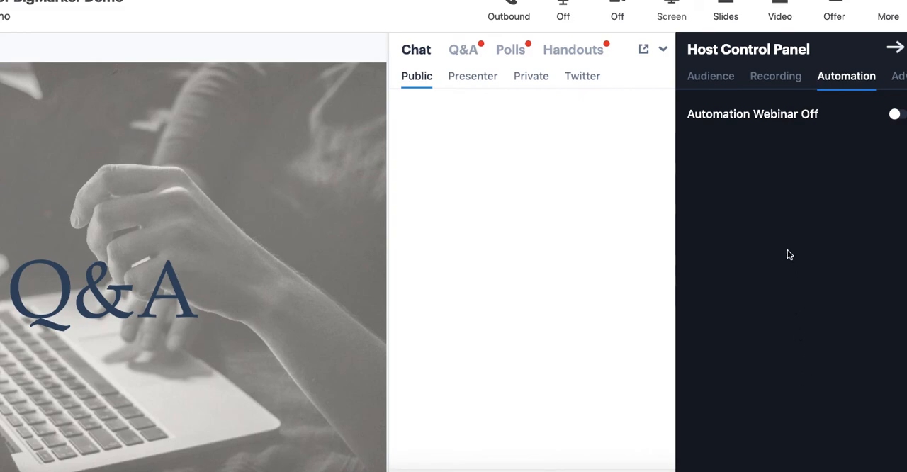
mouse_move(794, 235)
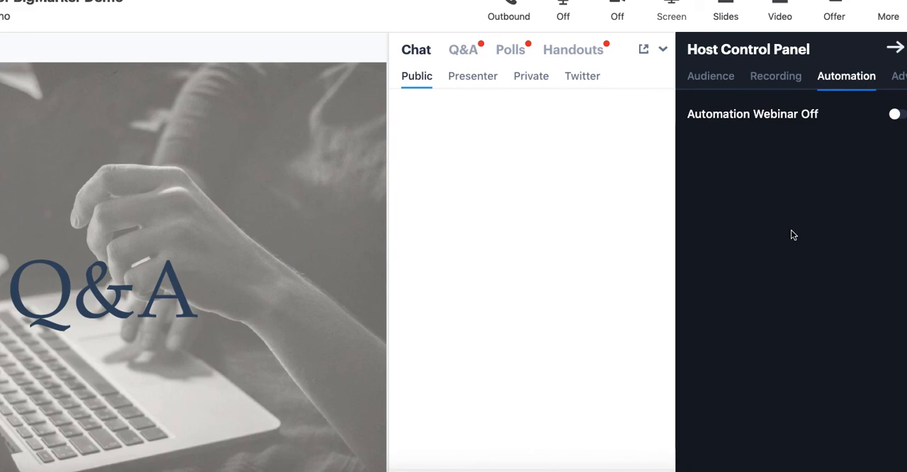
mouse_move(602, 145)
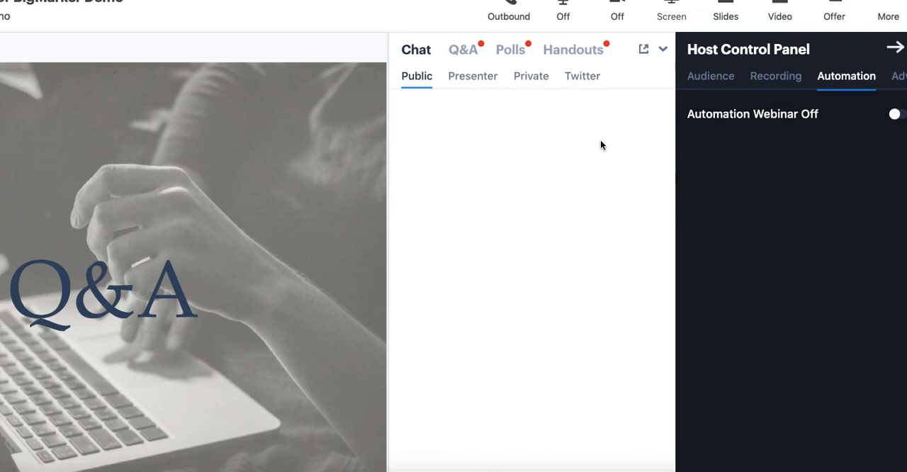